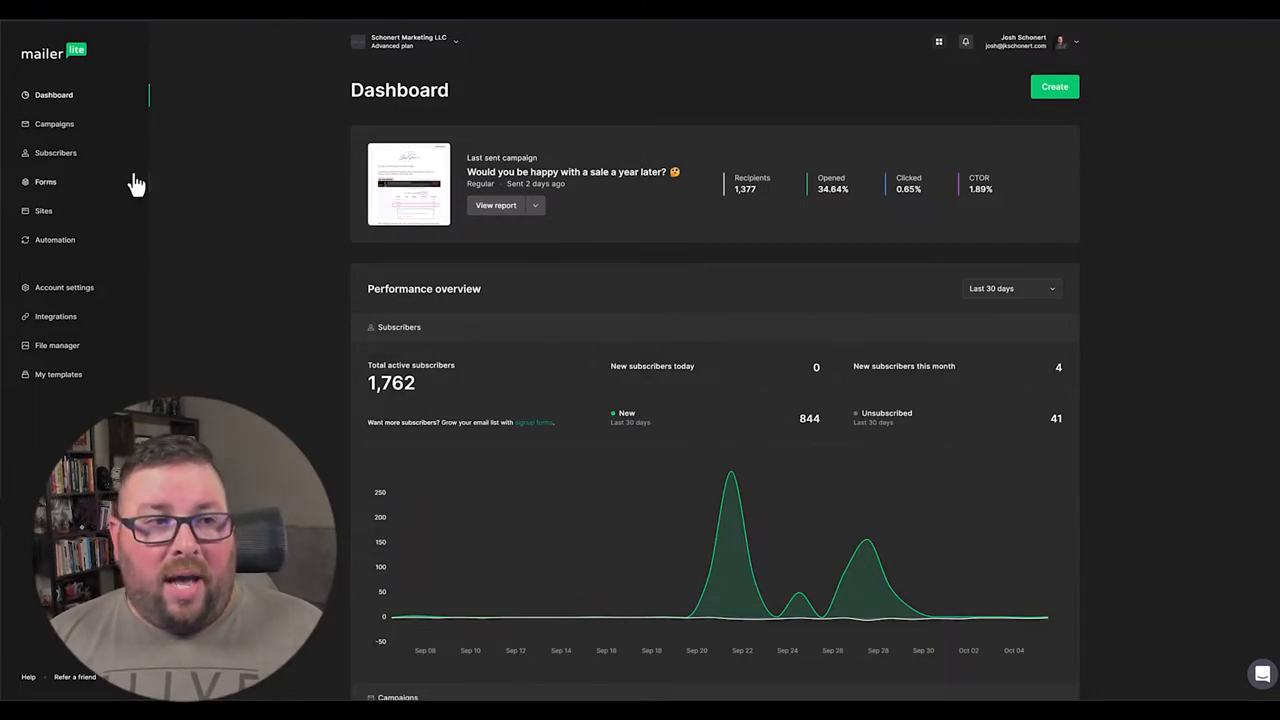
pyautogui.moveTo(56, 153)
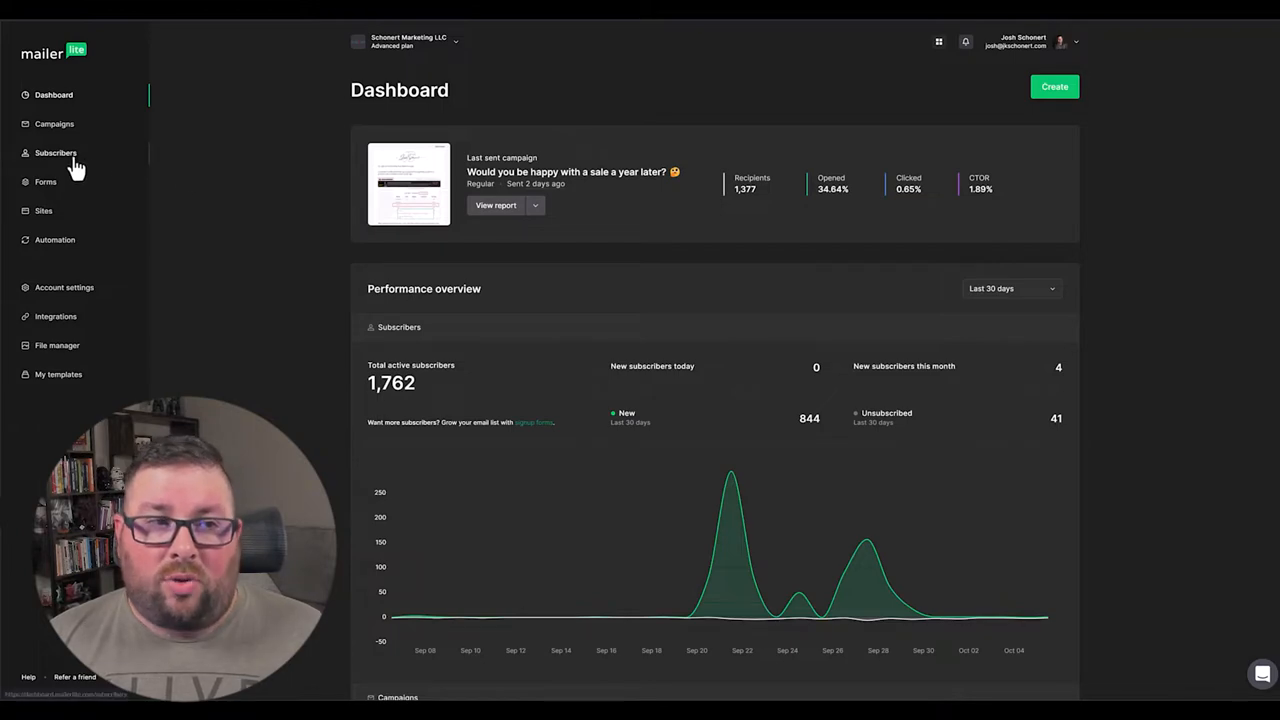
# Open the Subscribers page listing 1,762 active subscribers.
pyautogui.click(55, 152)
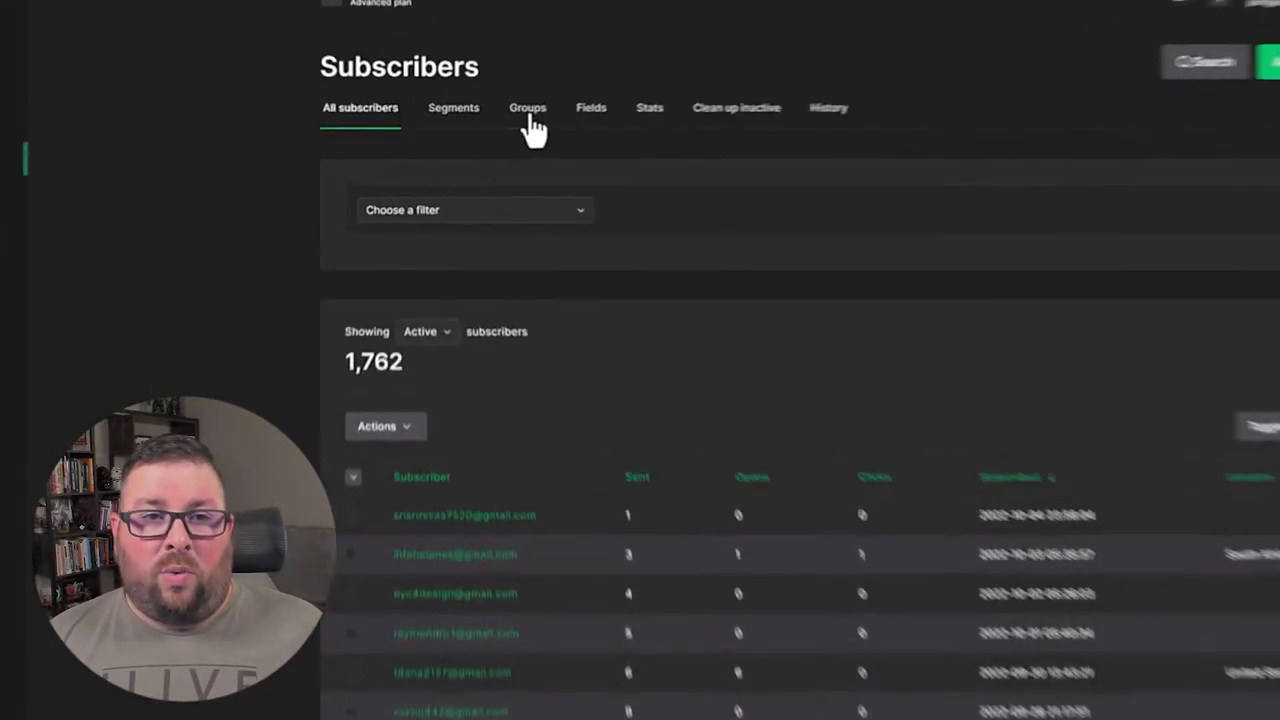
# Show the Groups tab and scroll through the nine subscriber groups, including Newsletter.
pyautogui.click(528, 108)
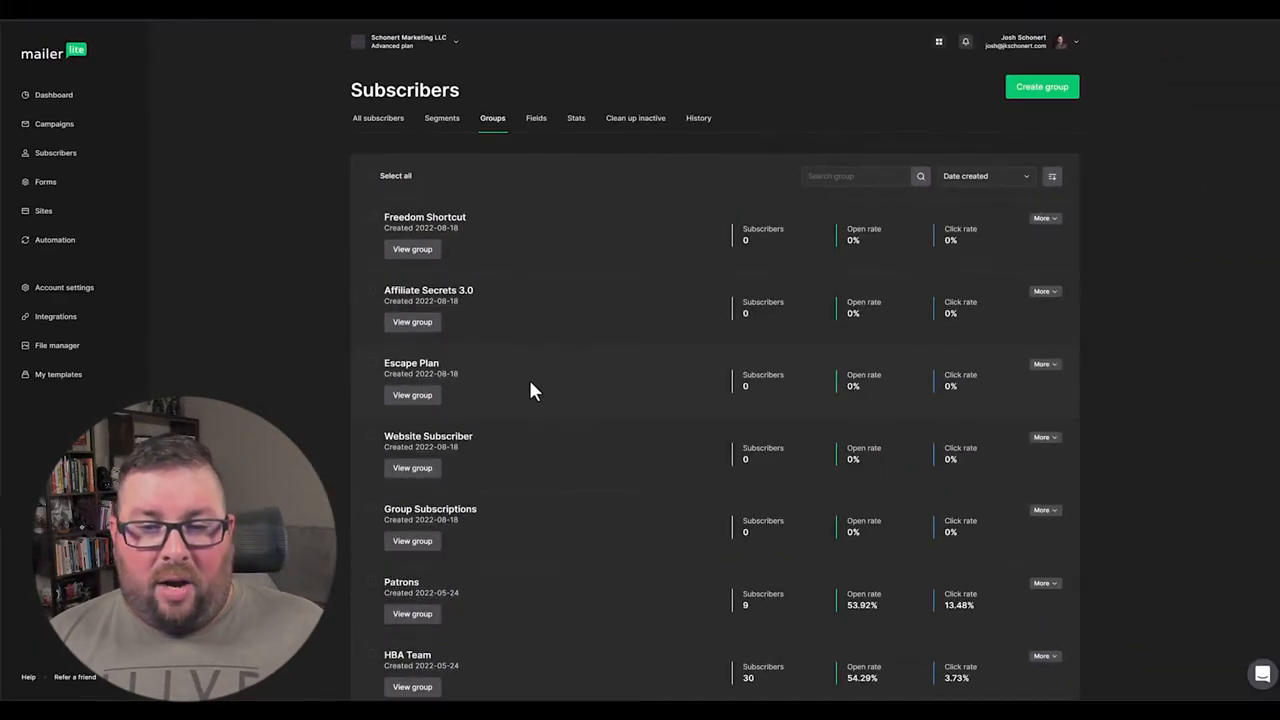
pyautogui.scroll(-3)
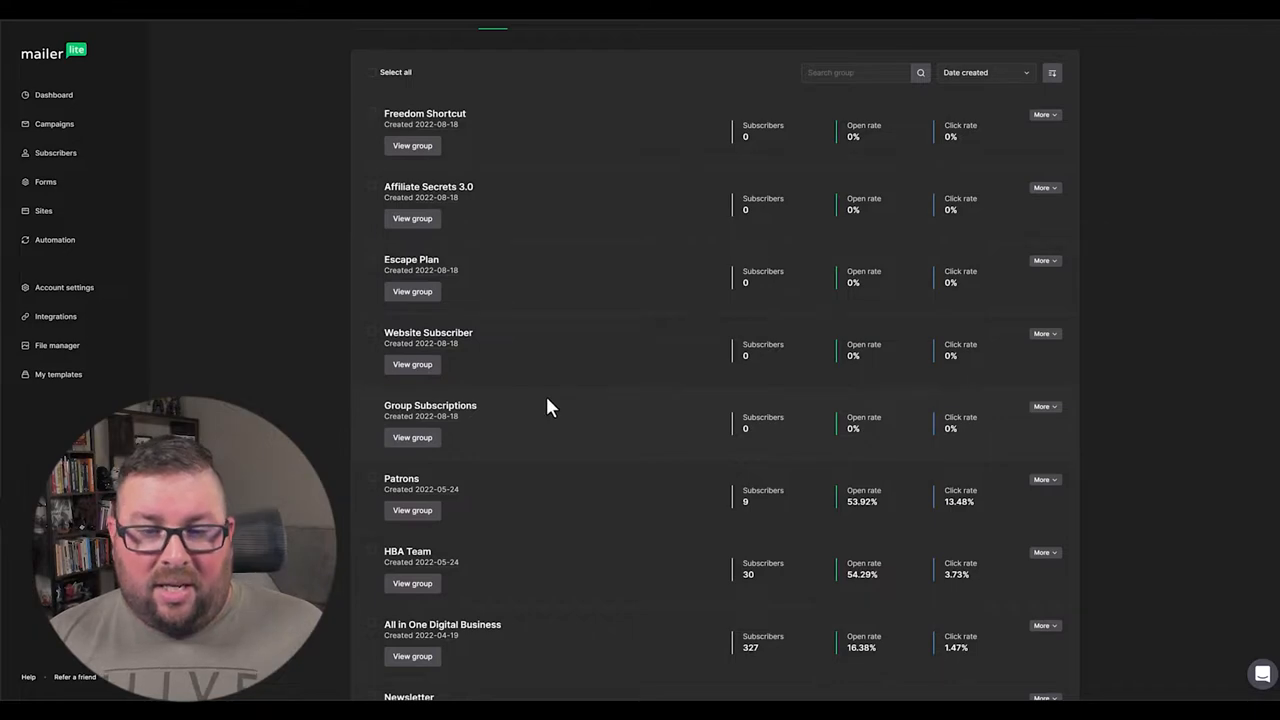
pyautogui.scroll(-3)
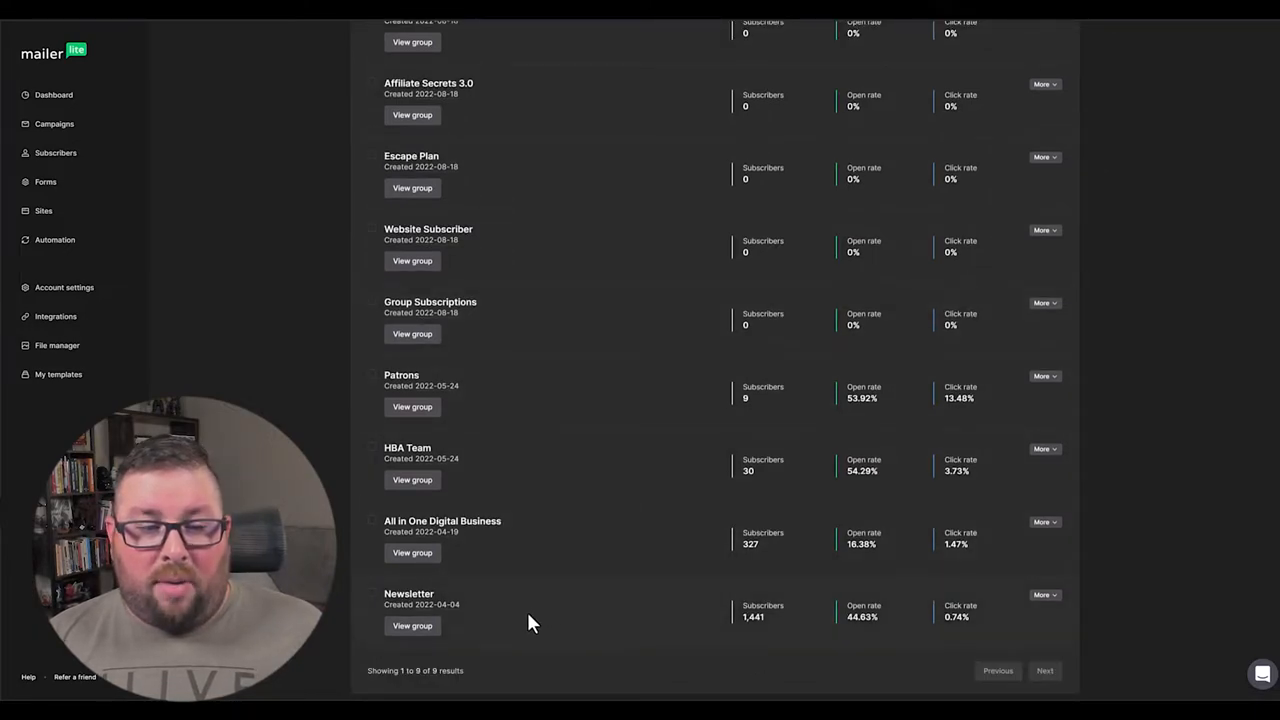
pyautogui.moveTo(531, 552)
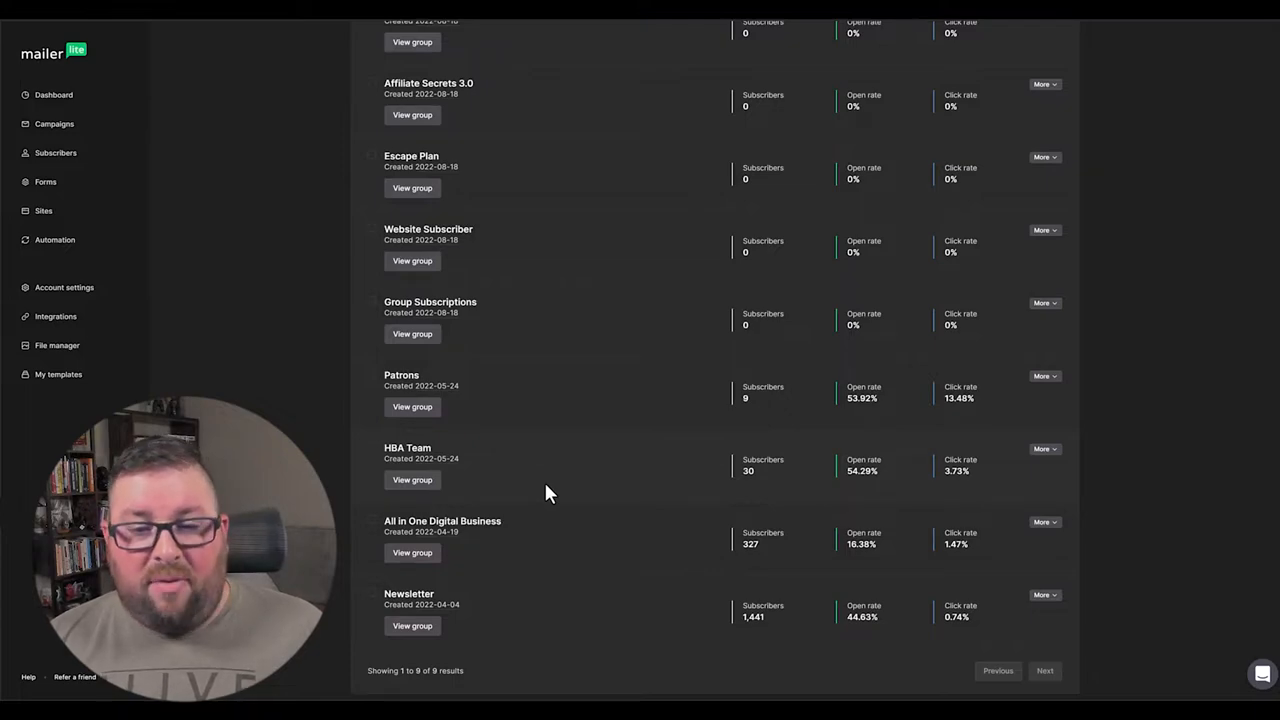
pyautogui.moveTo(560, 415)
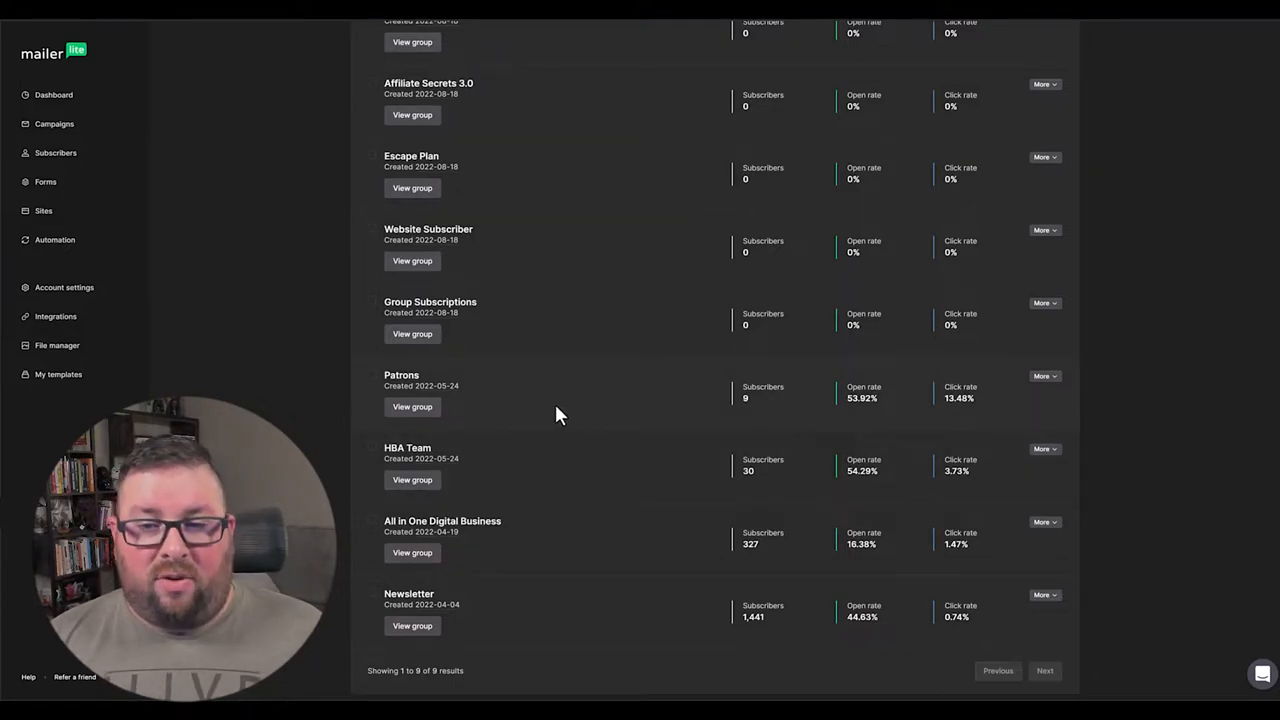
pyautogui.scroll(3)
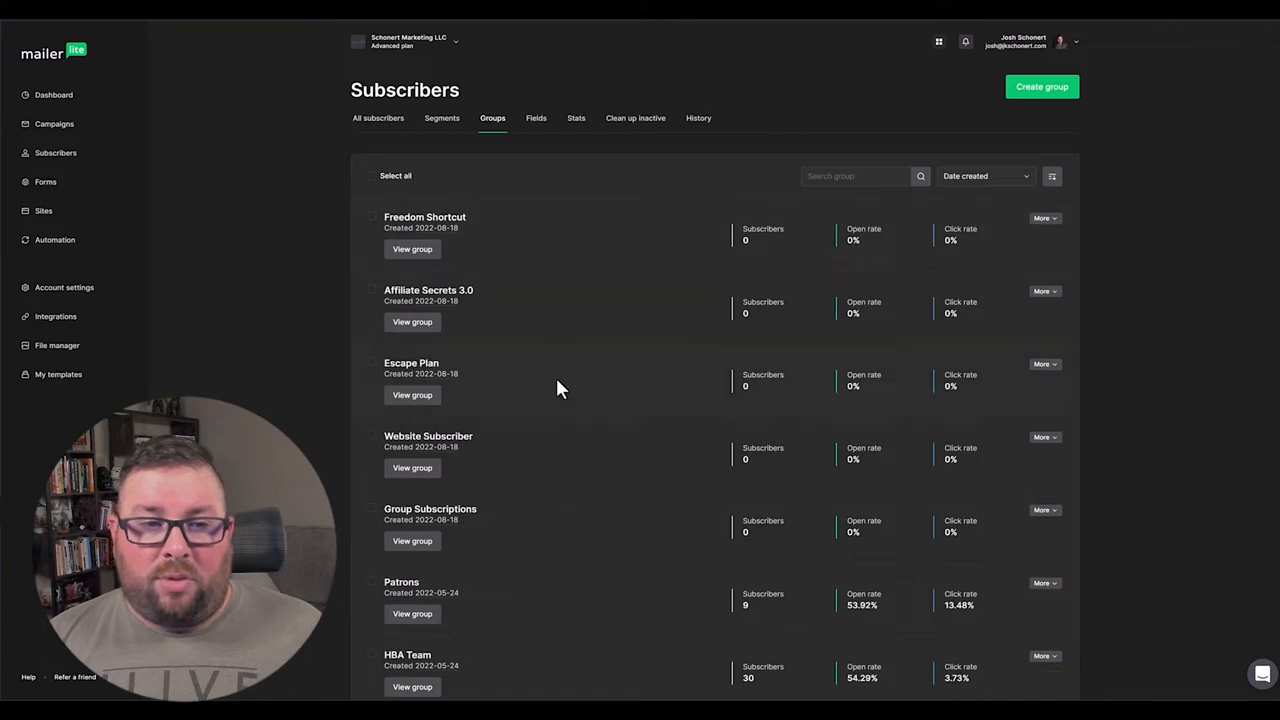
pyautogui.moveTo(562, 323)
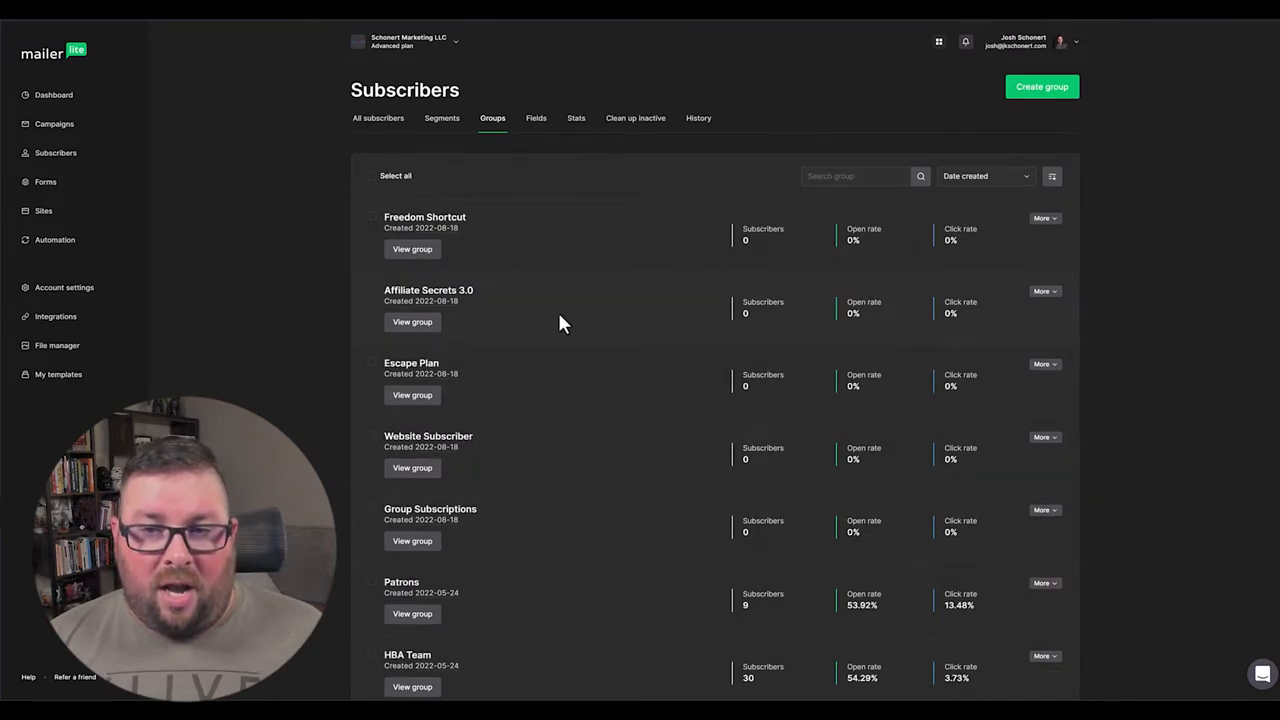
pyautogui.moveTo(575, 531)
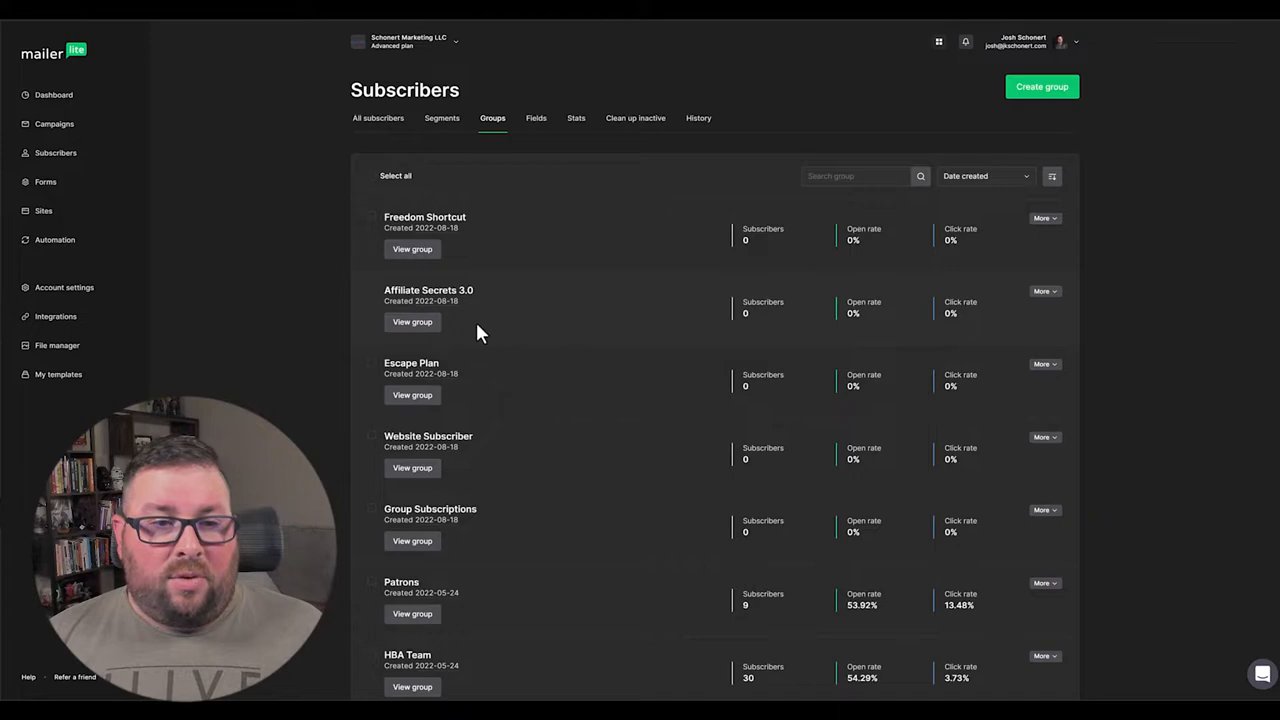
pyautogui.moveTo(508, 316)
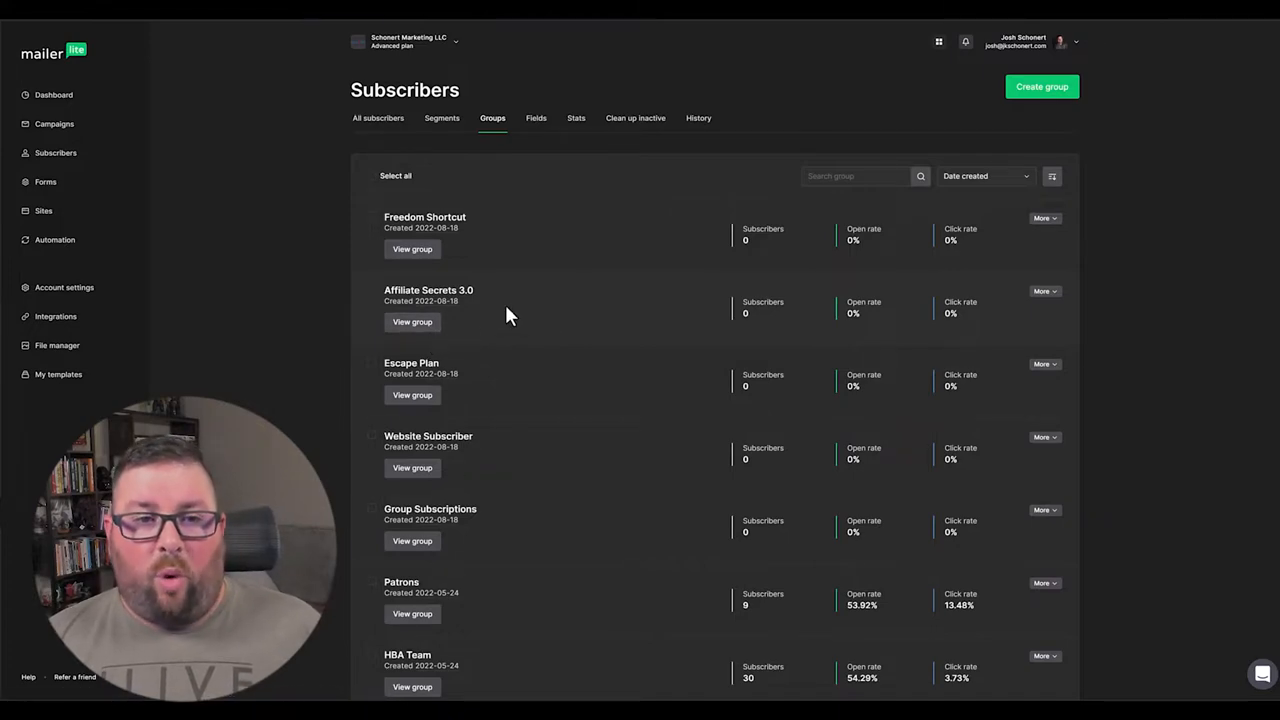
pyautogui.moveTo(528, 341)
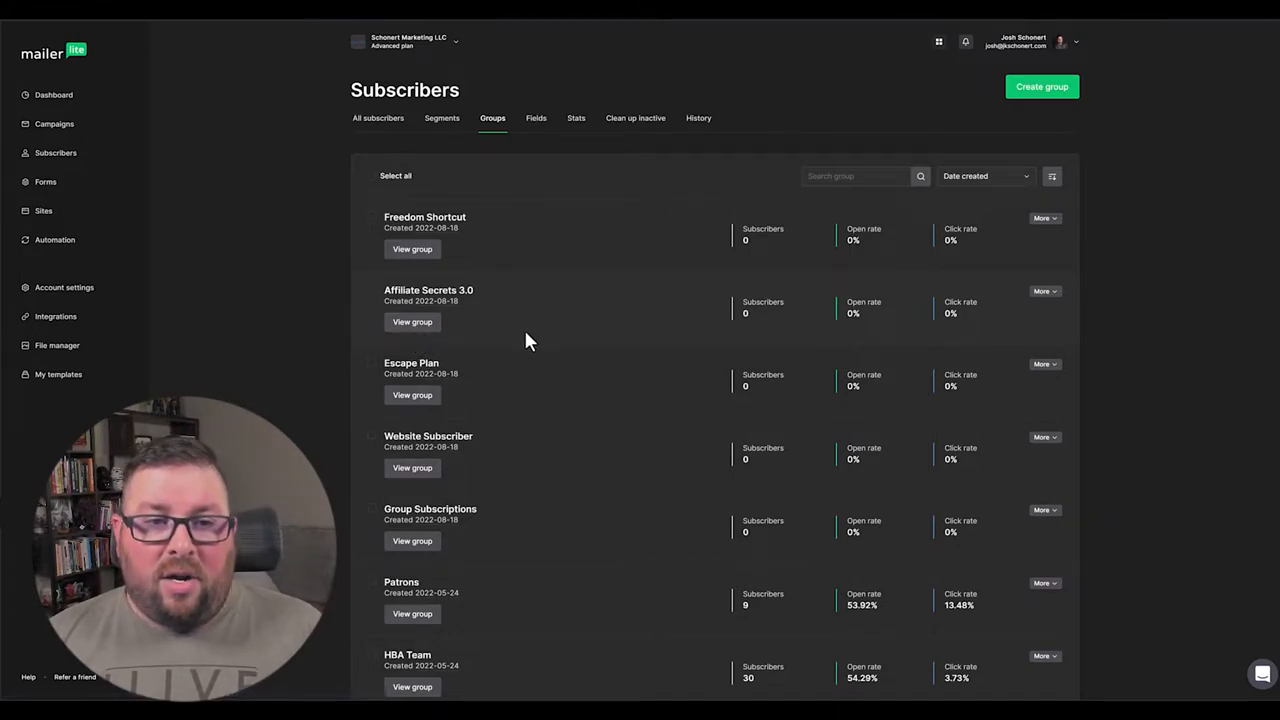
pyautogui.moveTo(922, 145)
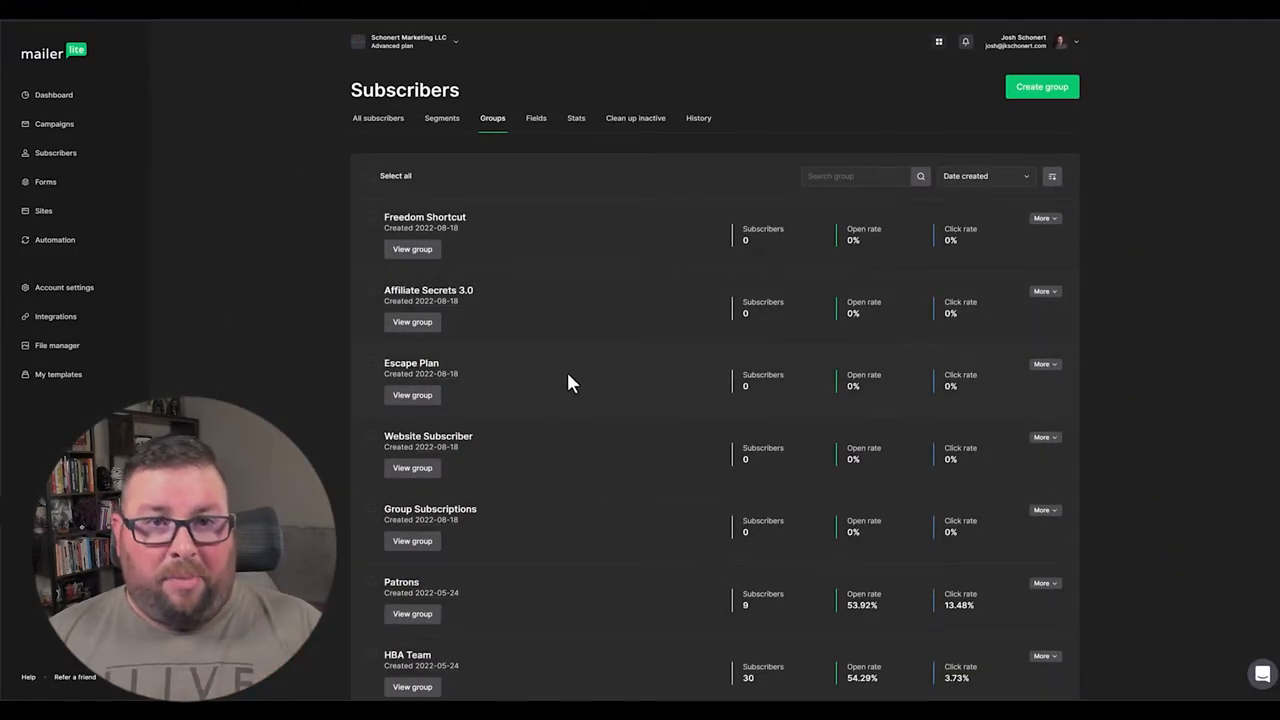
pyautogui.moveTo(585, 334)
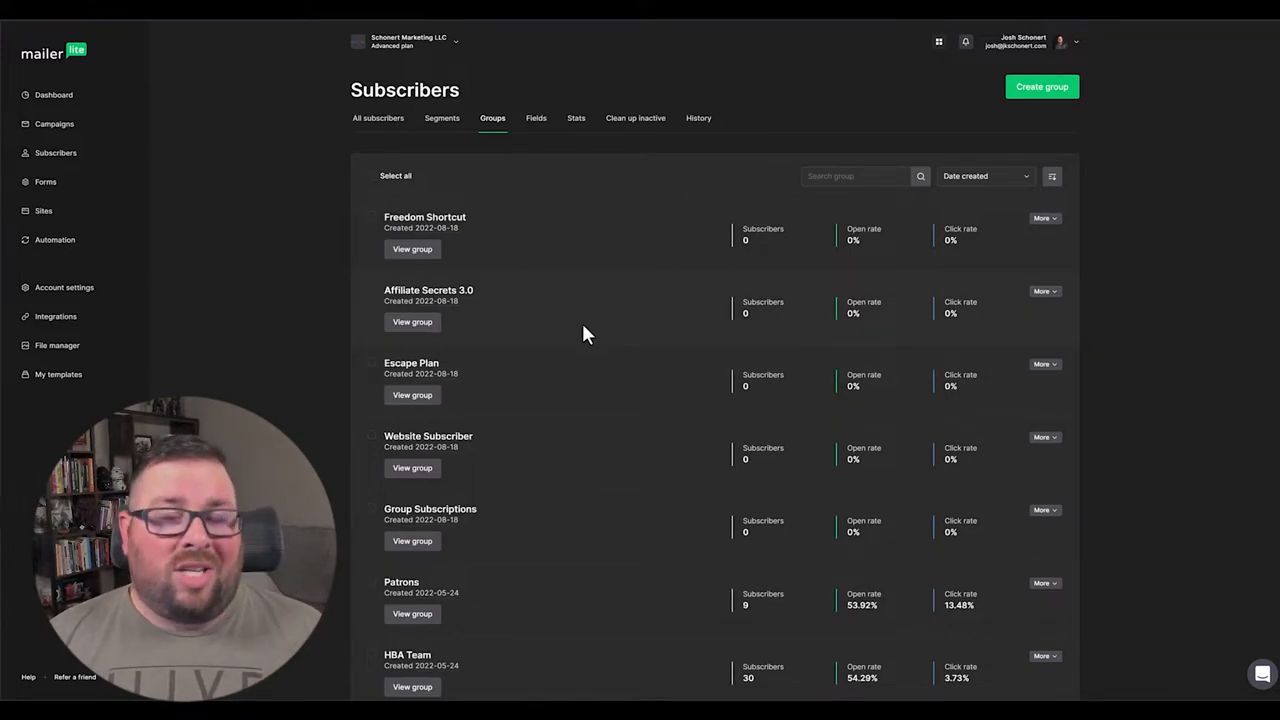
pyautogui.moveTo(82, 268)
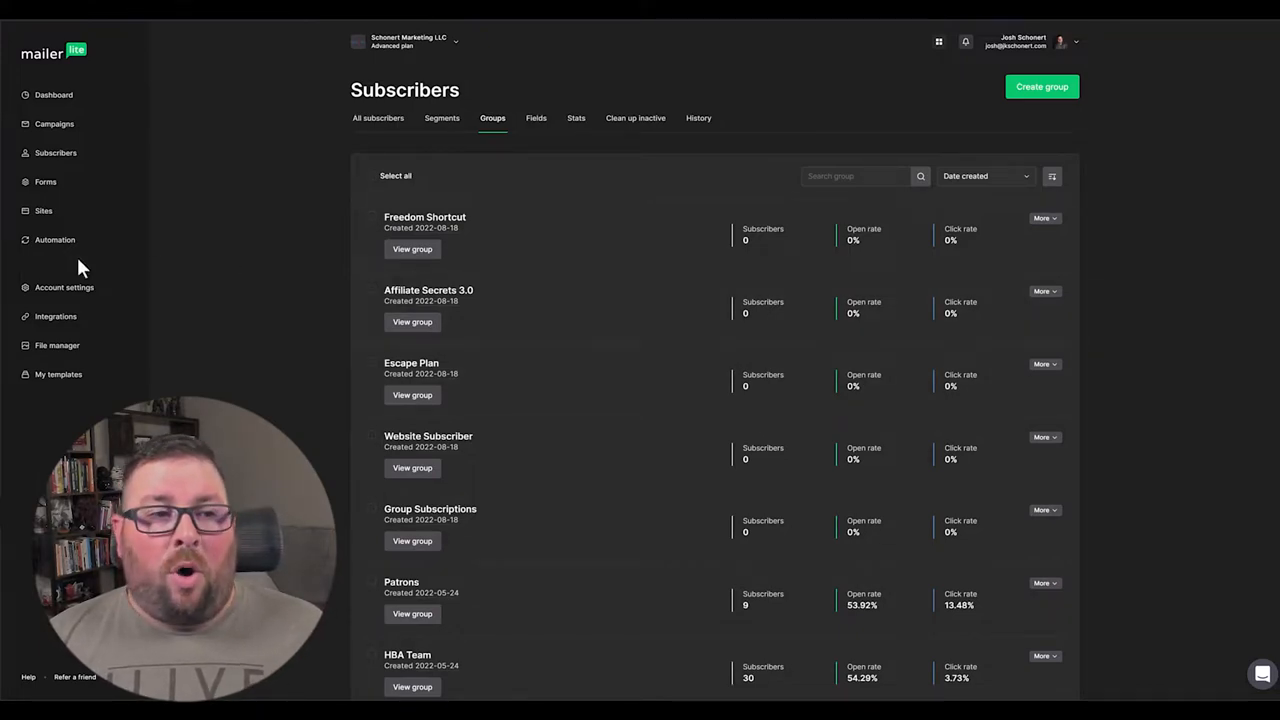
# Create a new automation named 'Affiliate Secrets Welcome' and start building its workflow.
pyautogui.click(55, 239)
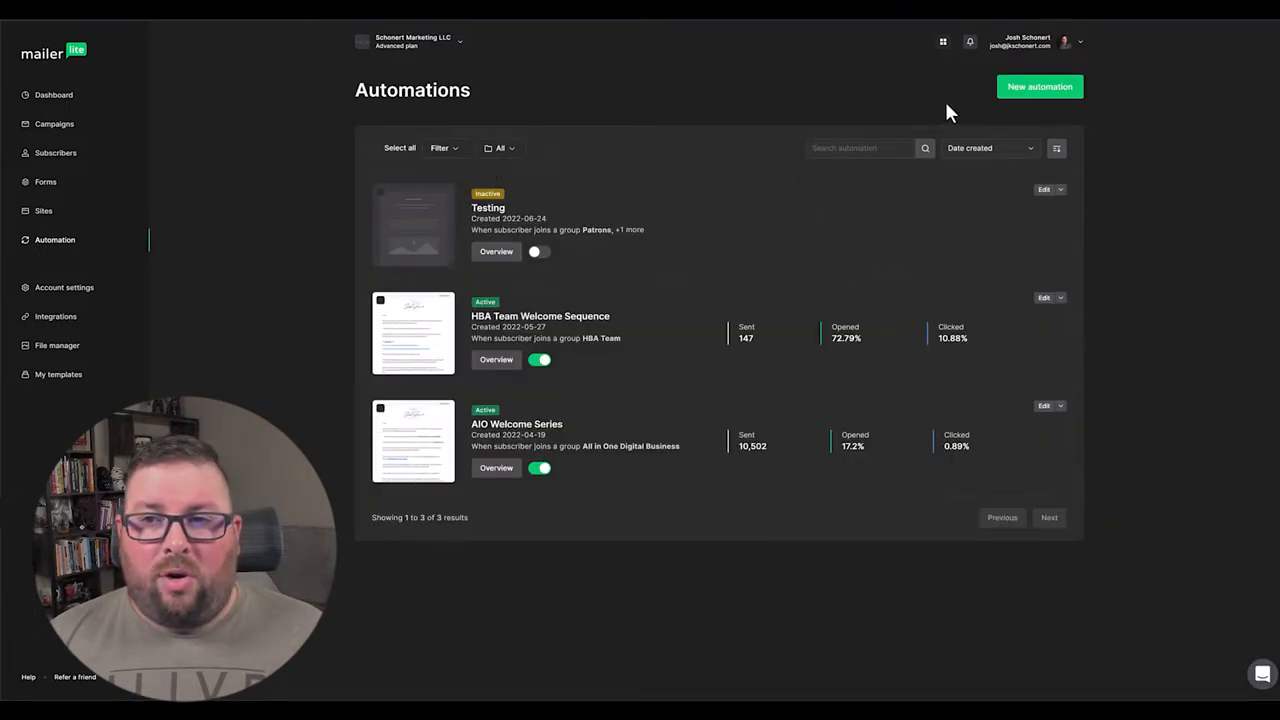
pyautogui.click(1039, 86)
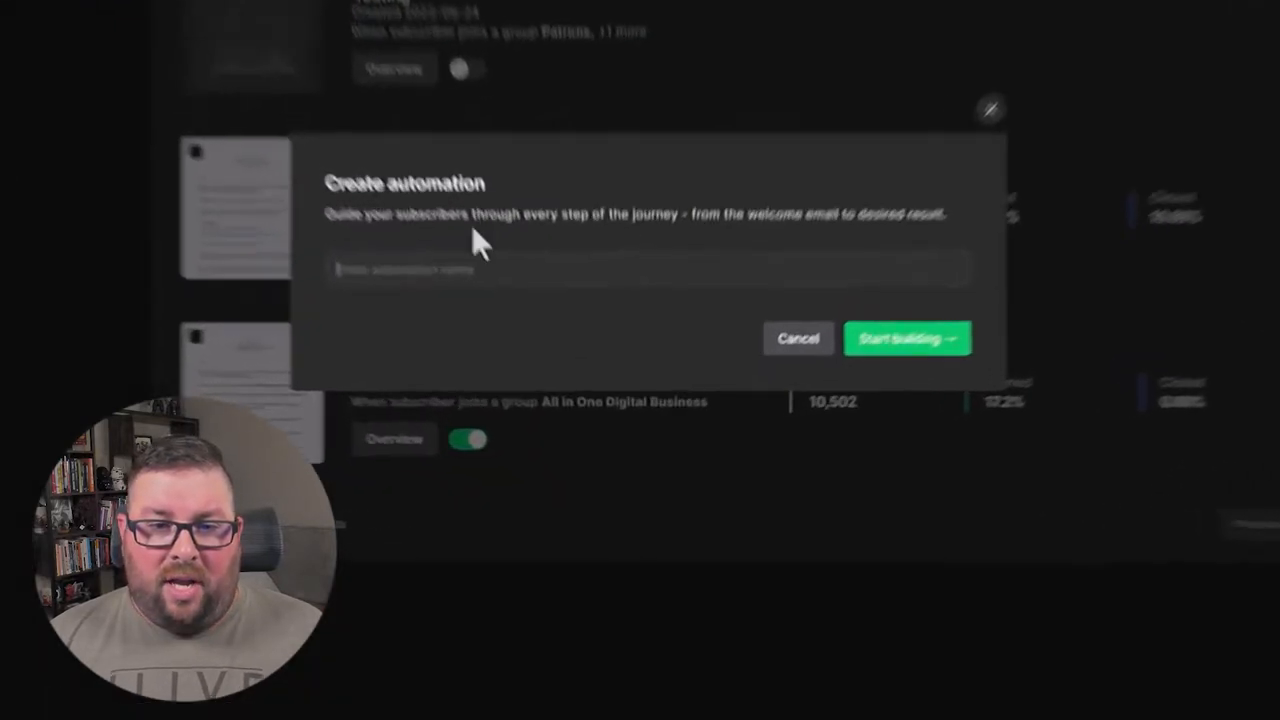
pyautogui.write('Affiliate S')
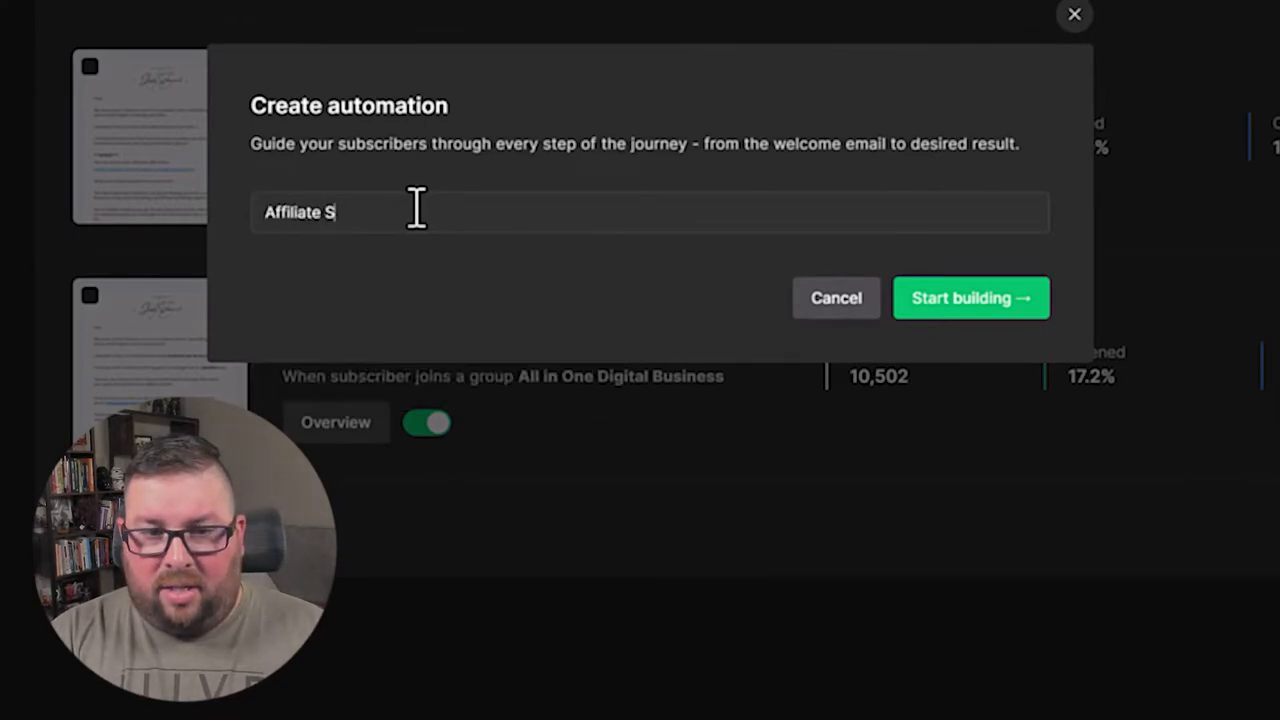
pyautogui.write('ecrets Welcome')
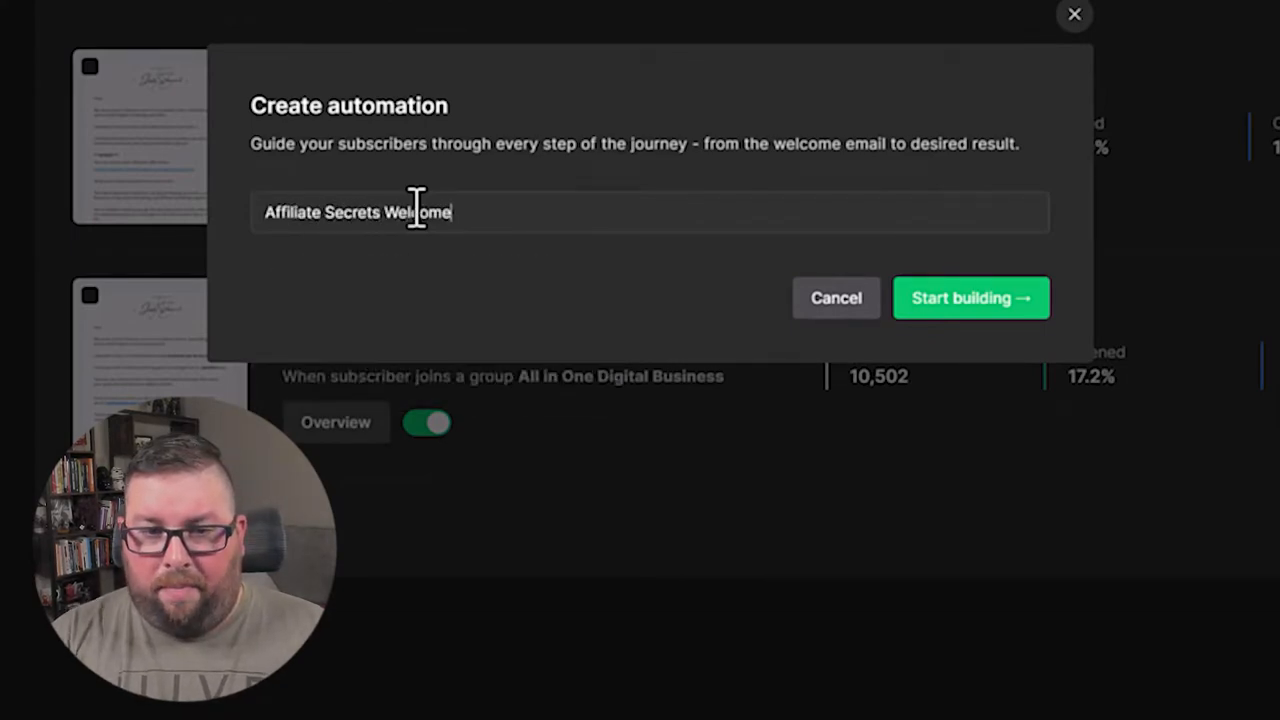
pyautogui.click(969, 297)
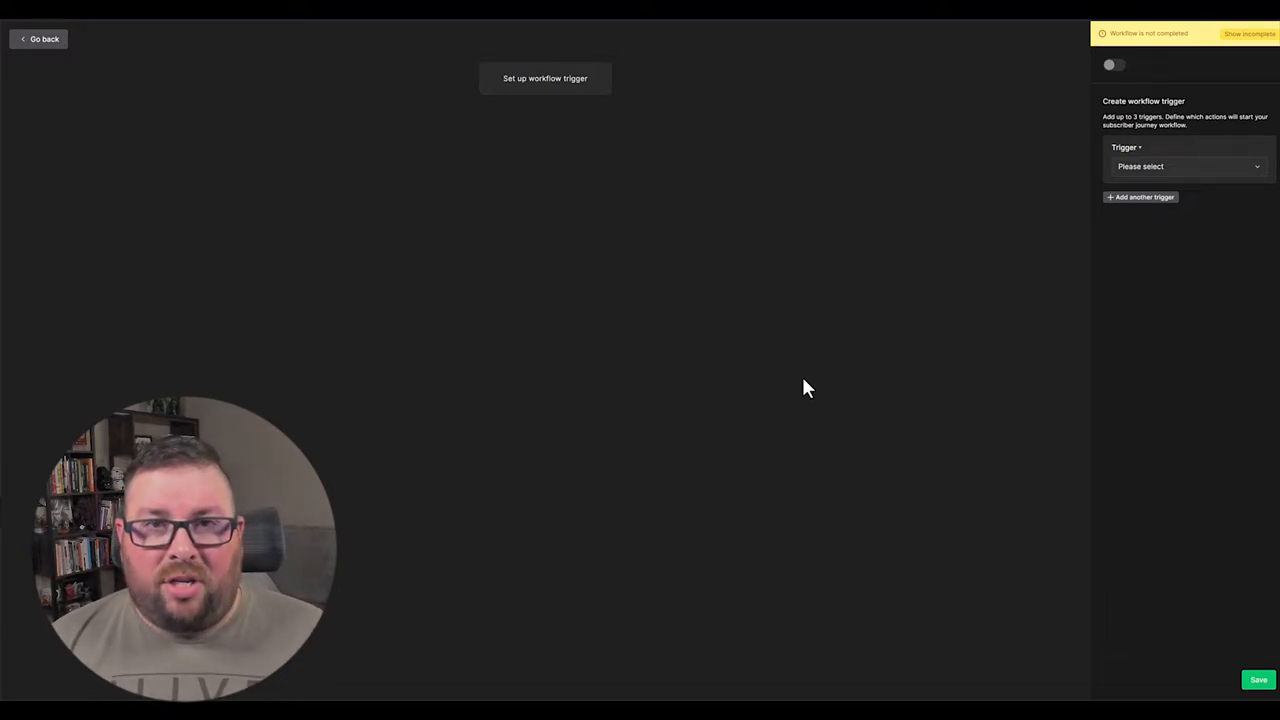
pyautogui.moveTo(778, 290)
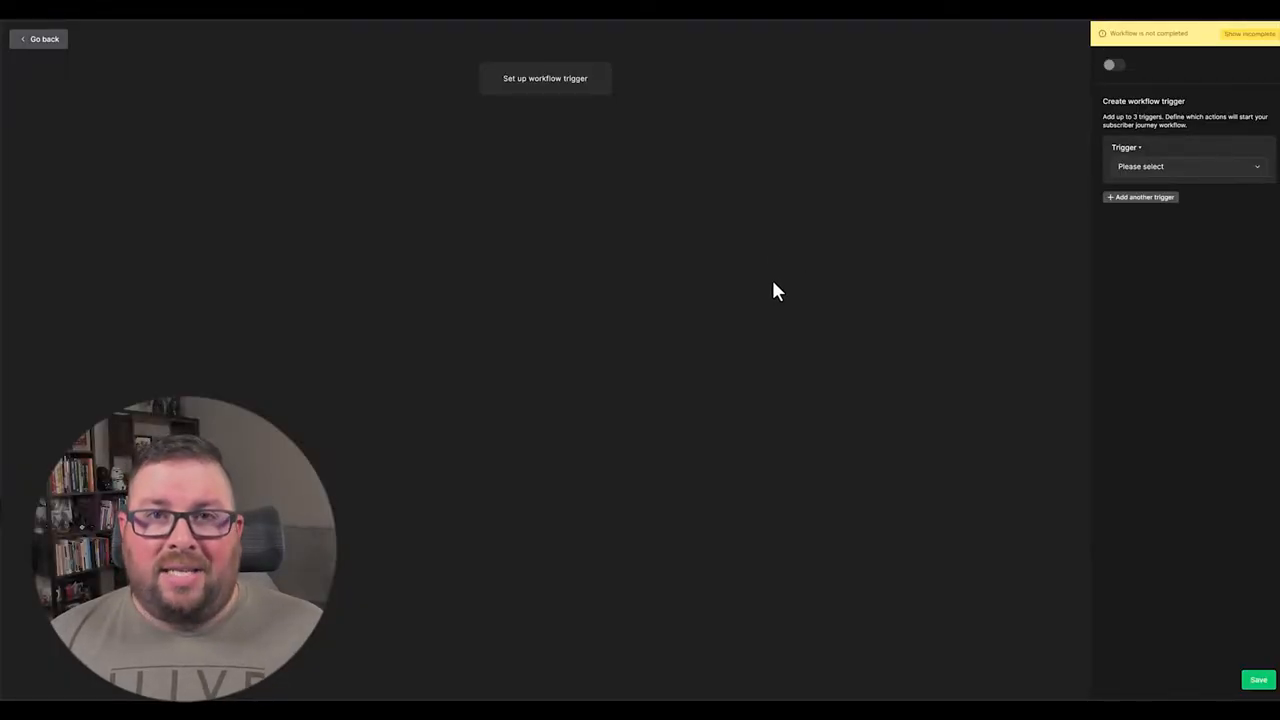
pyautogui.moveTo(725, 143)
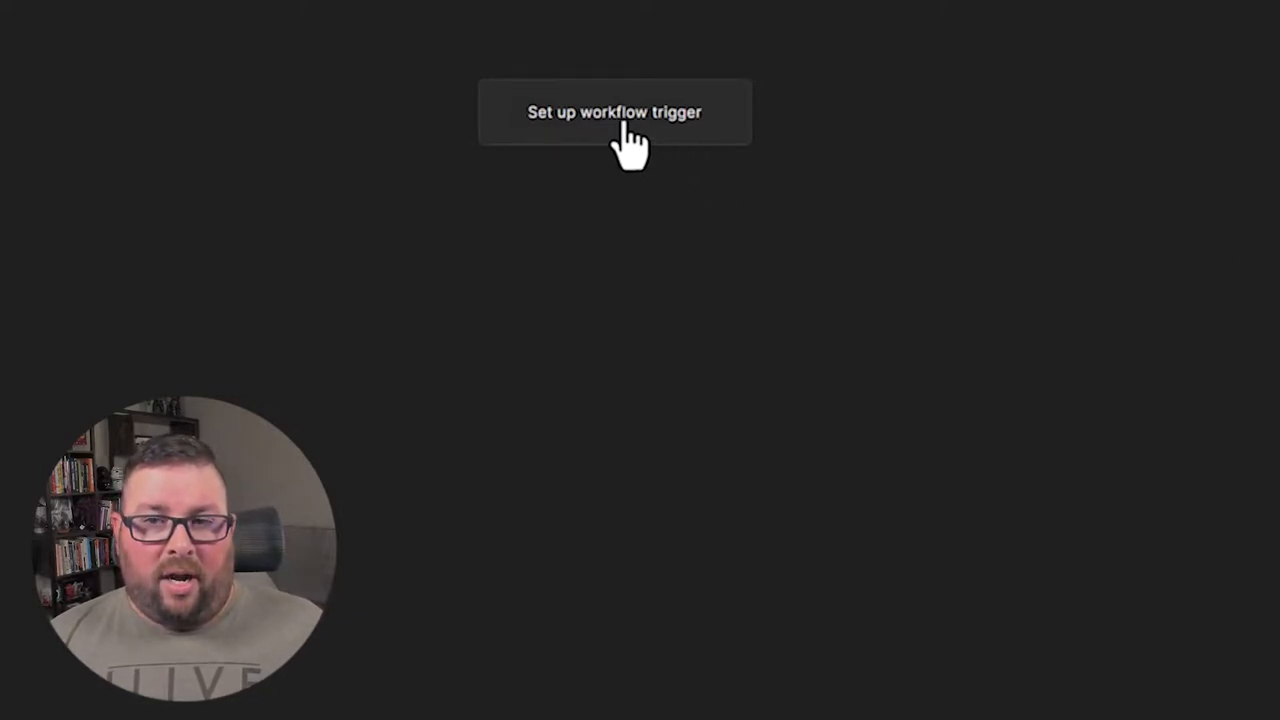
# Set the trigger to 'When subscriber joins a group' with the Affiliate Secrets 3.0 group.
pyautogui.click(614, 112)
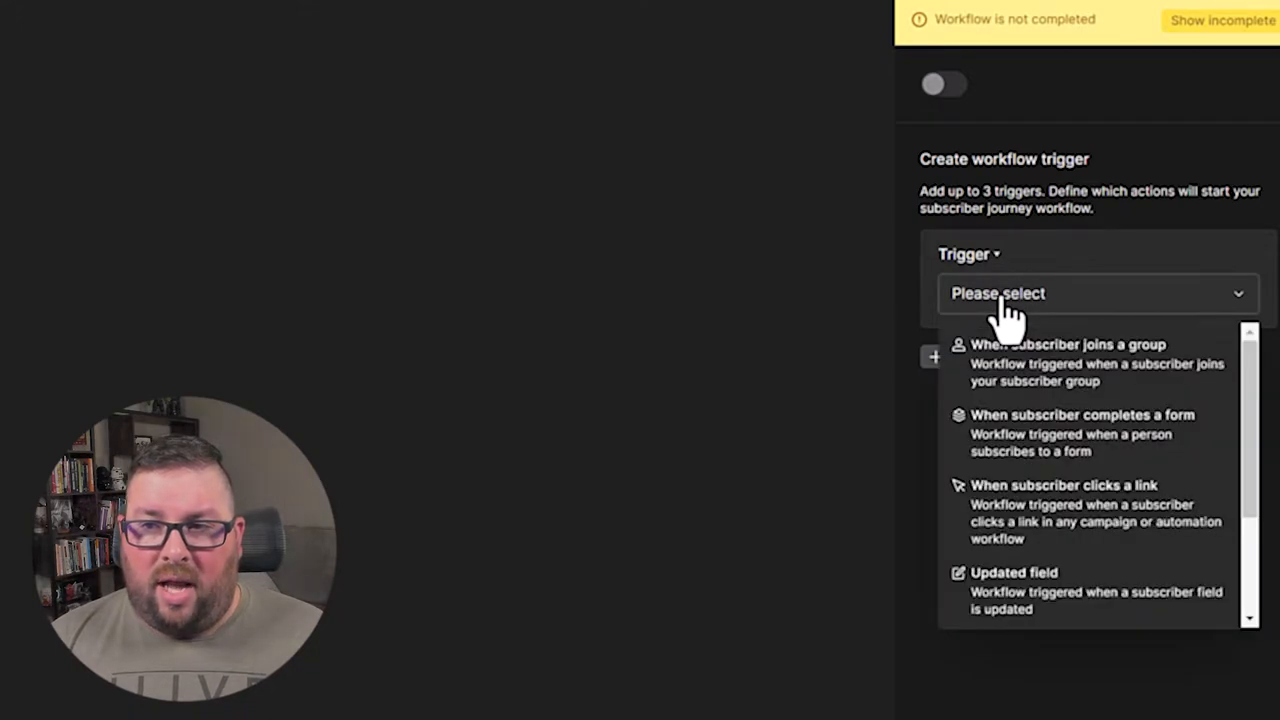
pyautogui.scroll(-3)
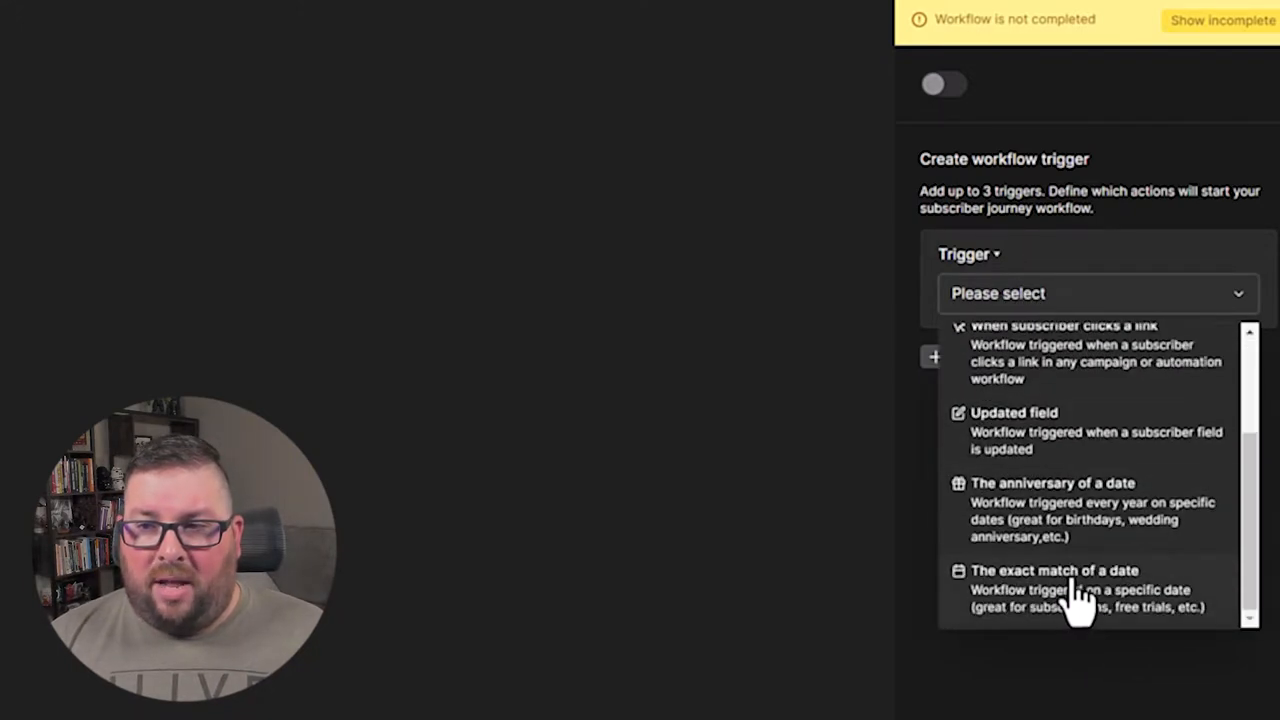
pyautogui.scroll(3)
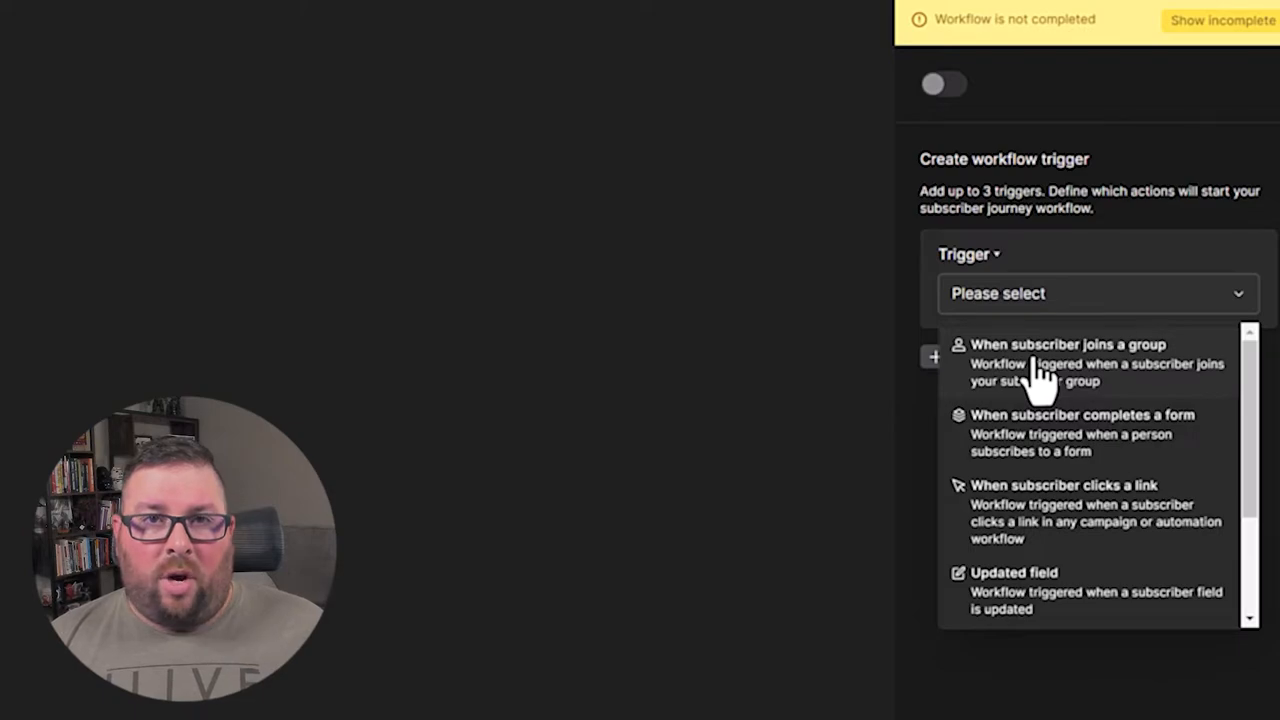
pyautogui.click(1068, 344)
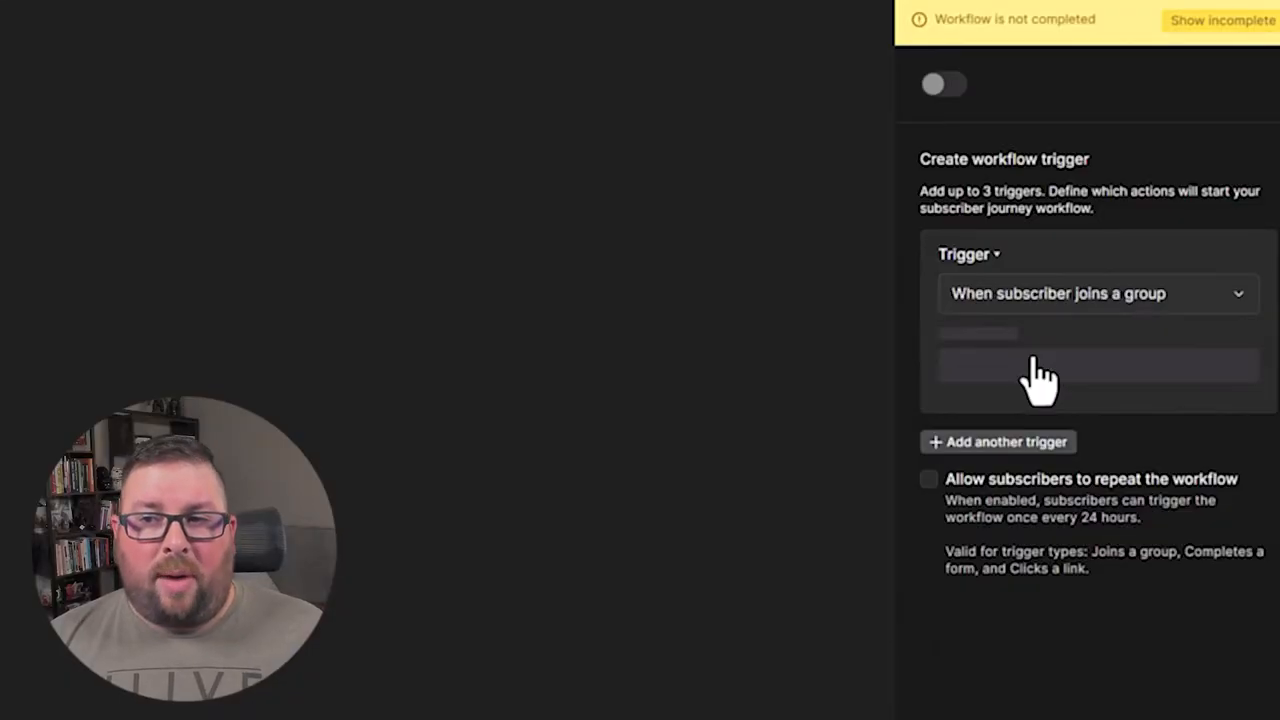
pyautogui.click(1097, 381)
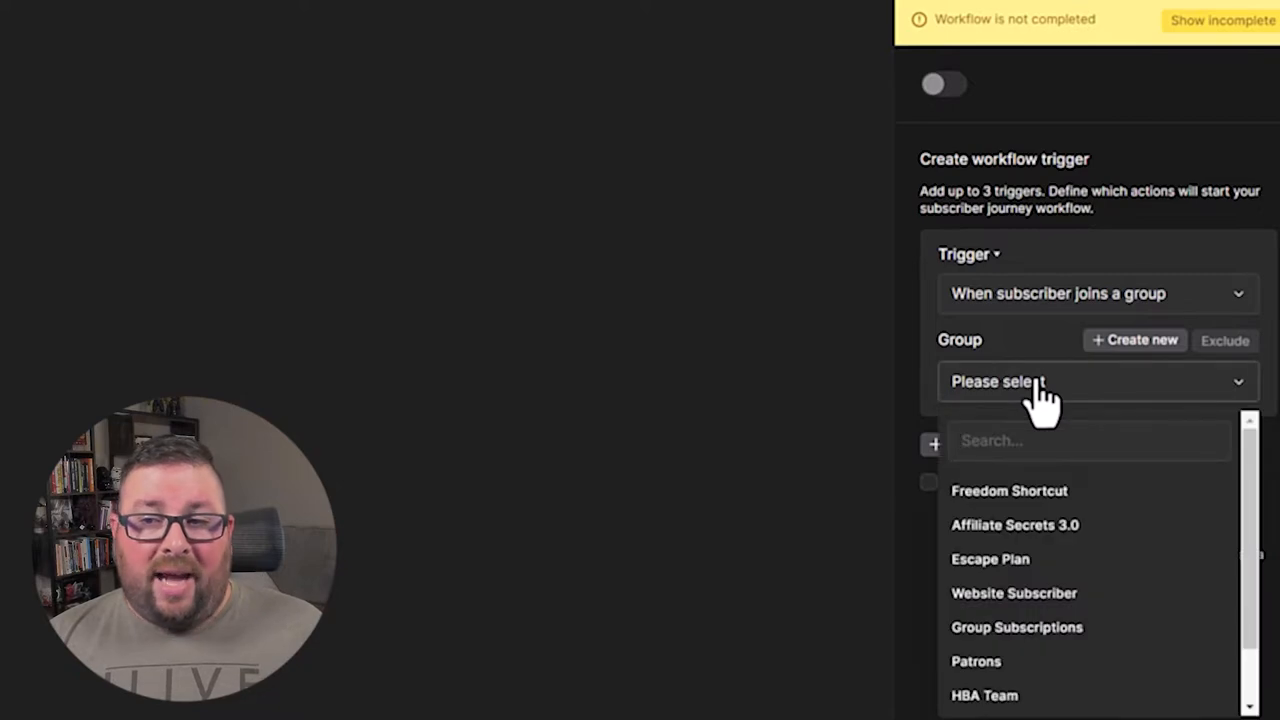
pyautogui.moveTo(1020, 545)
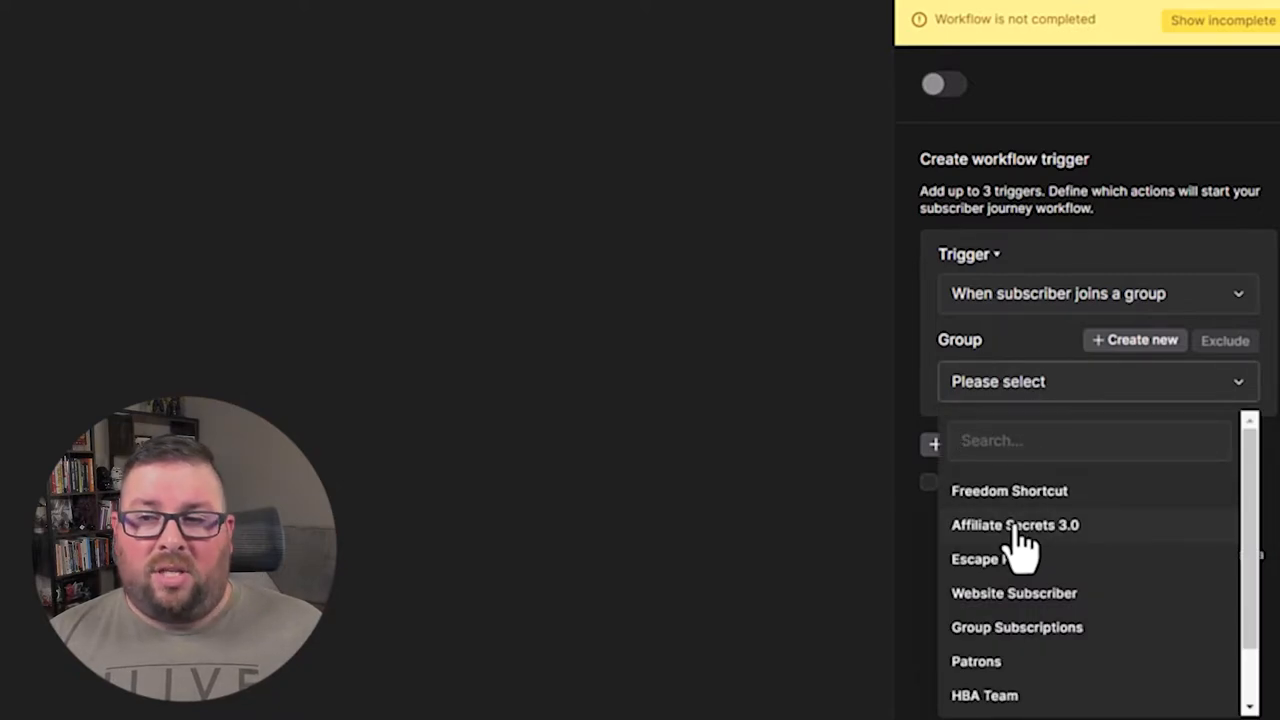
pyautogui.click(1014, 524)
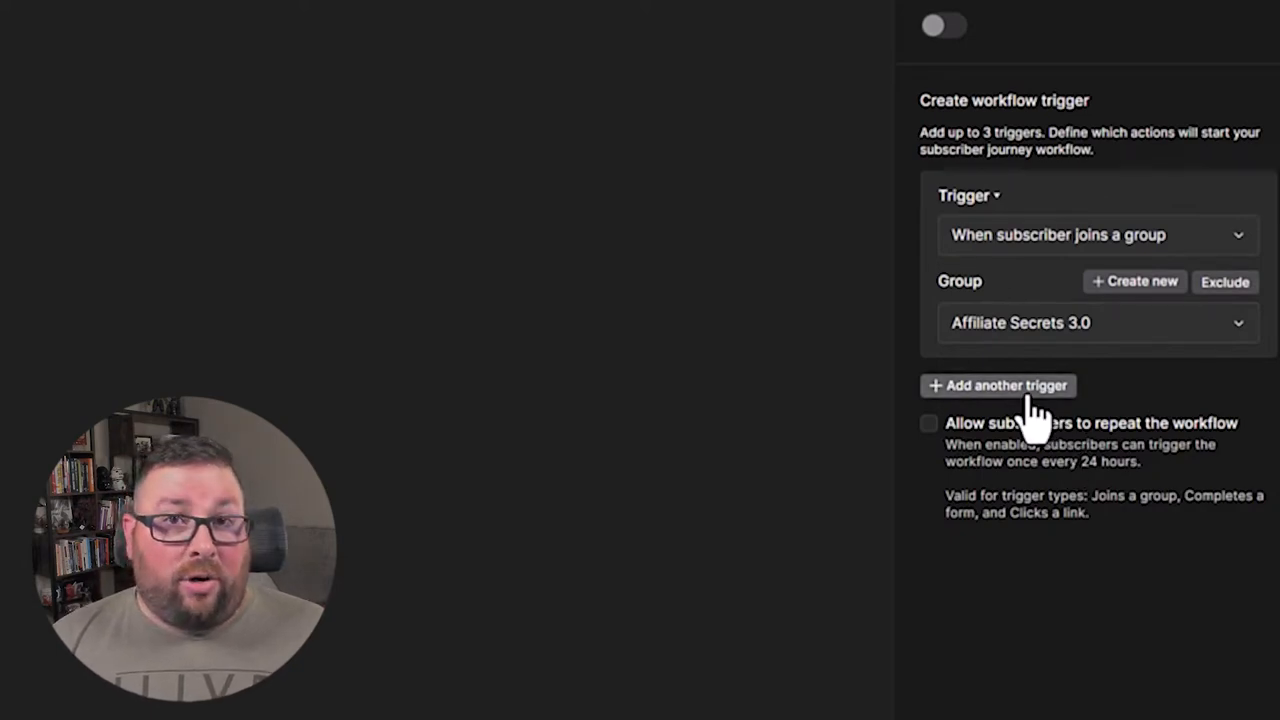
# Add a second trigger for form completion.
pyautogui.click(997, 385)
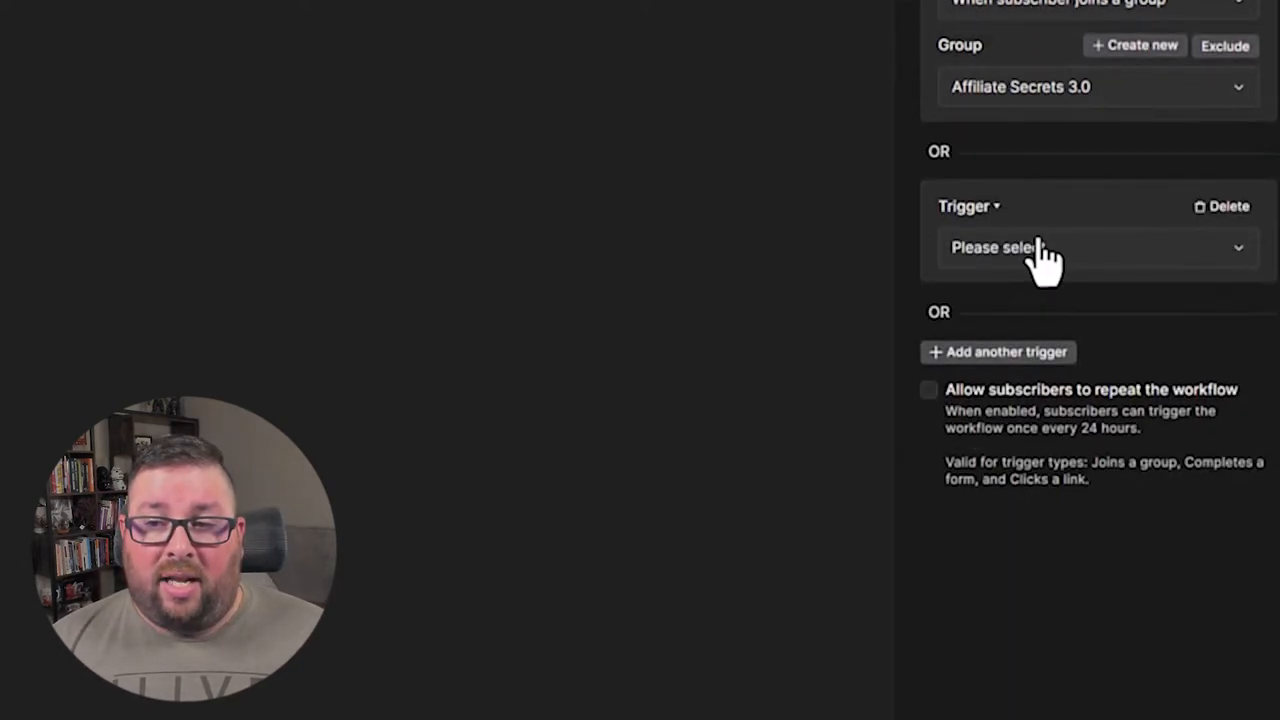
pyautogui.click(1097, 247)
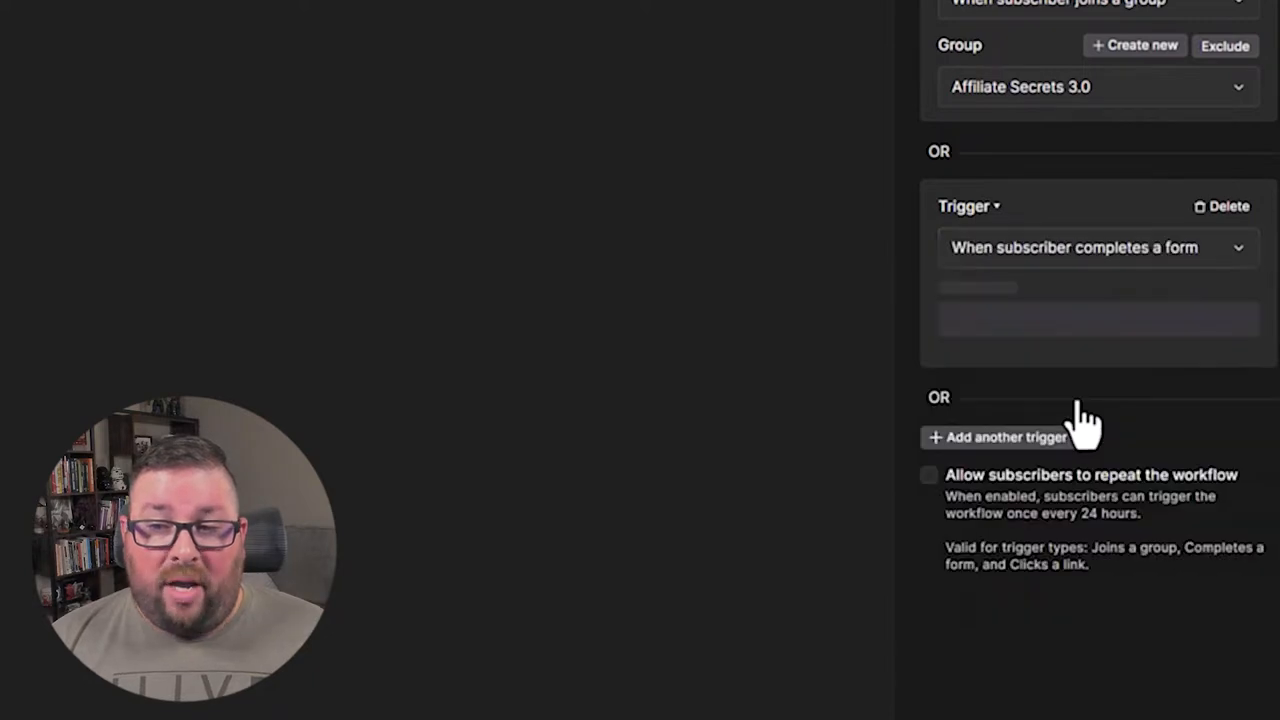
pyautogui.click(1097, 330)
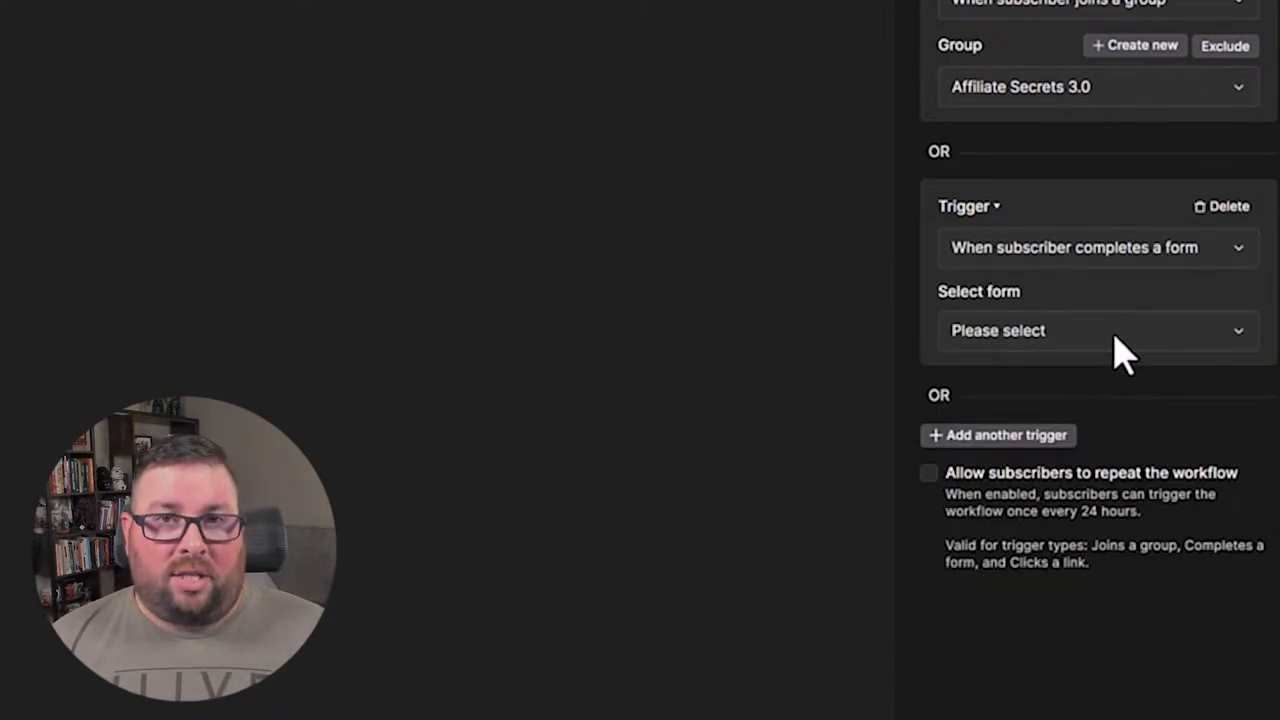
pyautogui.moveTo(1100, 340)
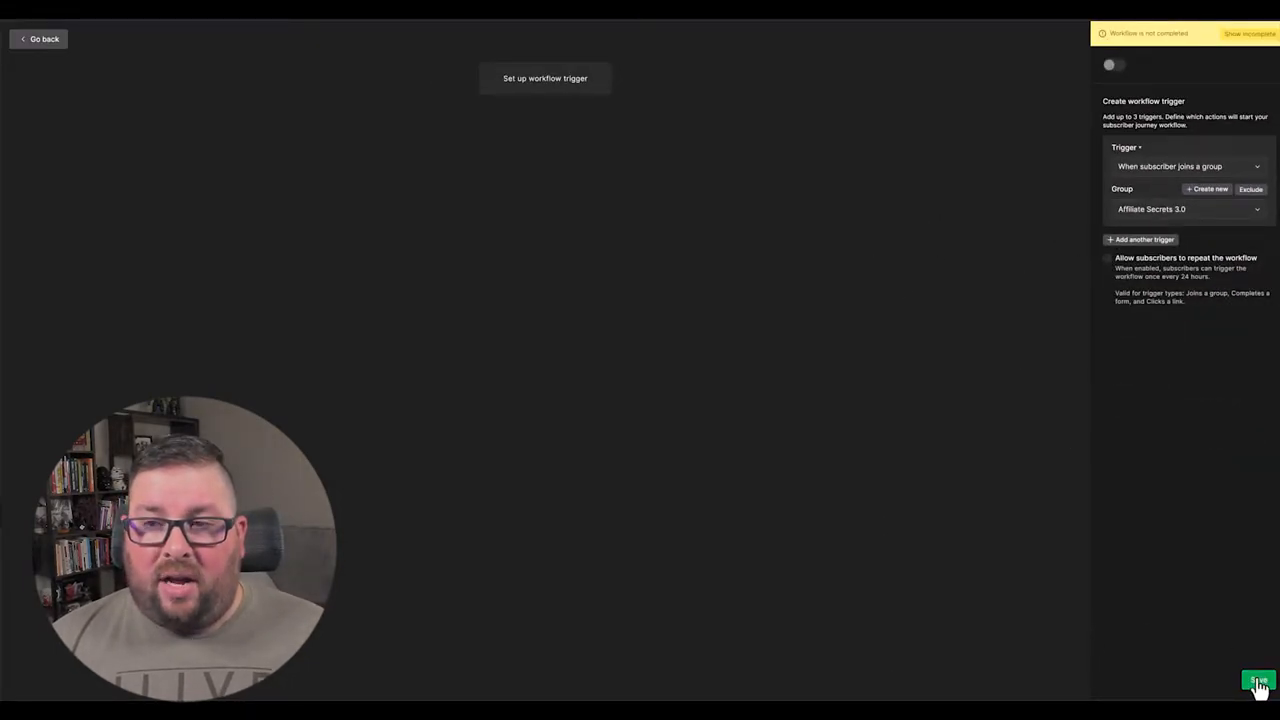
# Save the Affiliate Secrets 3.0 join trigger and insert an Email step below it.
pyautogui.click(1259, 683)
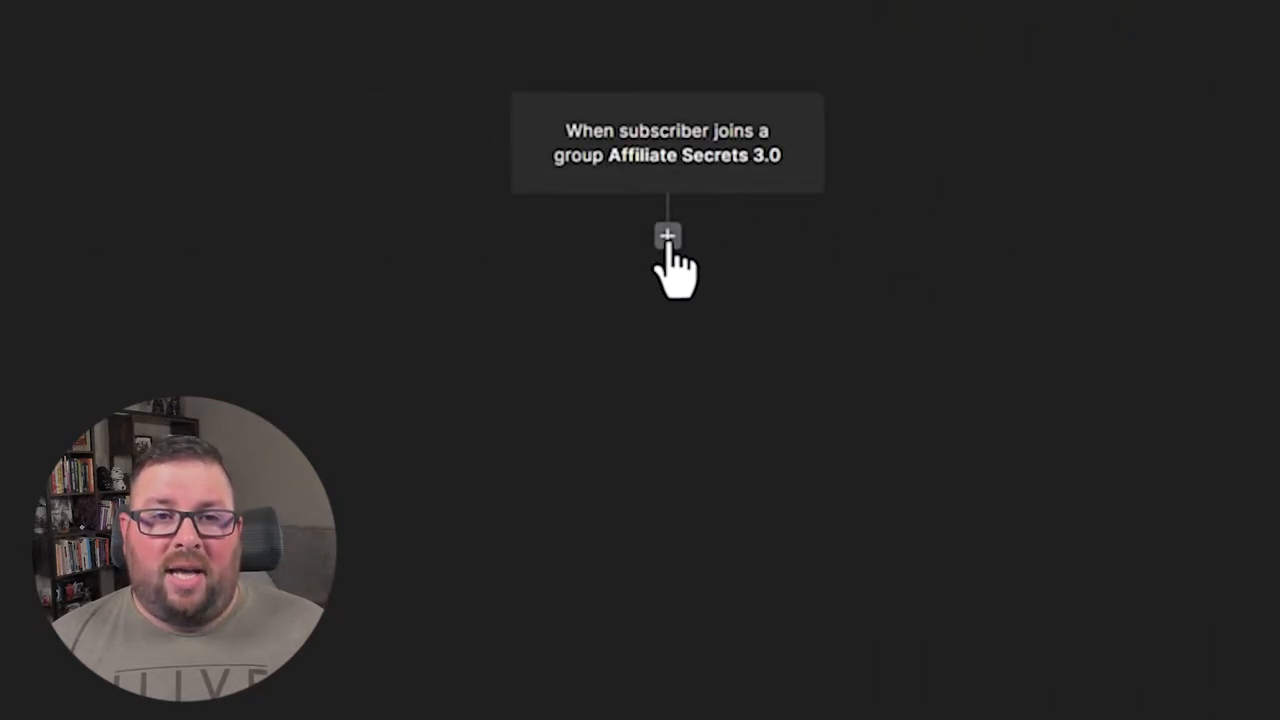
pyautogui.click(667, 236)
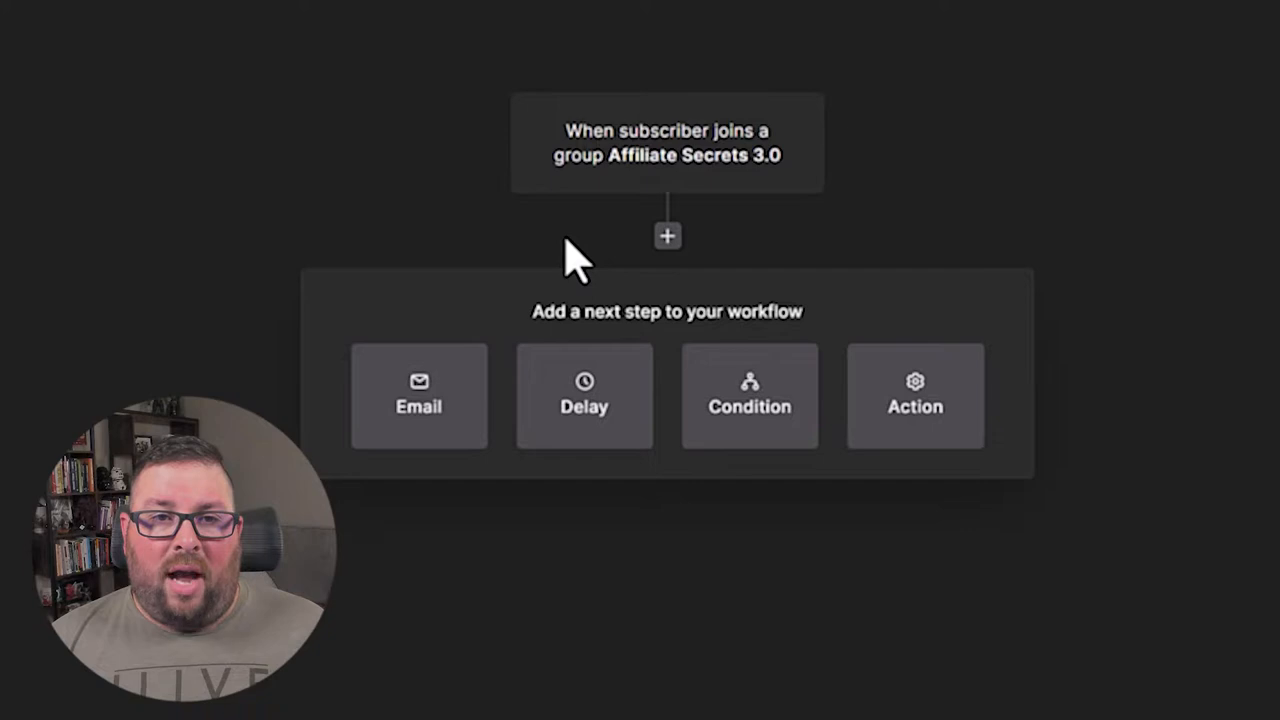
pyautogui.moveTo(420, 410)
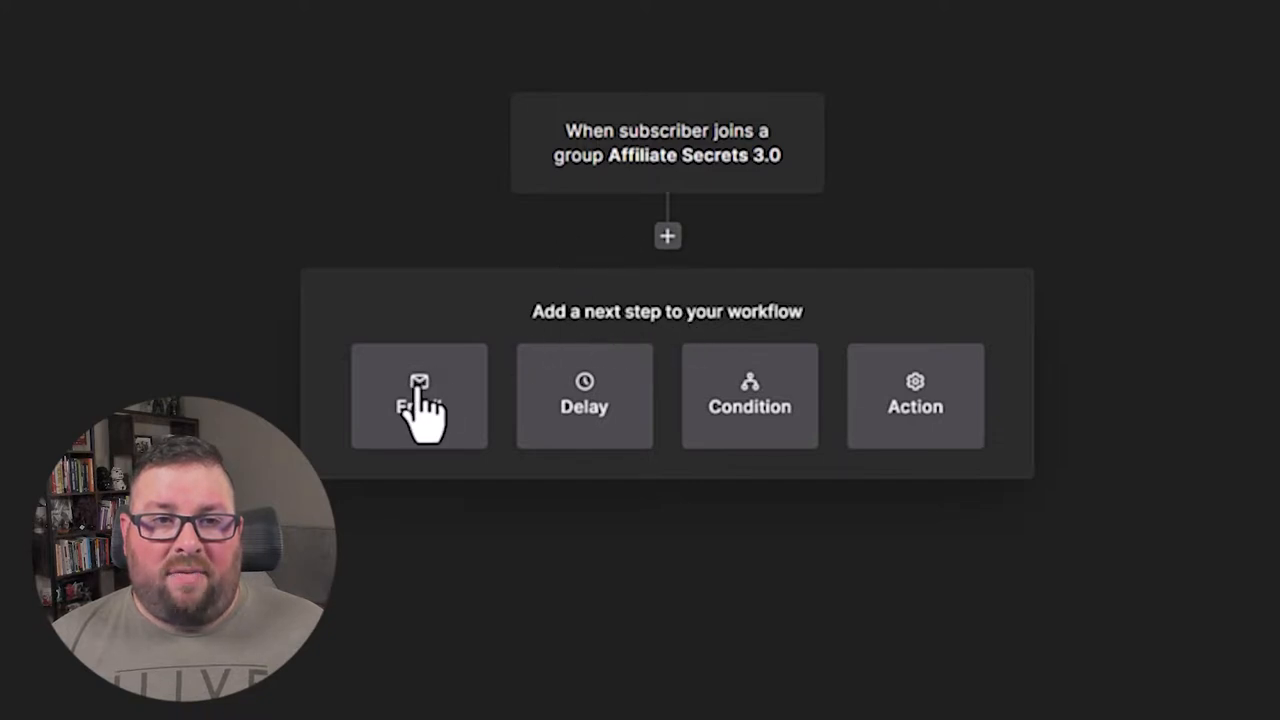
pyautogui.click(419, 395)
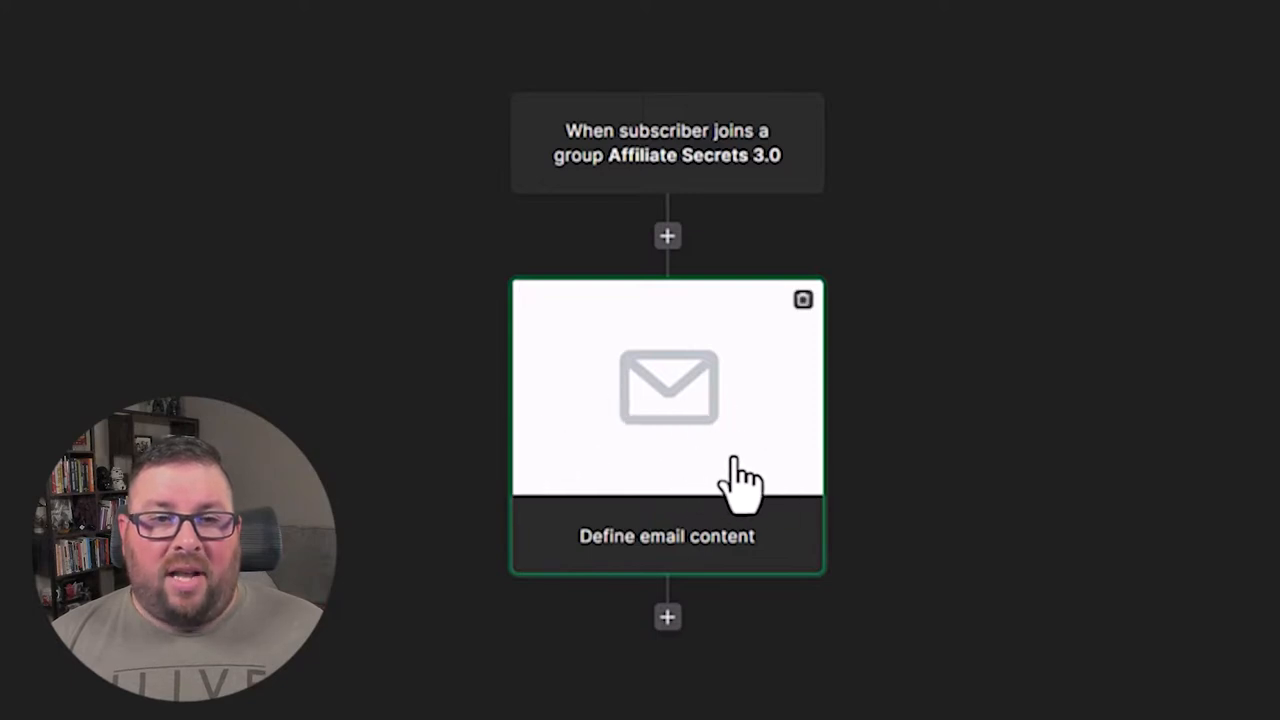
# Name the email 'Welcome email' with subject 'Thank you, {$name}, and Welcome!' using personalization.
pyautogui.click(667, 430)
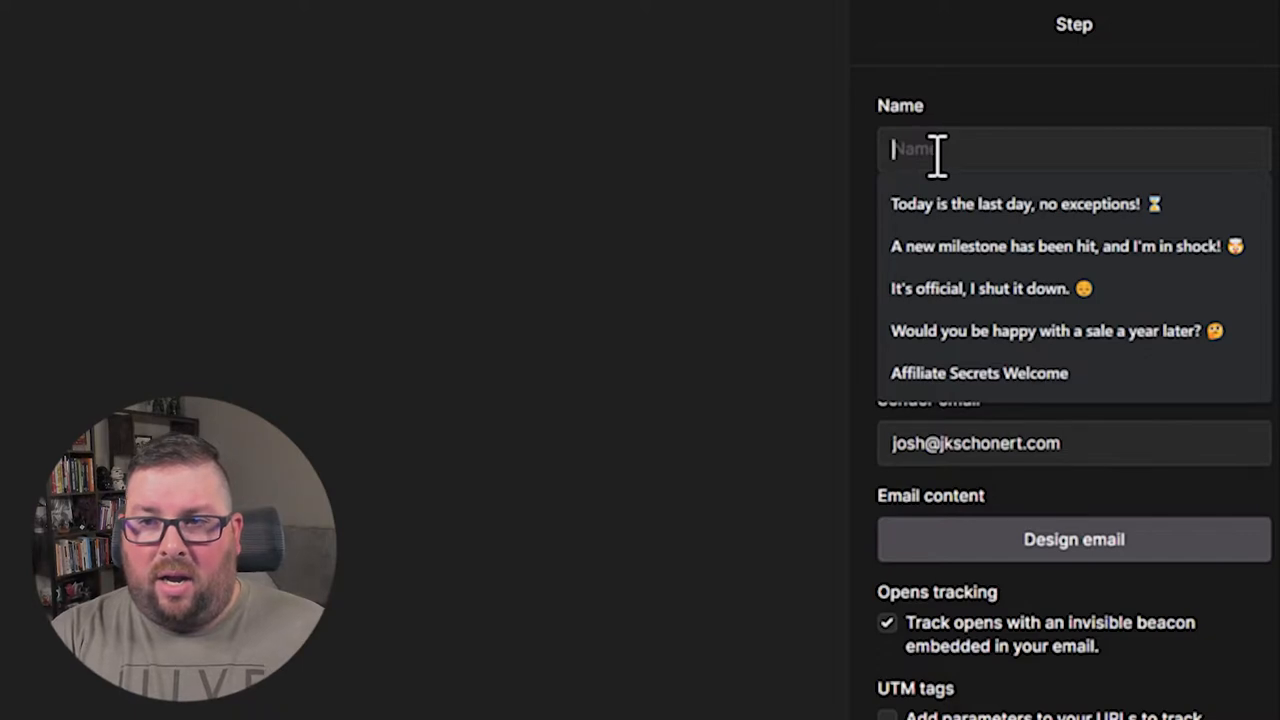
pyautogui.write('Welcome email')
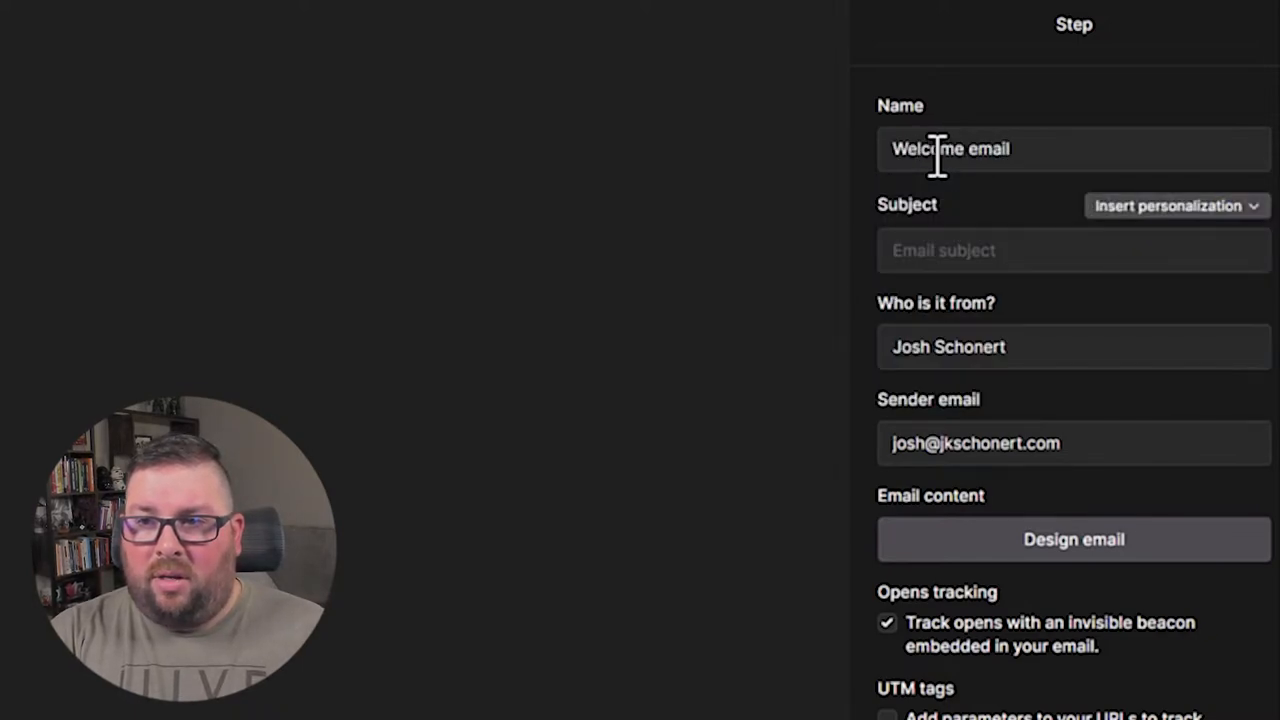
pyautogui.write('Thank you')
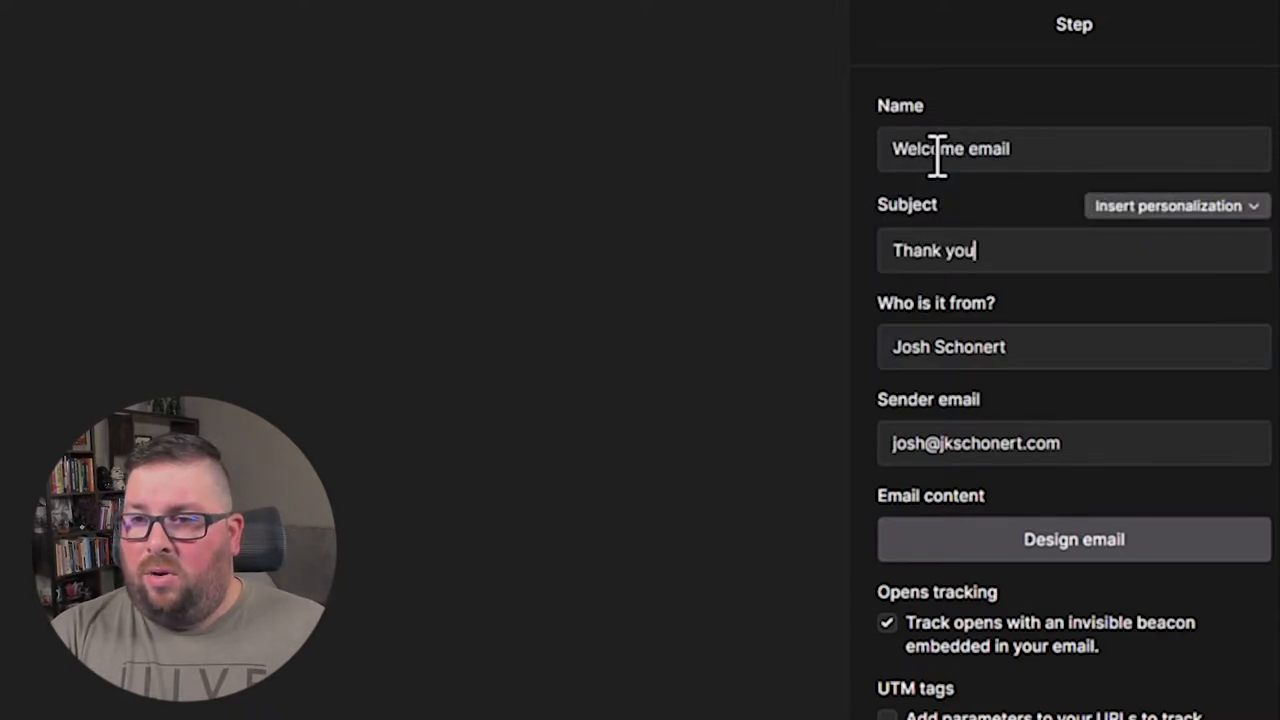
pyautogui.write(', and We')
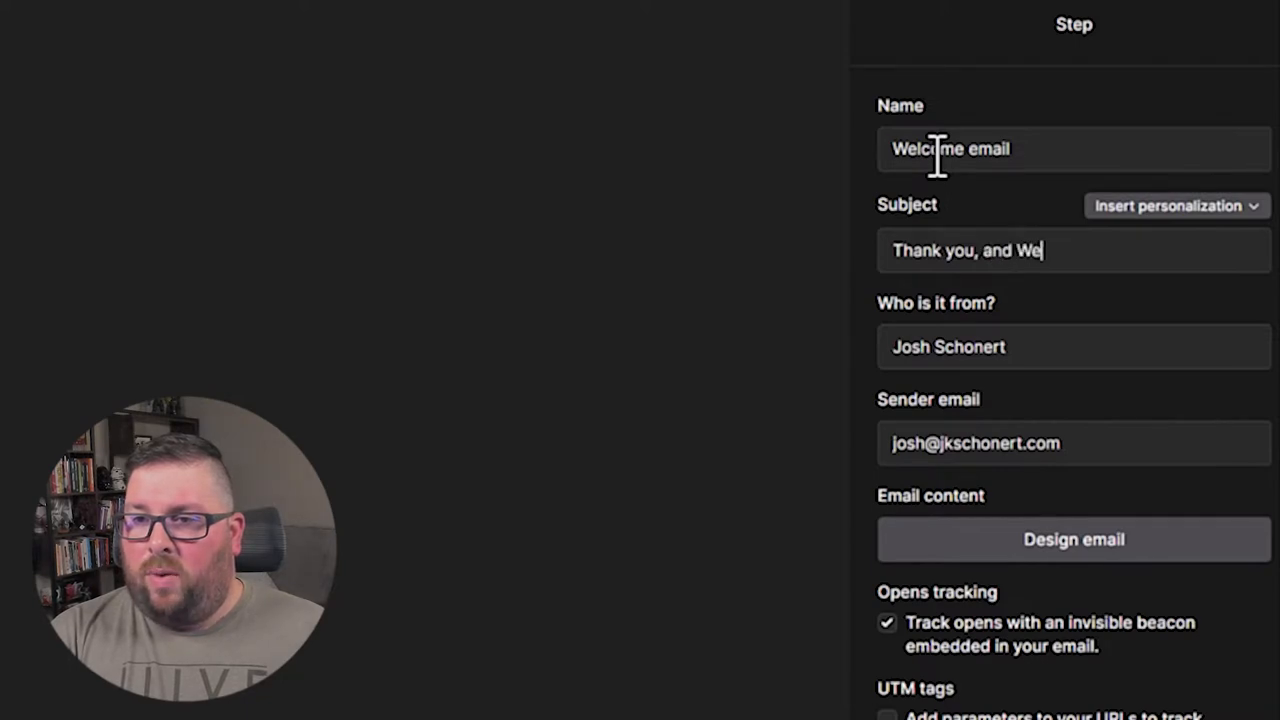
pyautogui.write('lcome!')
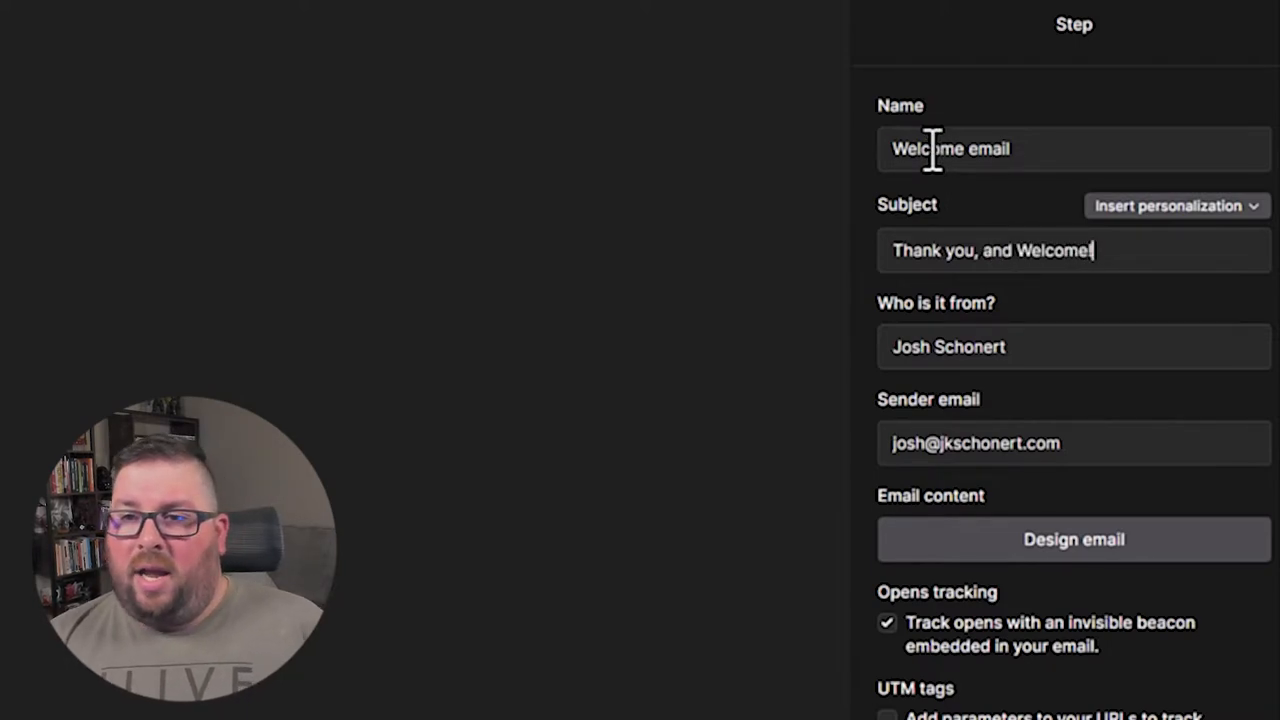
pyautogui.moveTo(1040, 465)
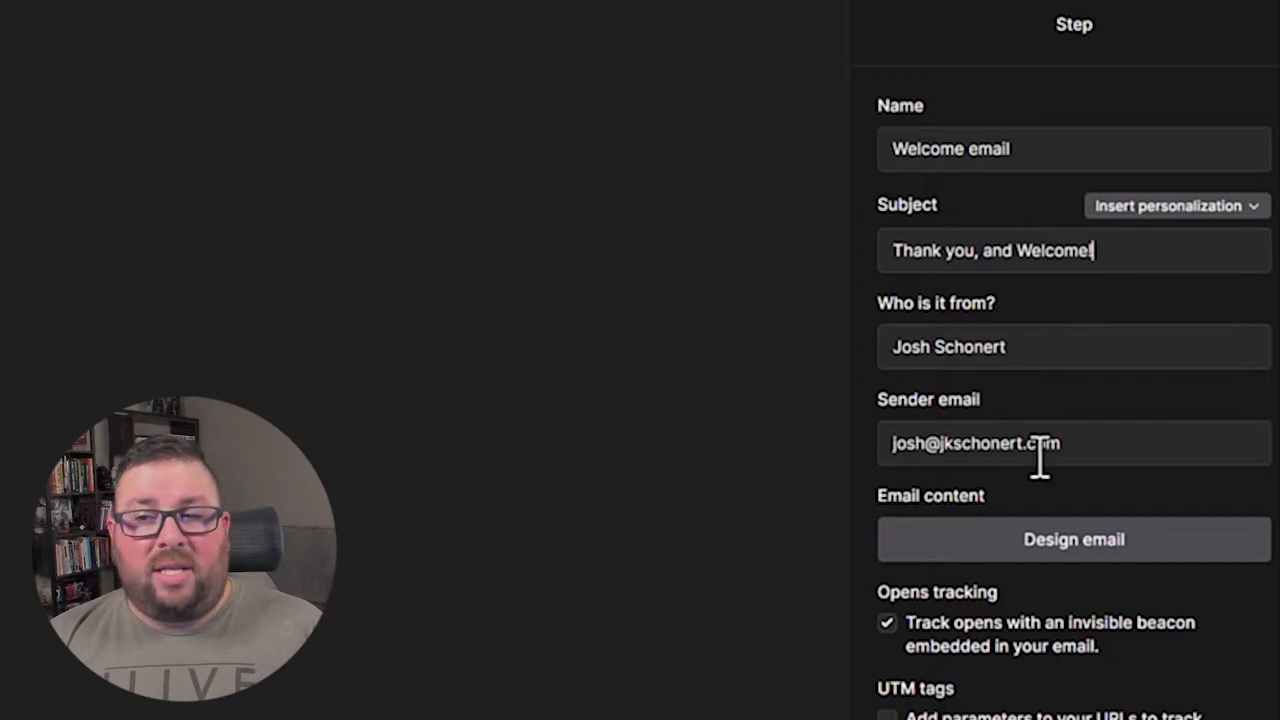
pyautogui.scroll(-3)
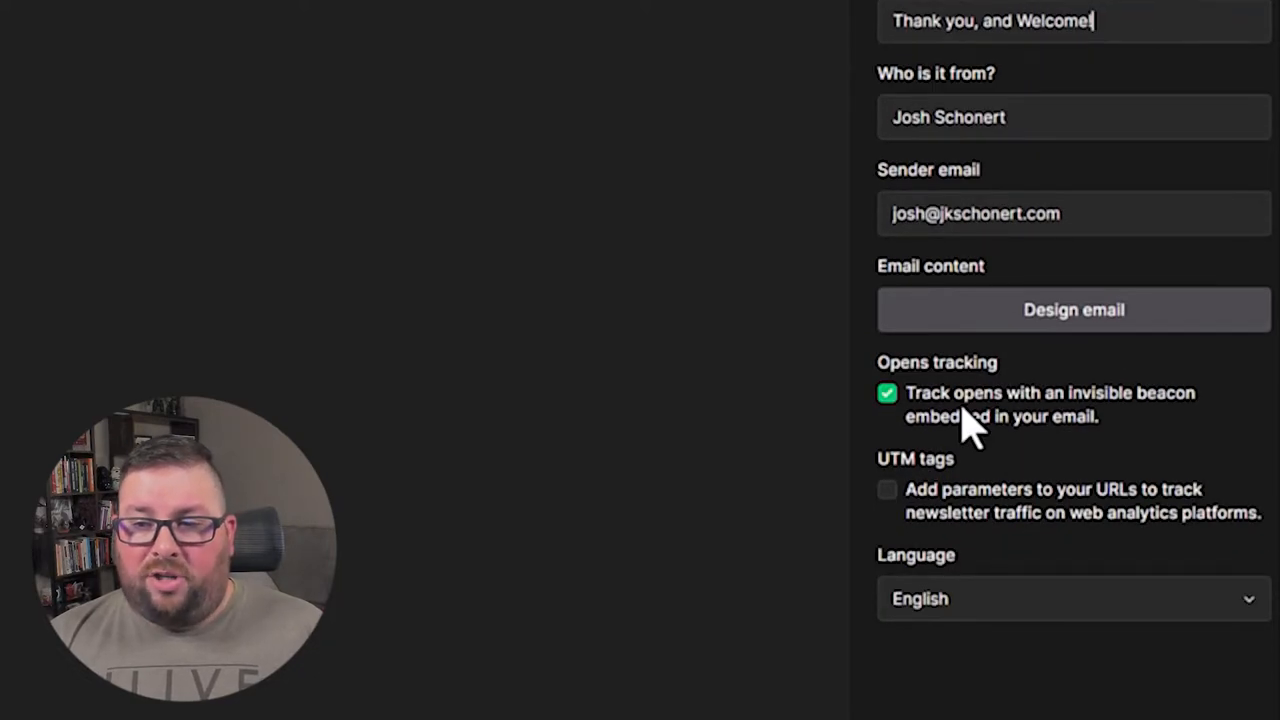
pyautogui.moveTo(1035, 520)
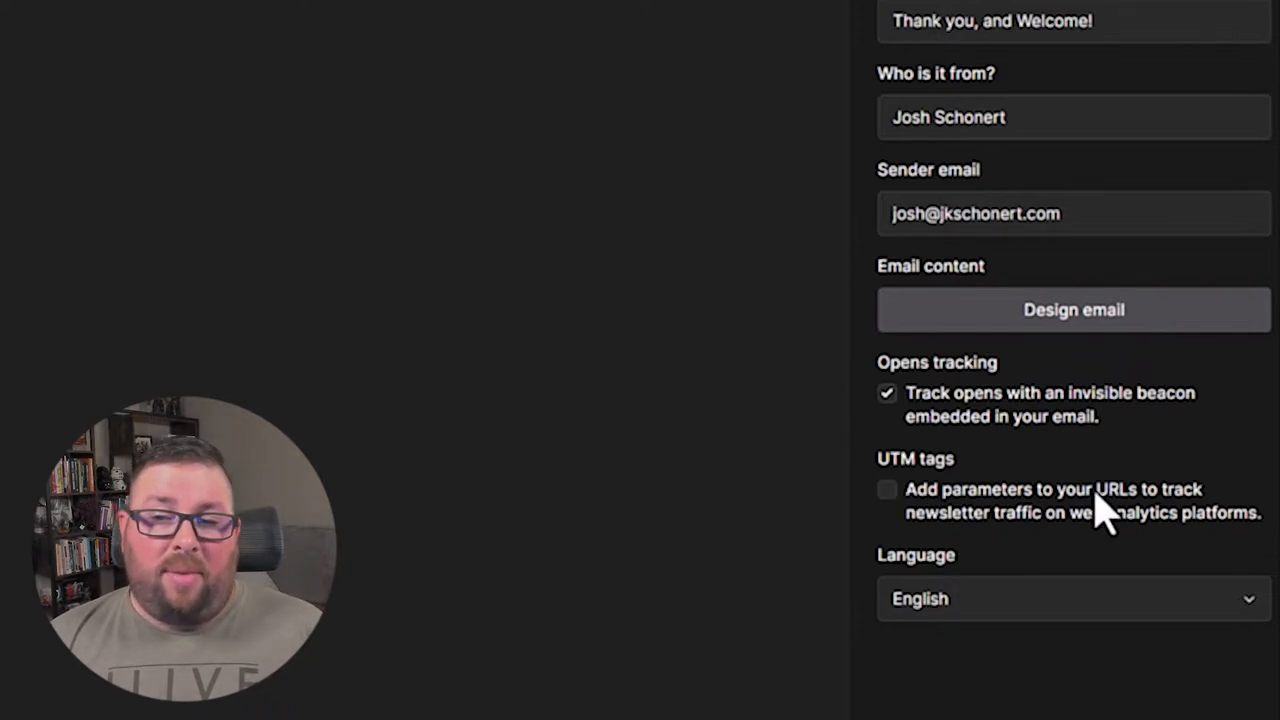
pyautogui.moveTo(1130, 485)
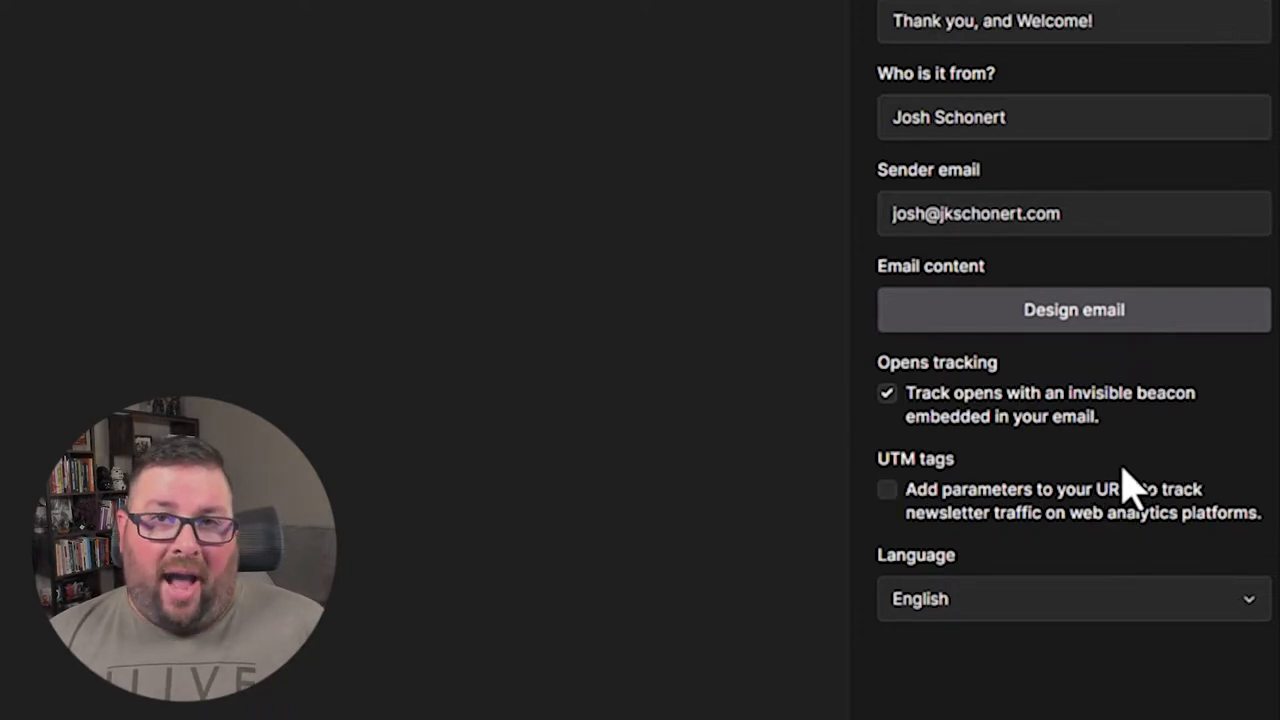
pyautogui.moveTo(1008, 355)
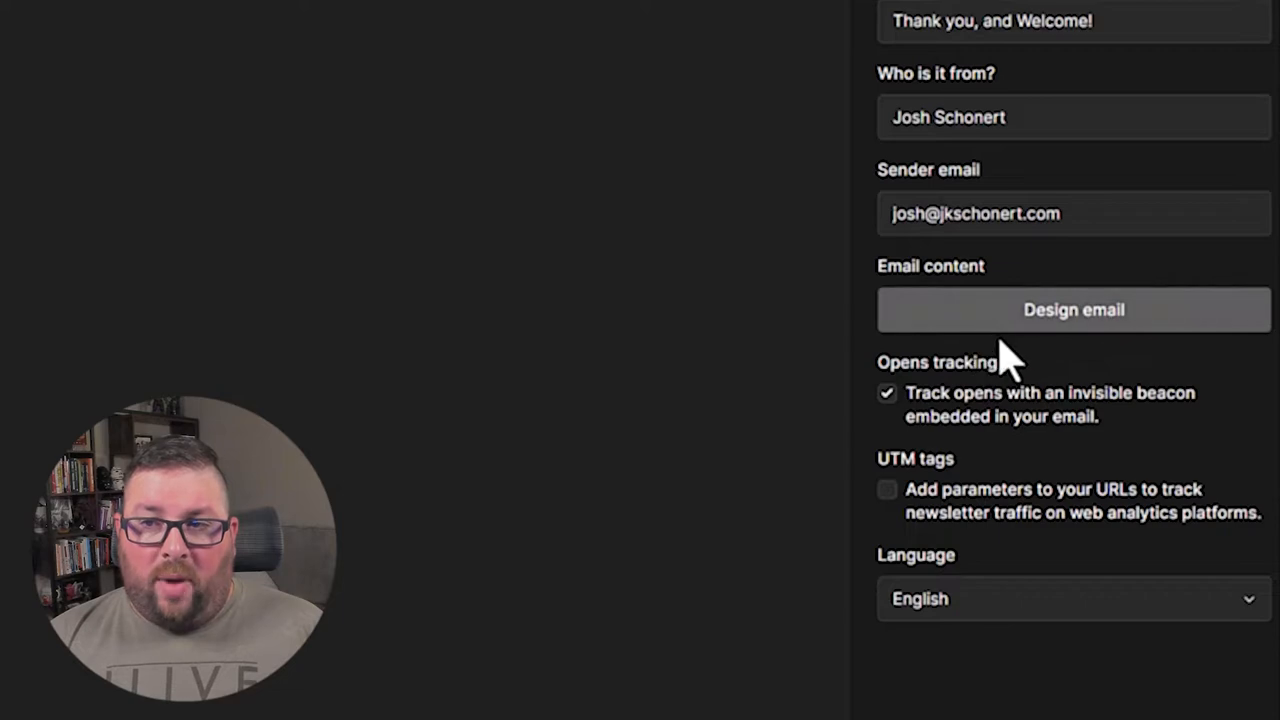
pyautogui.scroll(3)
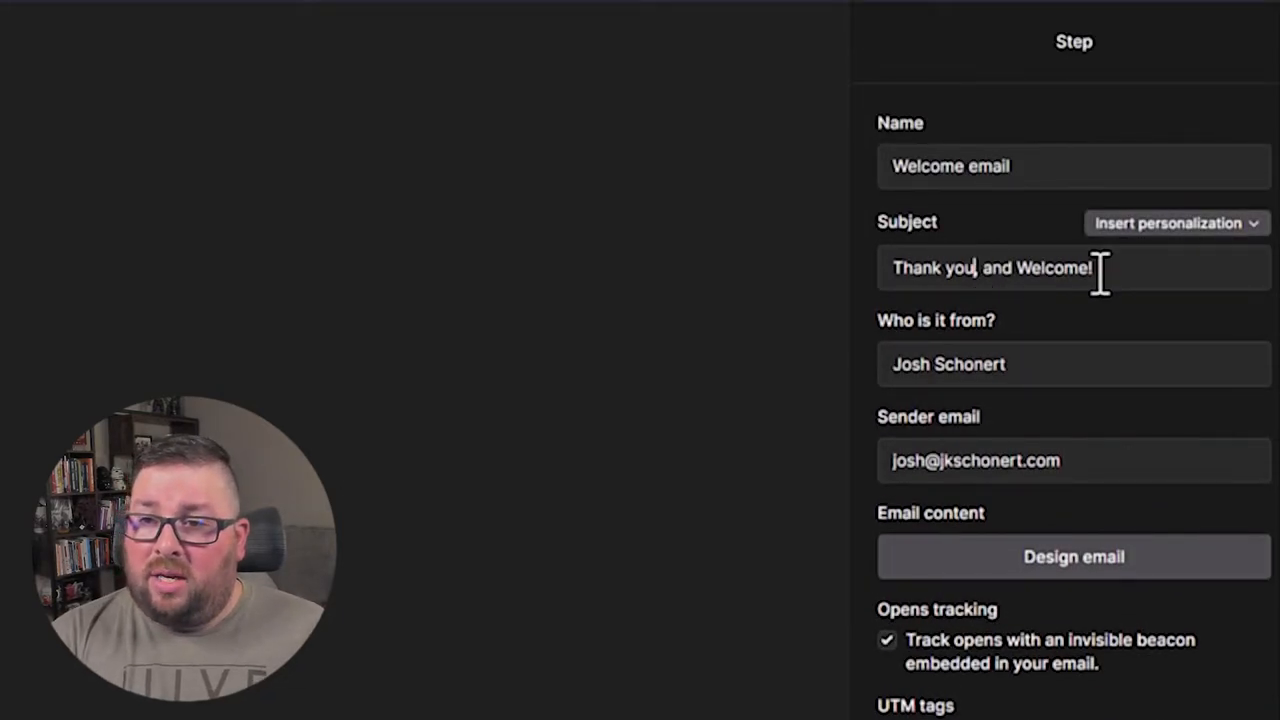
pyautogui.click(1177, 222)
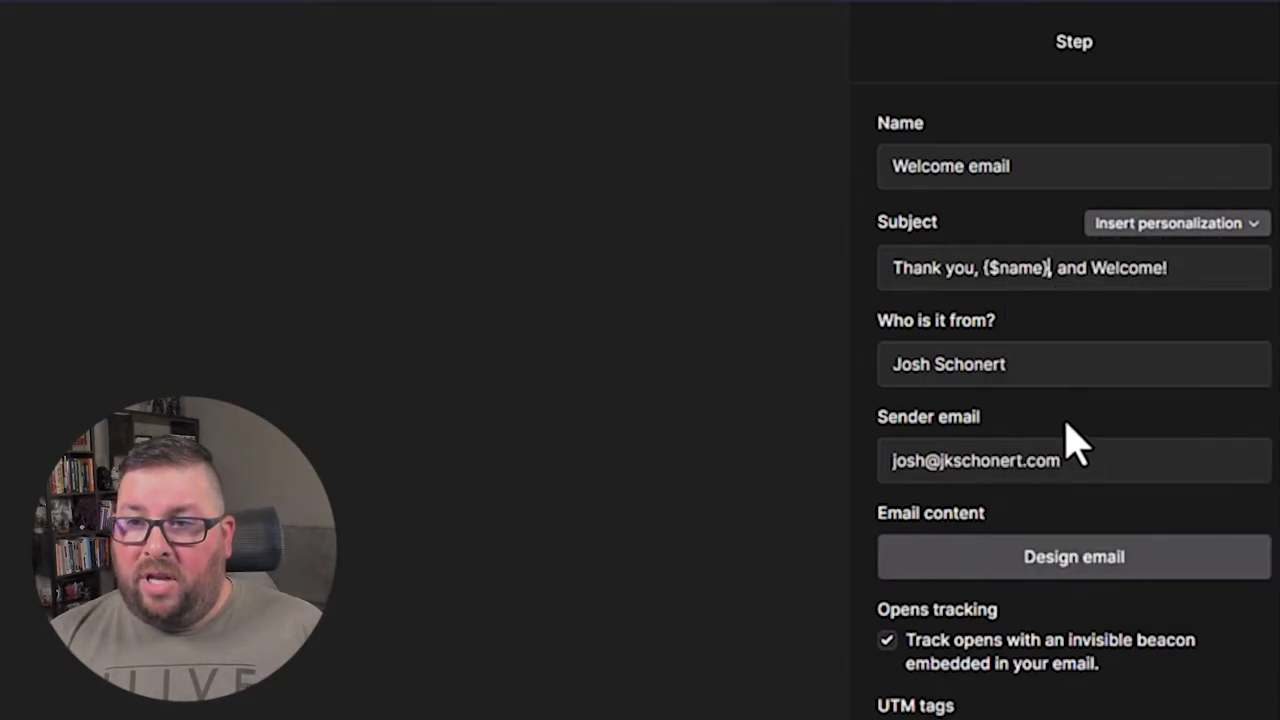
pyautogui.moveTo(1090, 335)
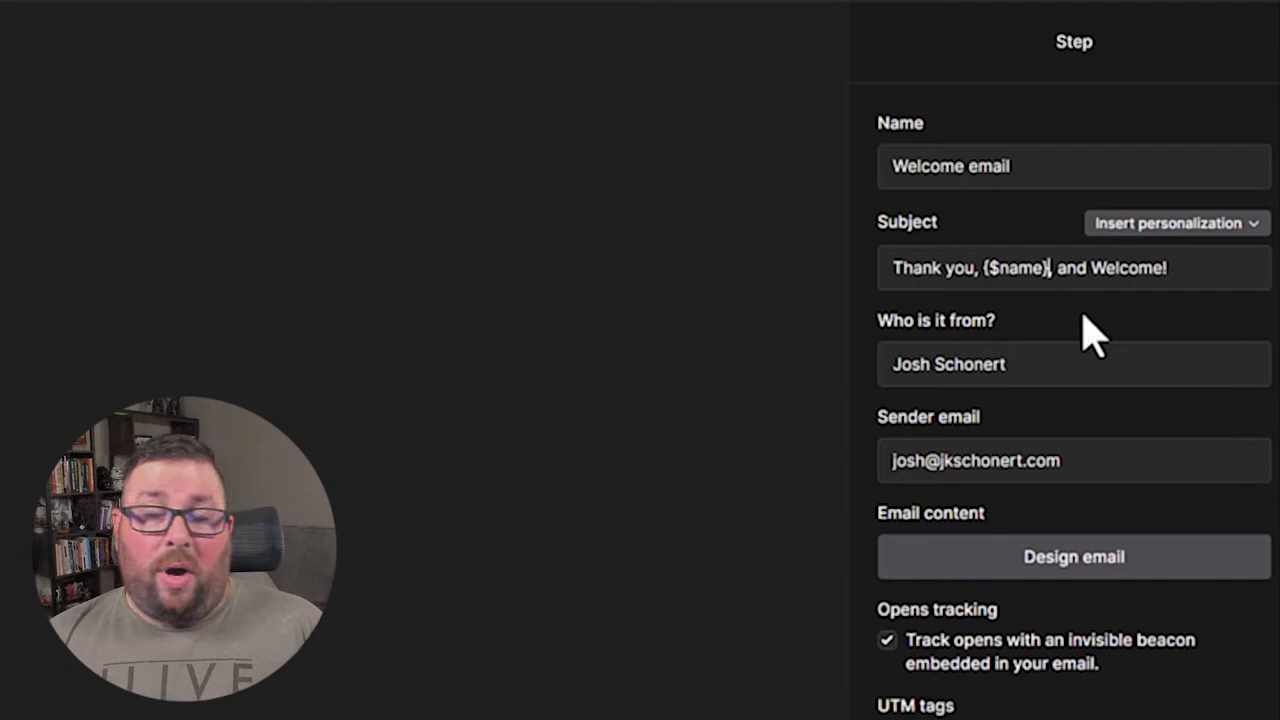
pyautogui.write(',')
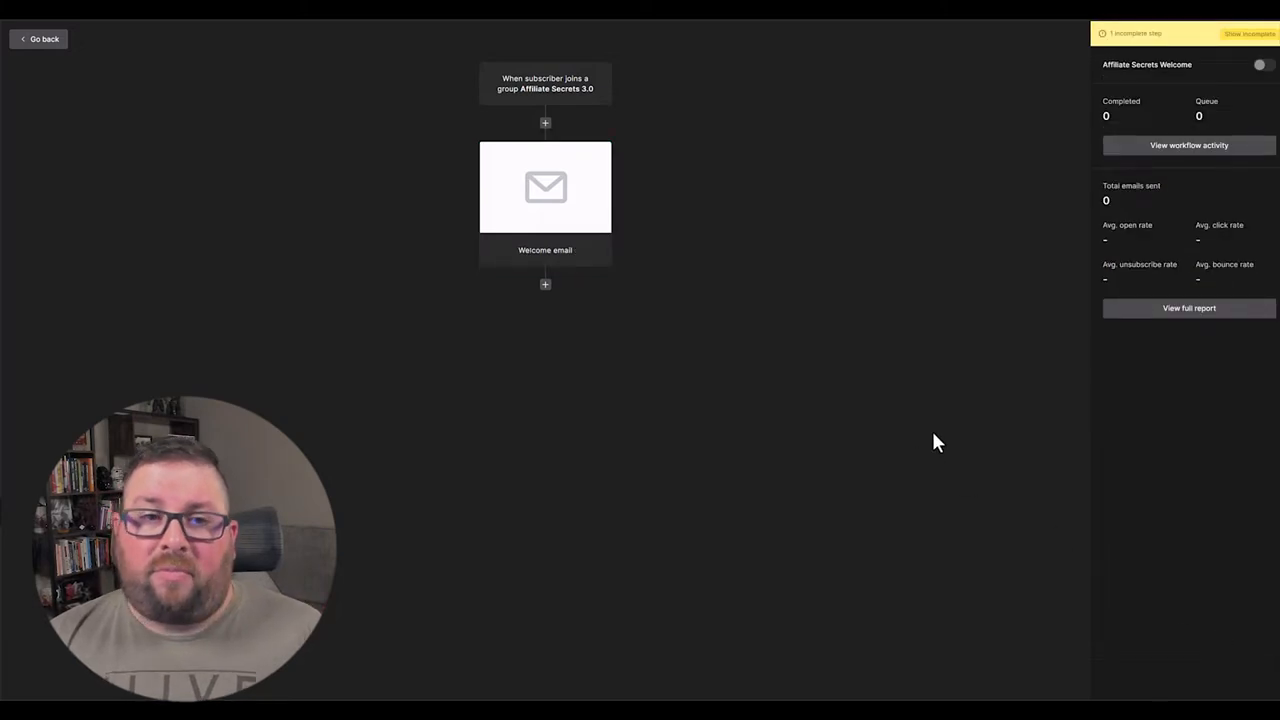
pyautogui.moveTo(868, 373)
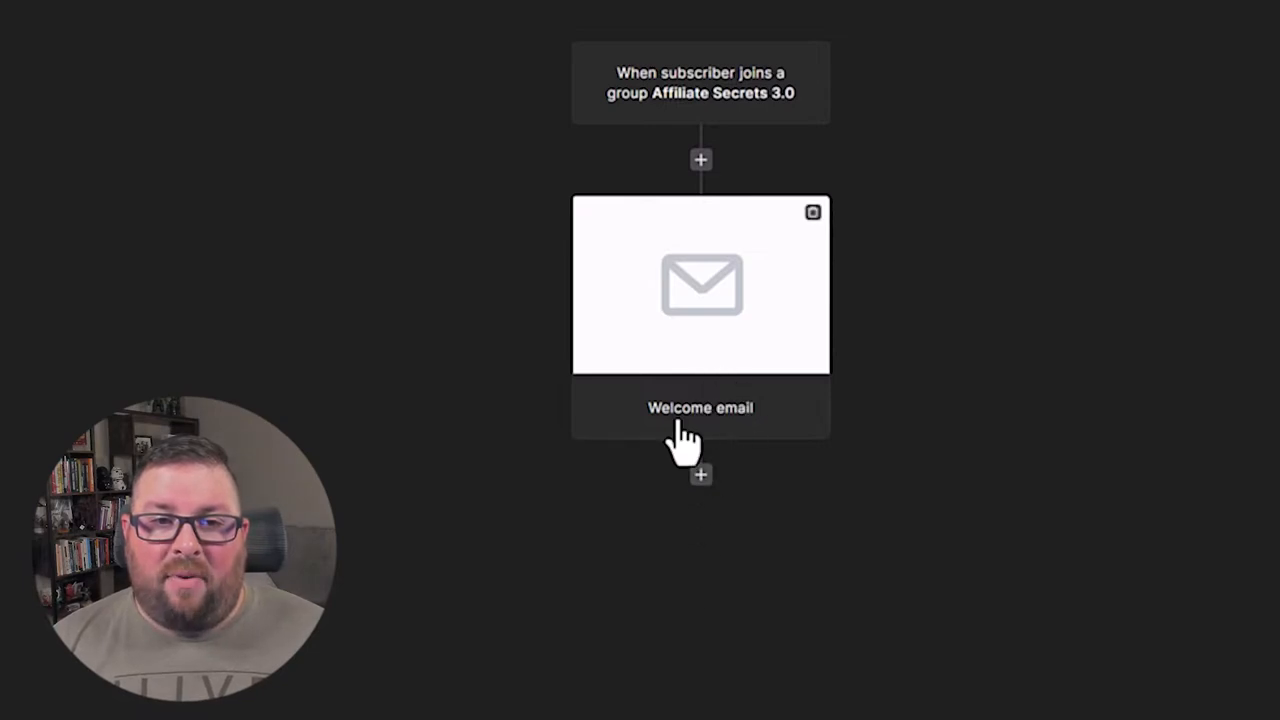
pyautogui.moveTo(720, 340)
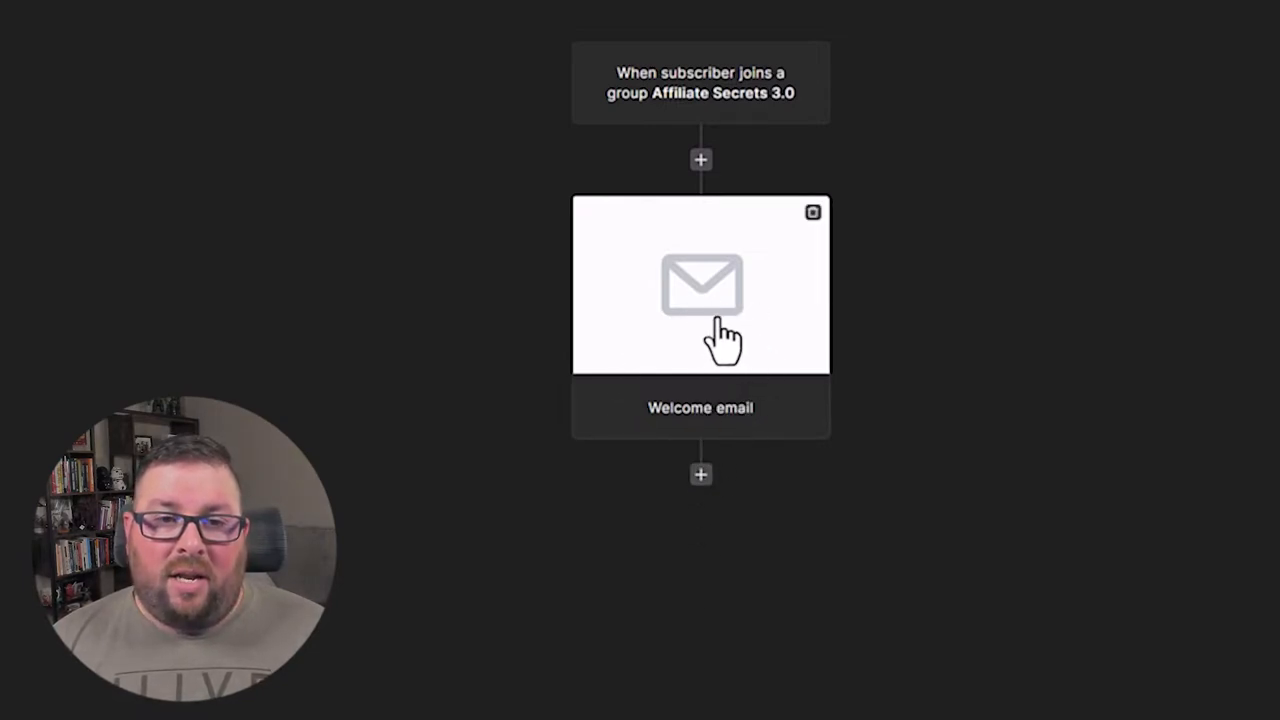
pyautogui.moveTo(790, 580)
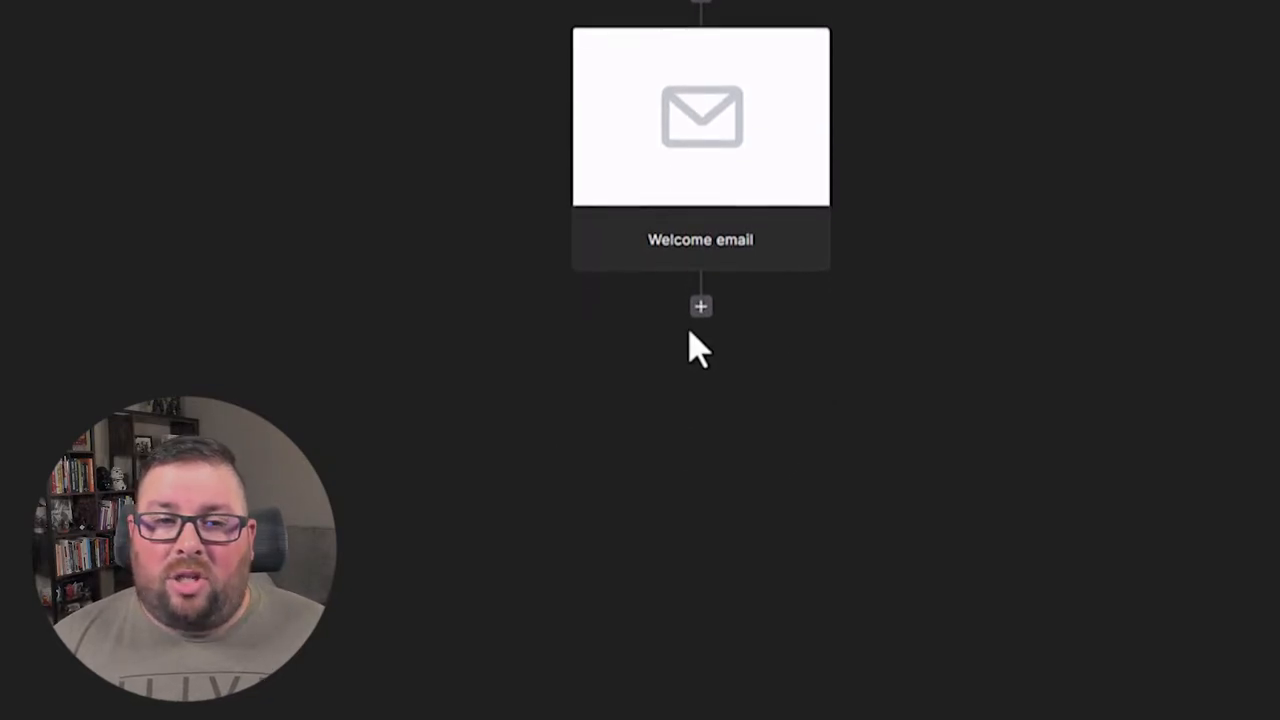
# Insert a Delay step after Welcome email set to wait 1 day.
pyautogui.click(700, 306)
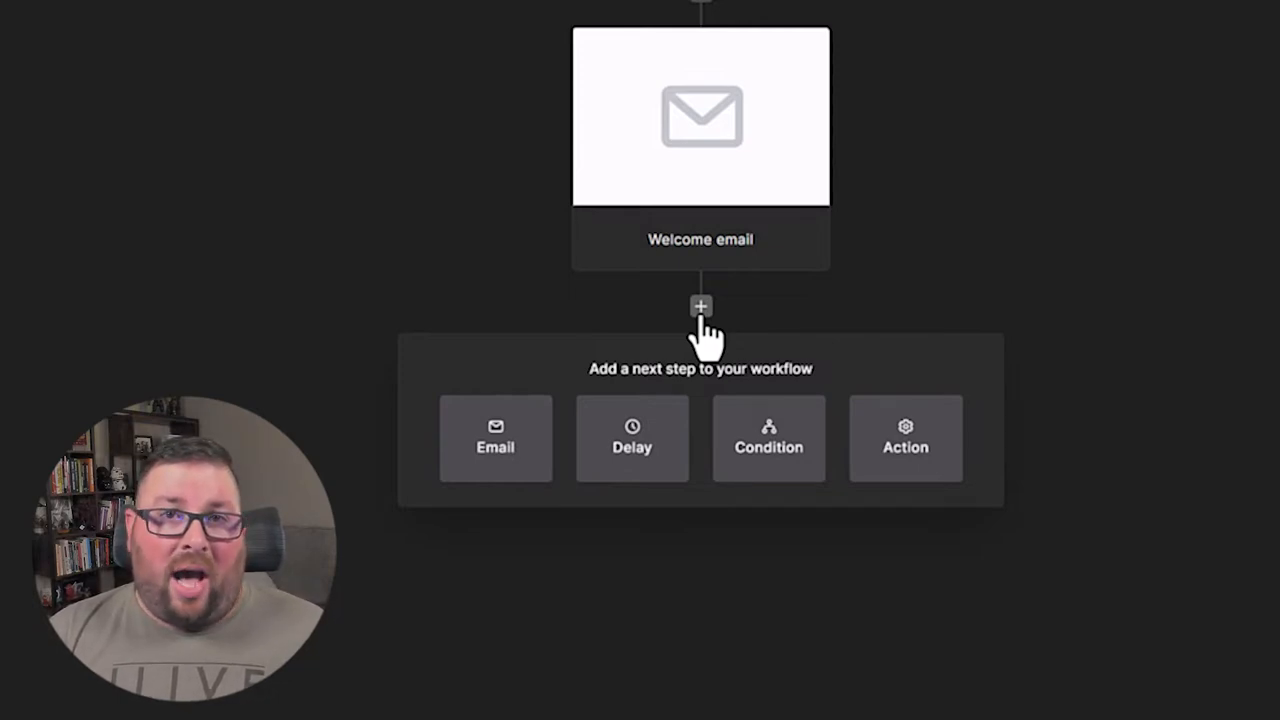
pyautogui.moveTo(632, 440)
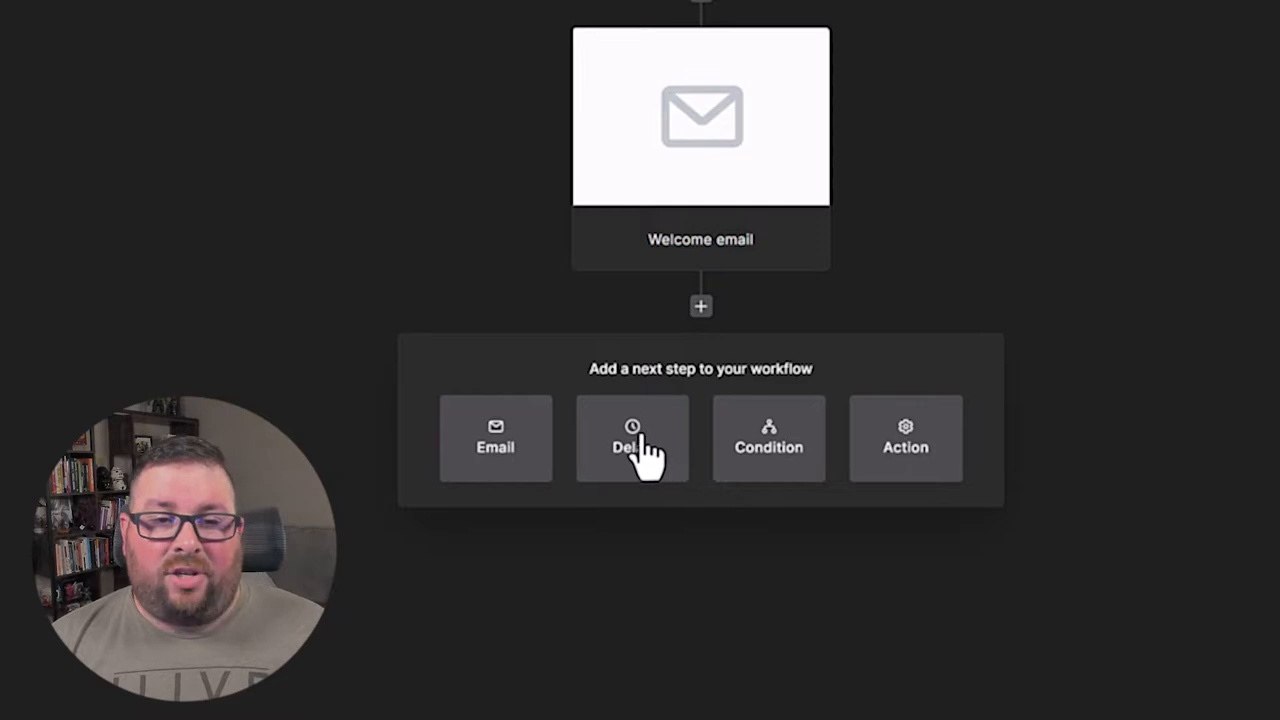
pyautogui.click(632, 440)
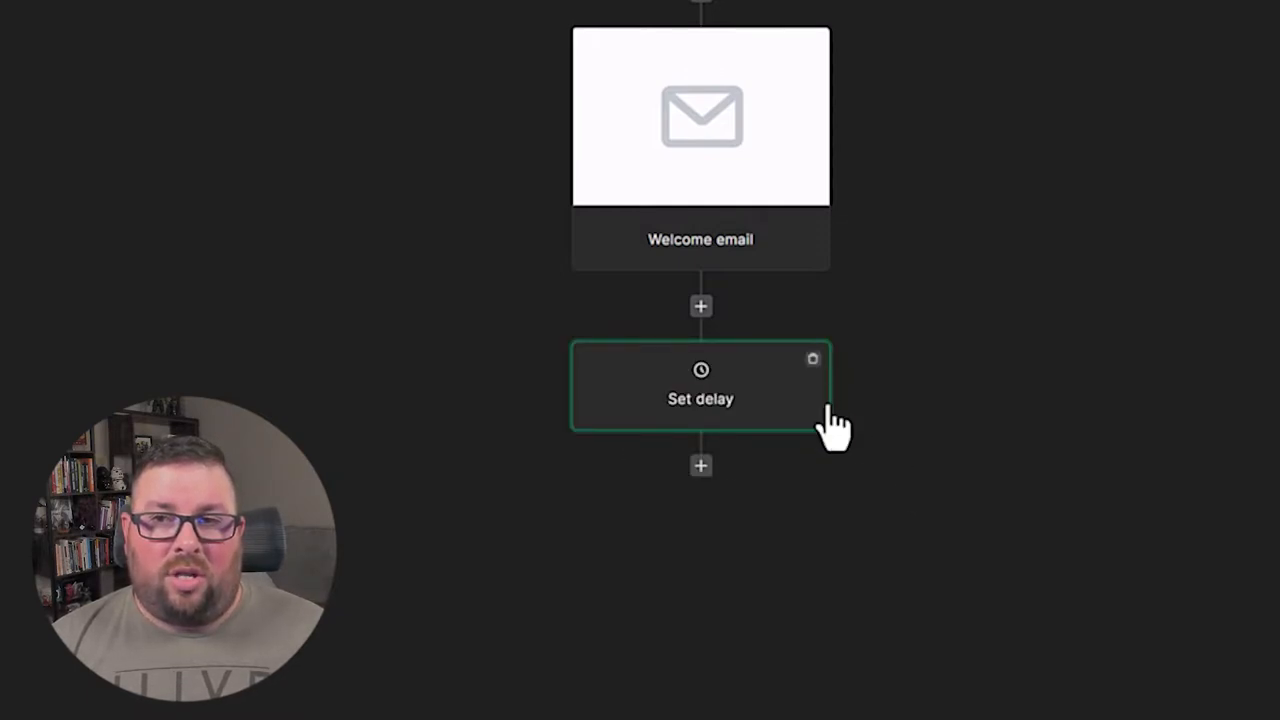
pyautogui.click(700, 398)
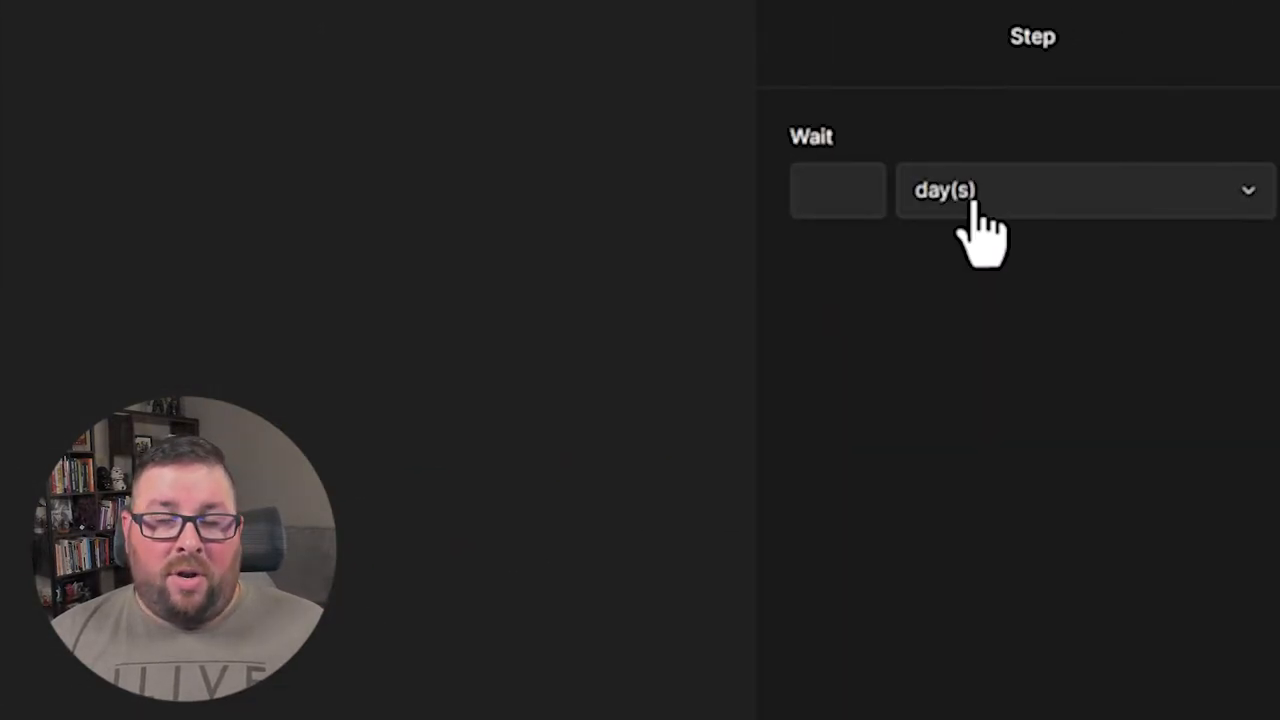
pyautogui.click(1080, 190)
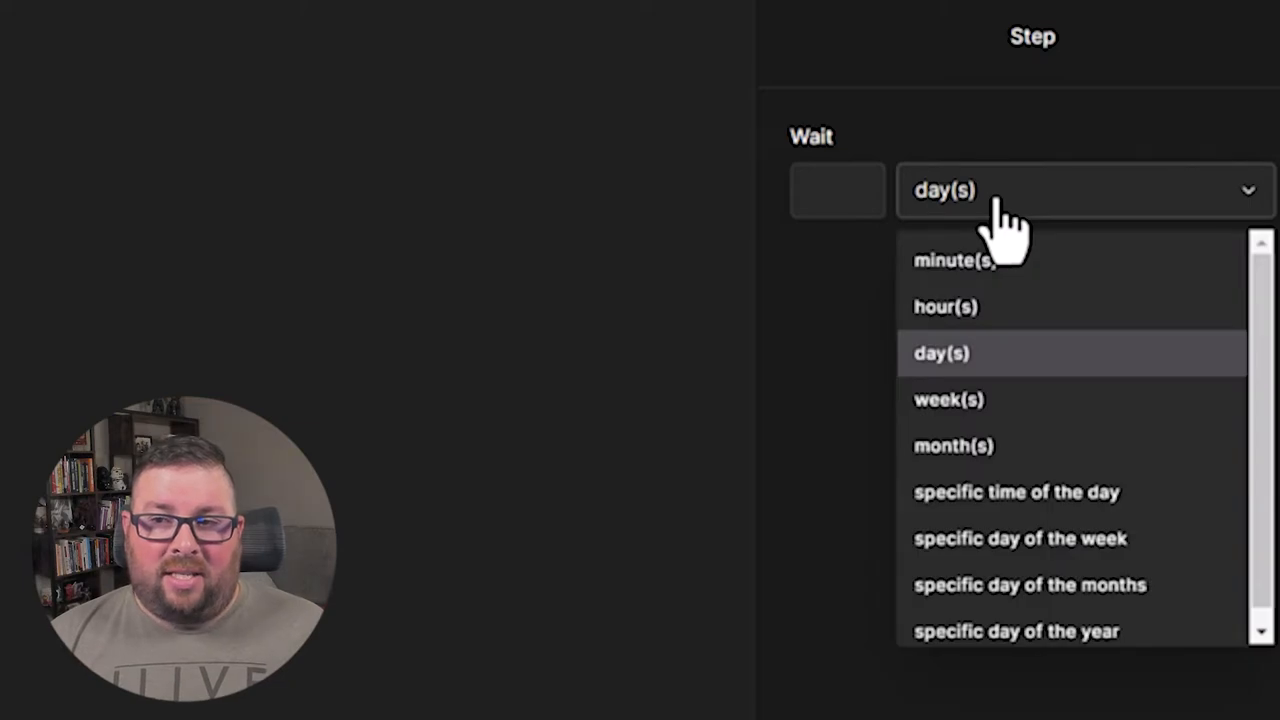
pyautogui.moveTo(1040, 345)
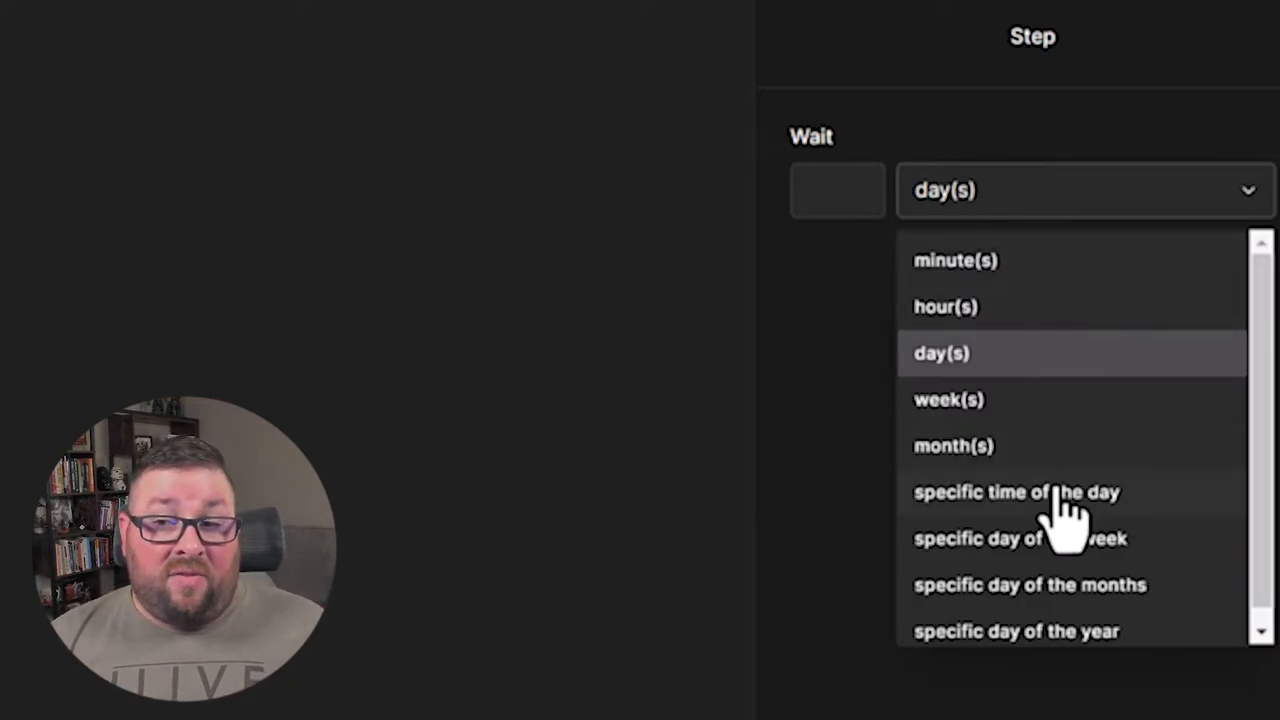
pyautogui.moveTo(1070, 585)
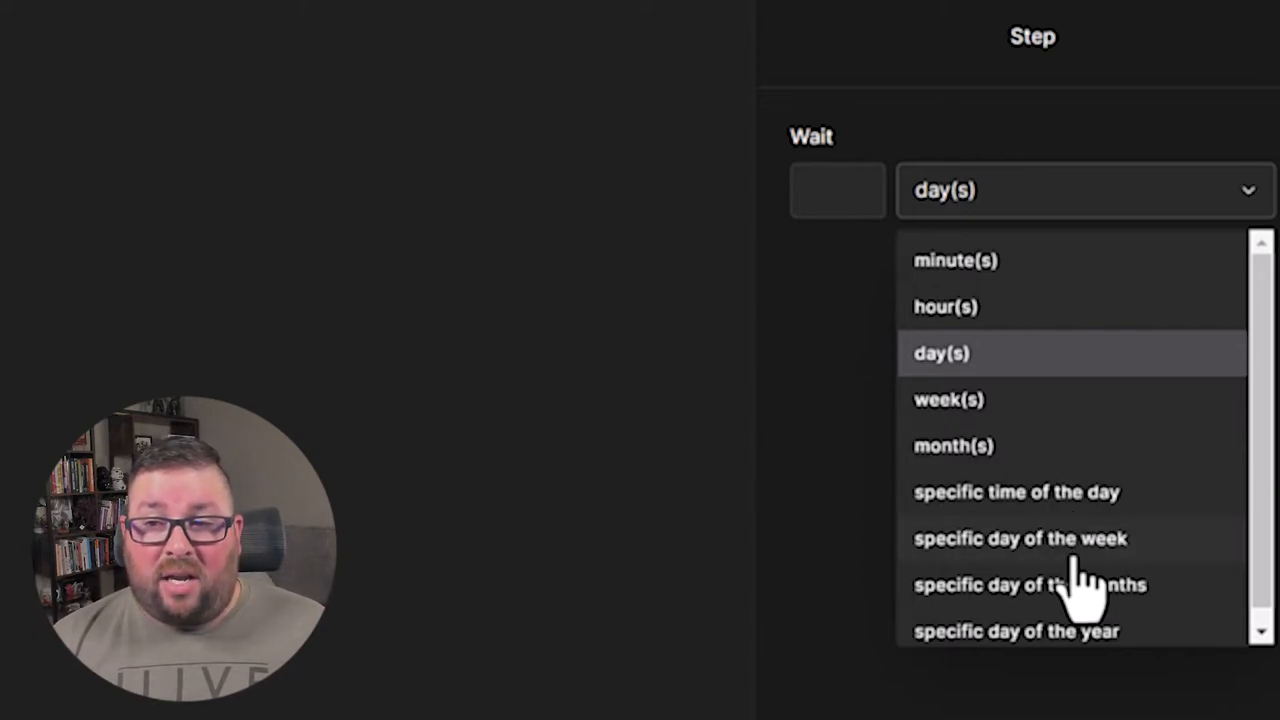
pyautogui.moveTo(1065, 495)
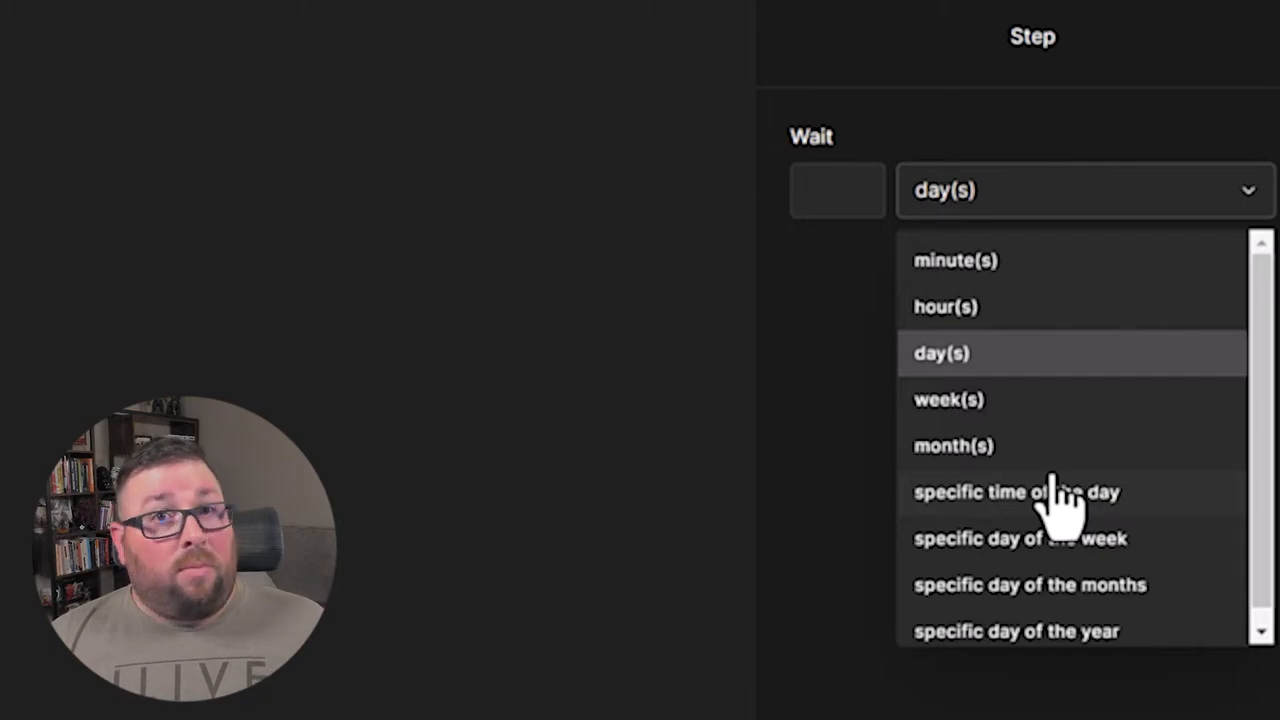
pyautogui.moveTo(938, 375)
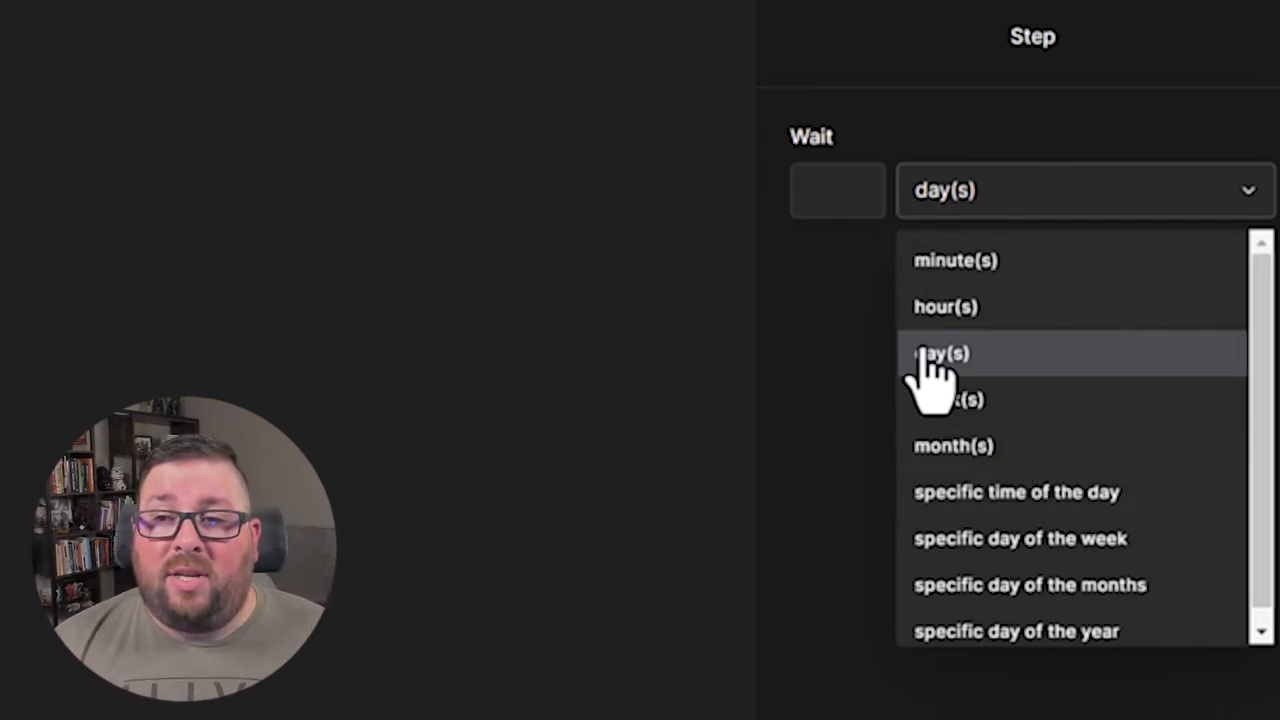
pyautogui.click(941, 354)
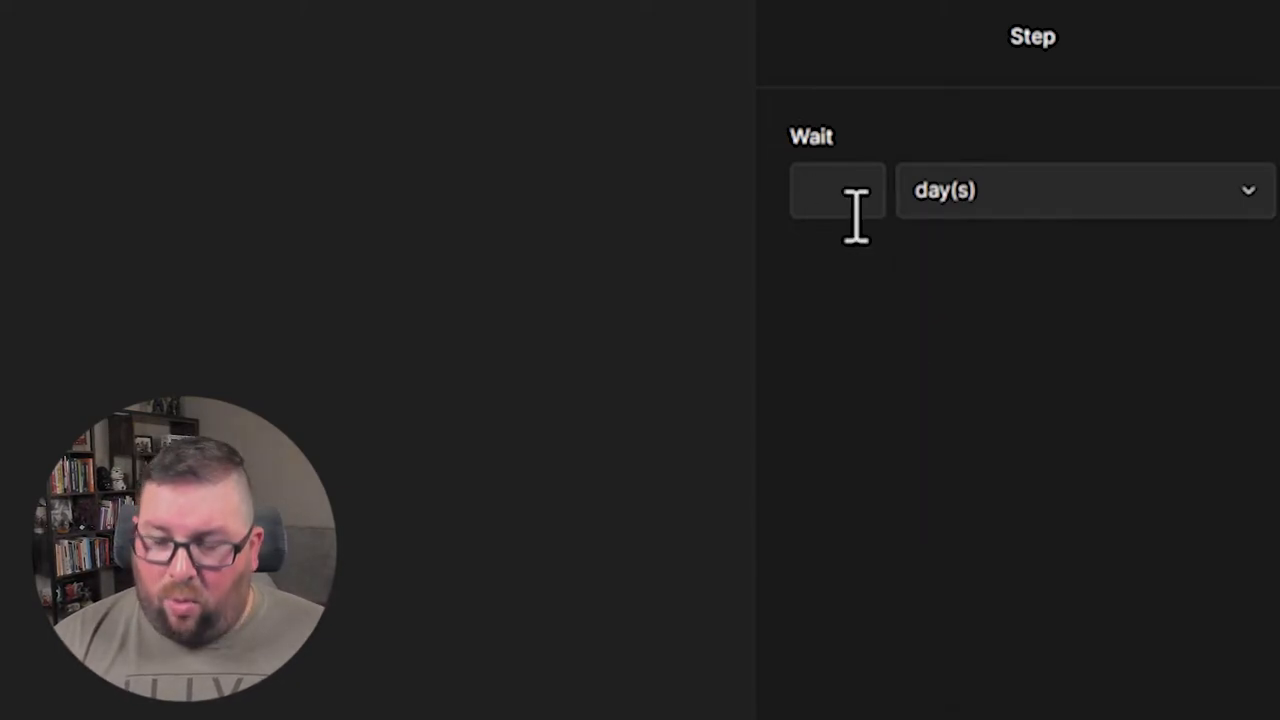
pyautogui.write('1')
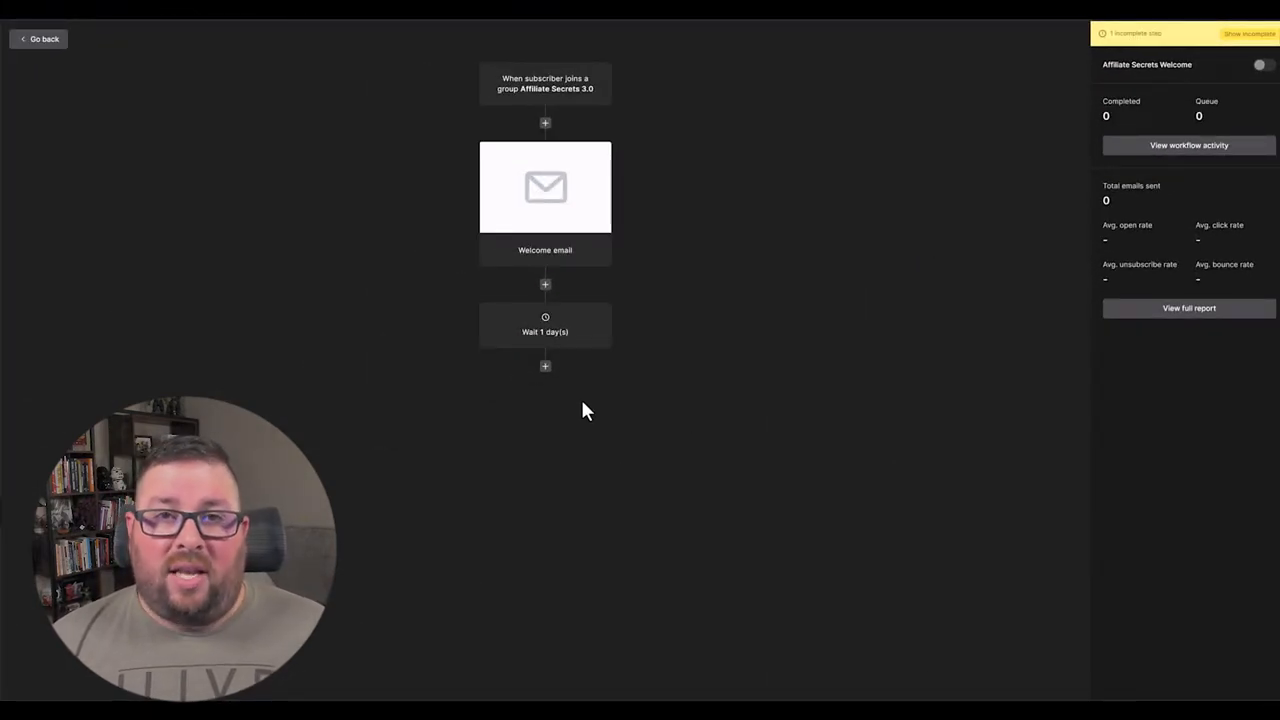
# Add an 'Email 2' step after the delay with a subject starting 'Here's the', and save.
pyautogui.click(545, 366)
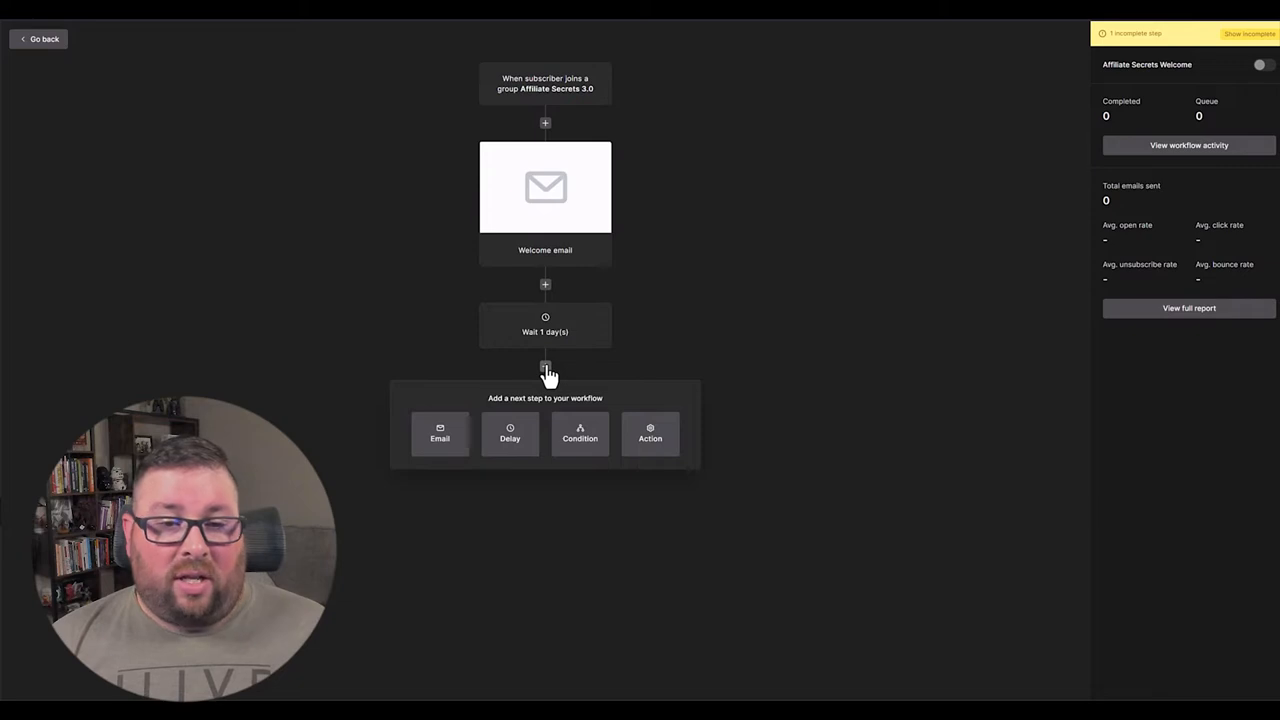
pyautogui.click(440, 433)
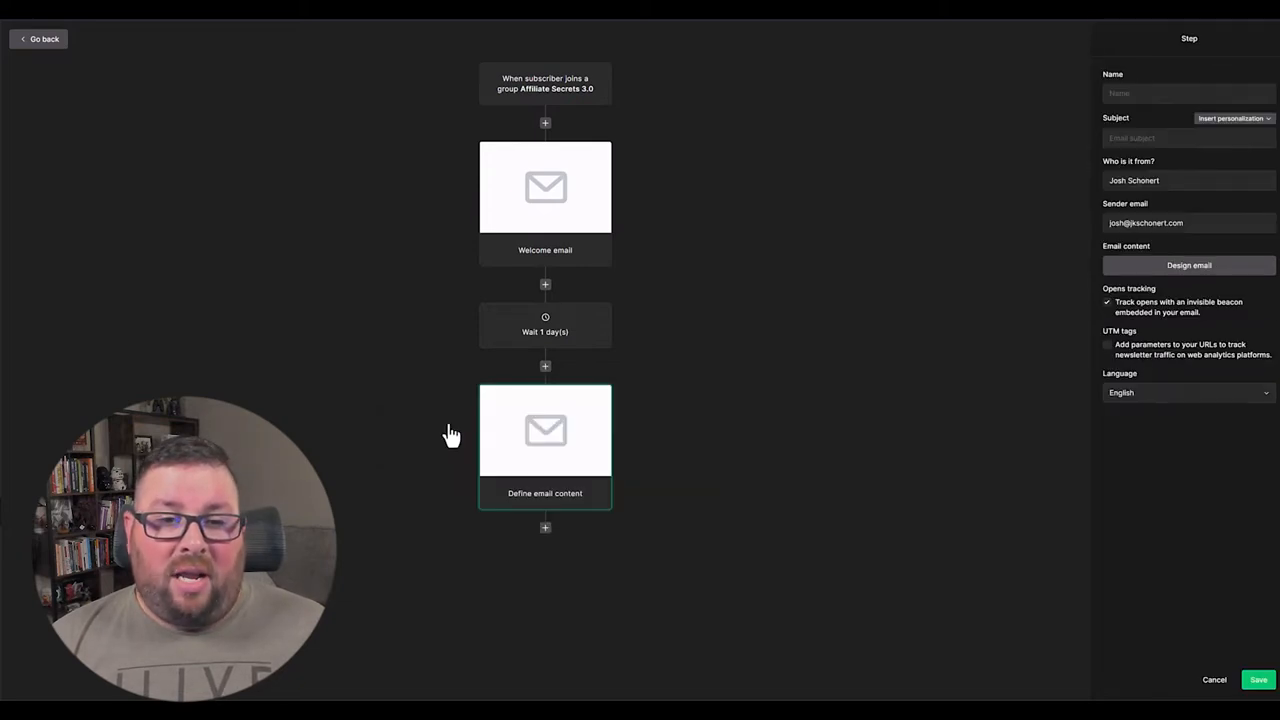
pyautogui.click(1180, 93)
pyautogui.write('Email 2')
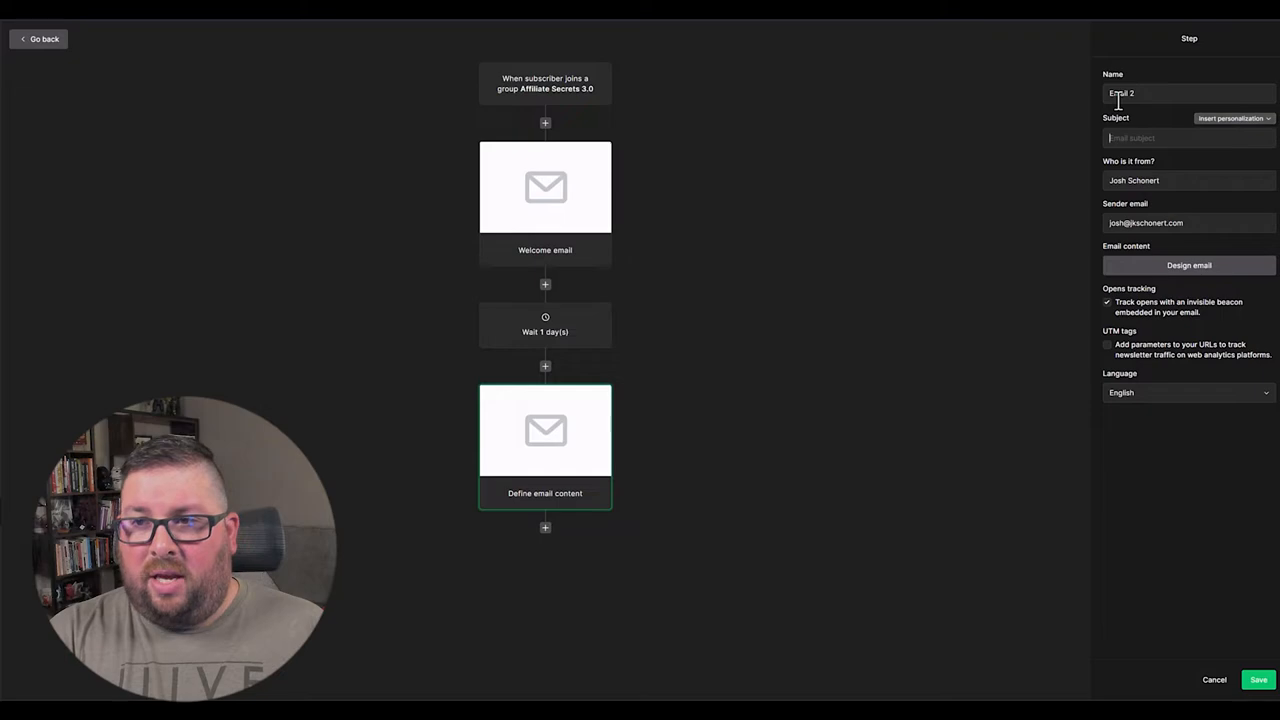
pyautogui.write("Here's the info you were looking for.")
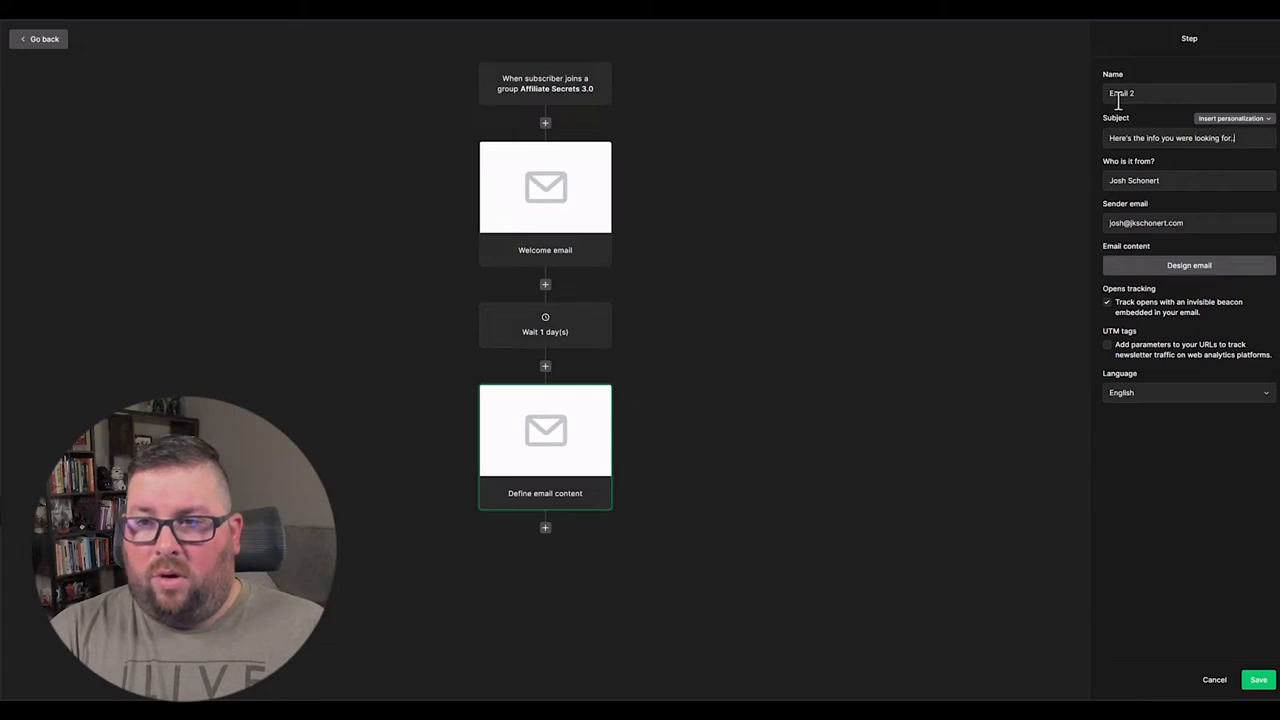
pyautogui.moveTo(1183, 258)
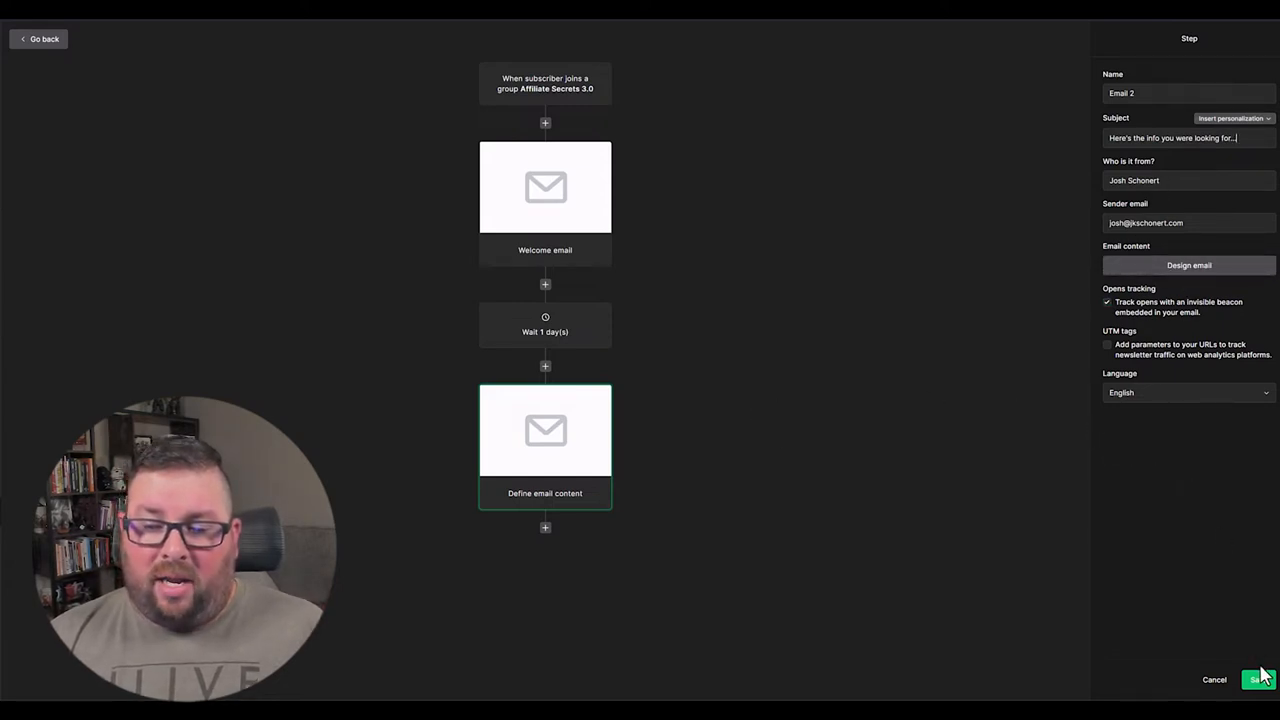
pyautogui.click(1258, 680)
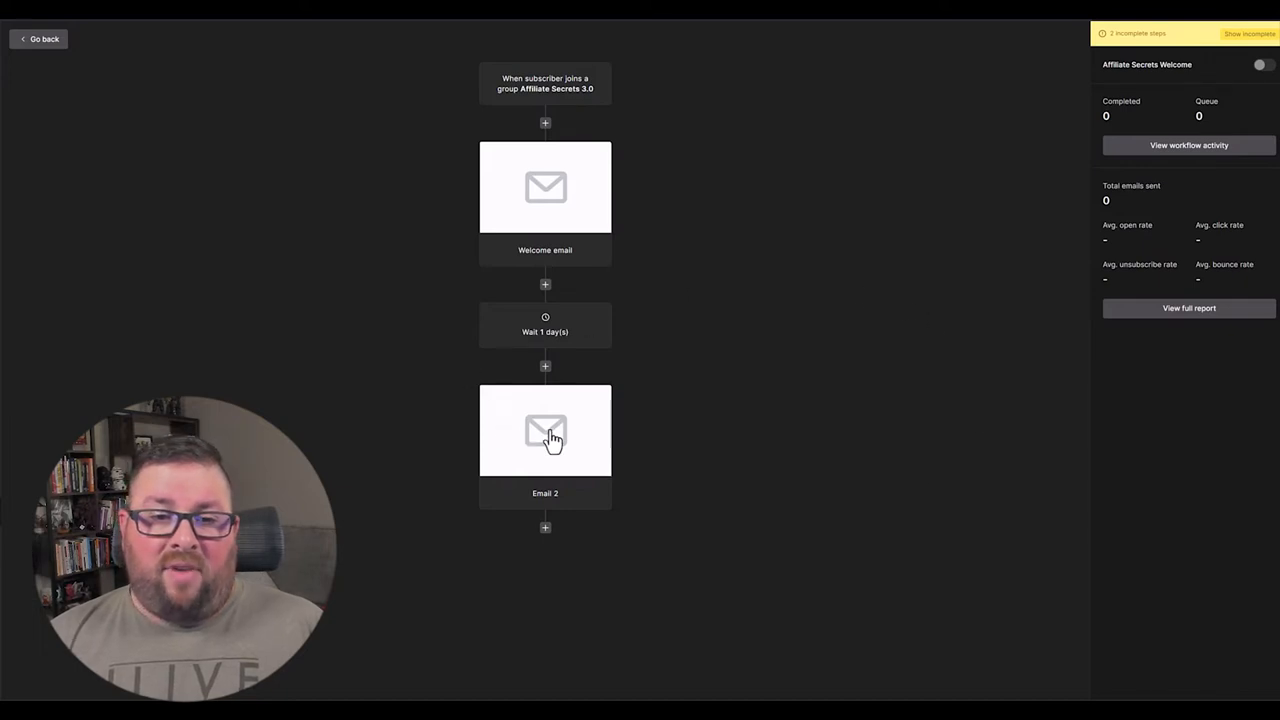
pyautogui.moveTo(785, 421)
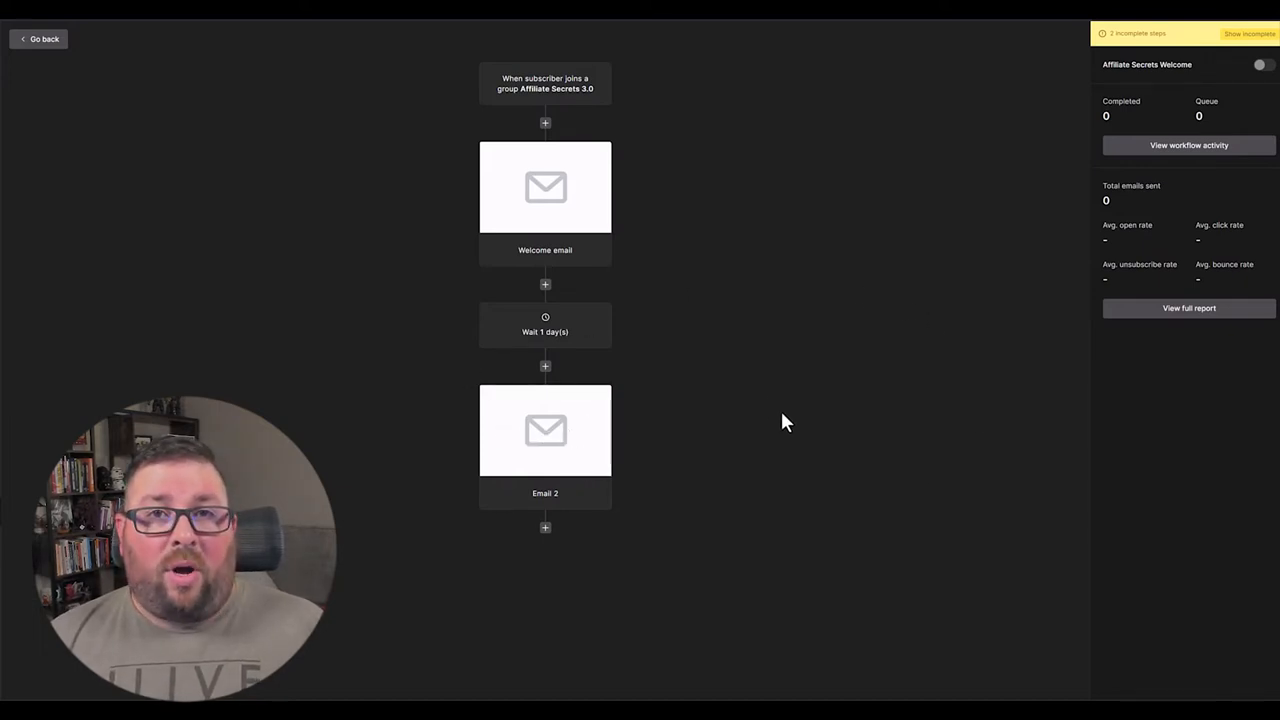
pyautogui.moveTo(770, 403)
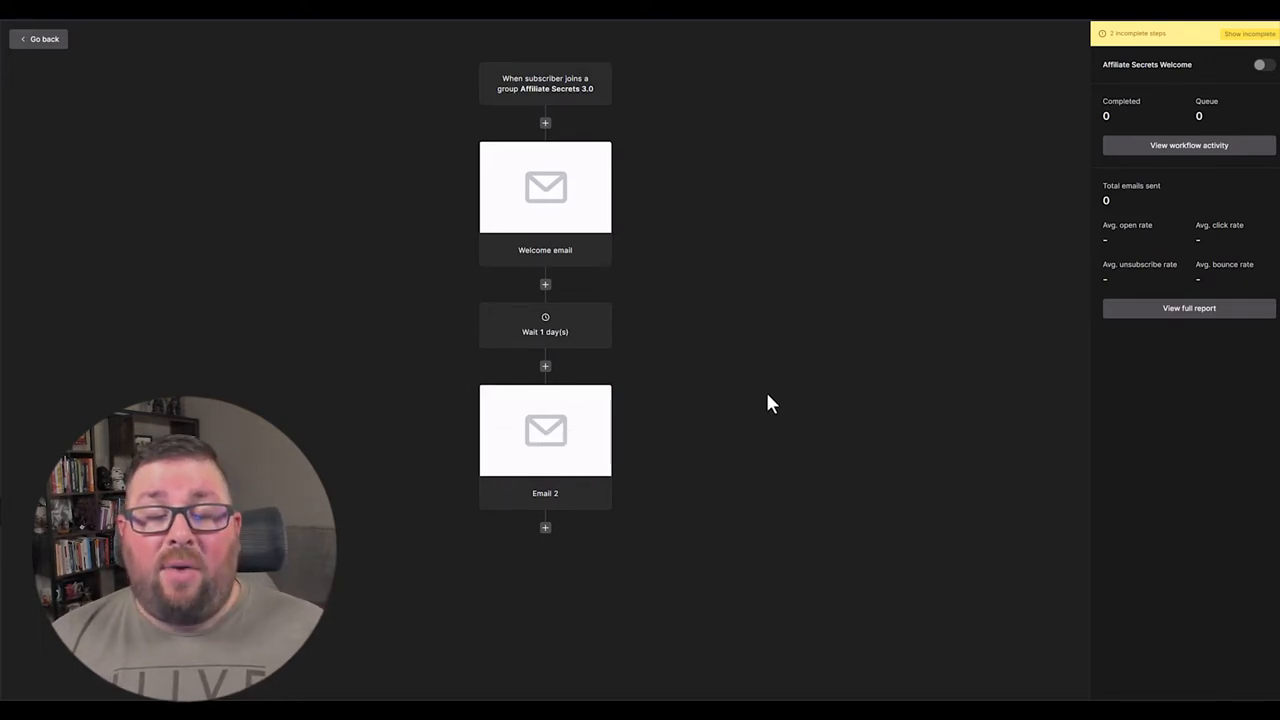
pyautogui.moveTo(588, 446)
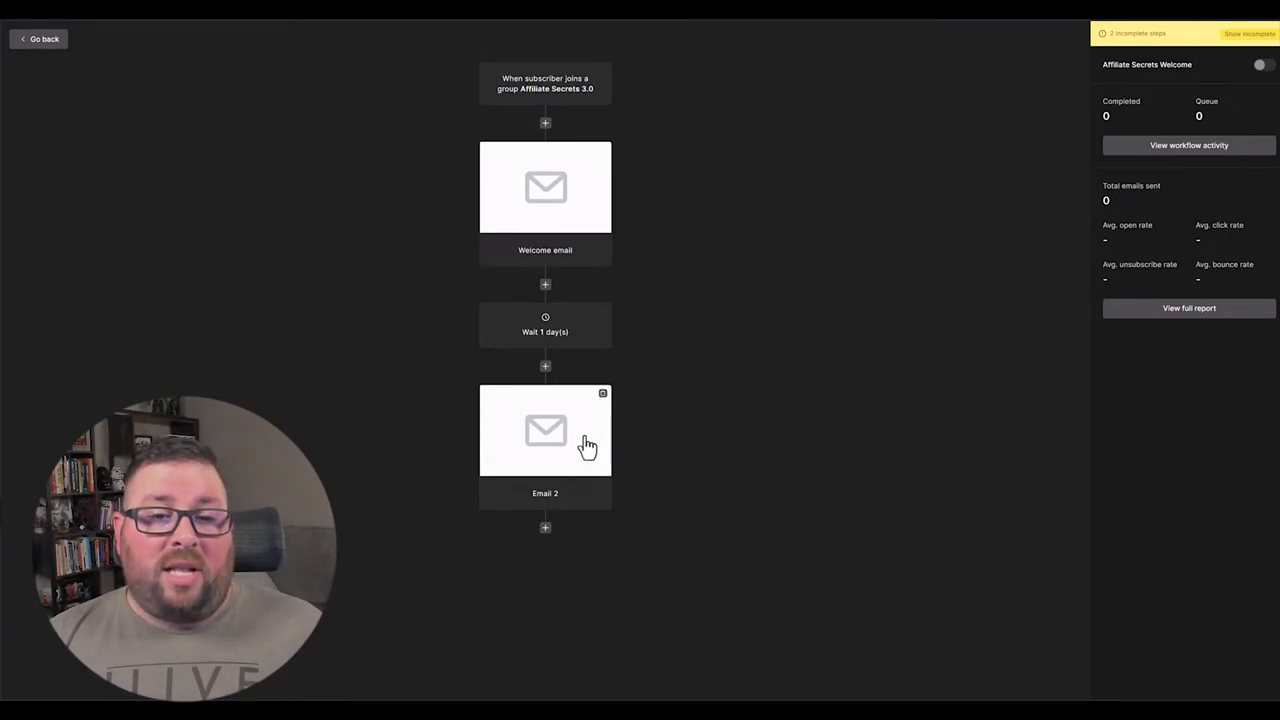
# Add and save a 1-day Delay step after Email 2.
pyautogui.click(545, 527)
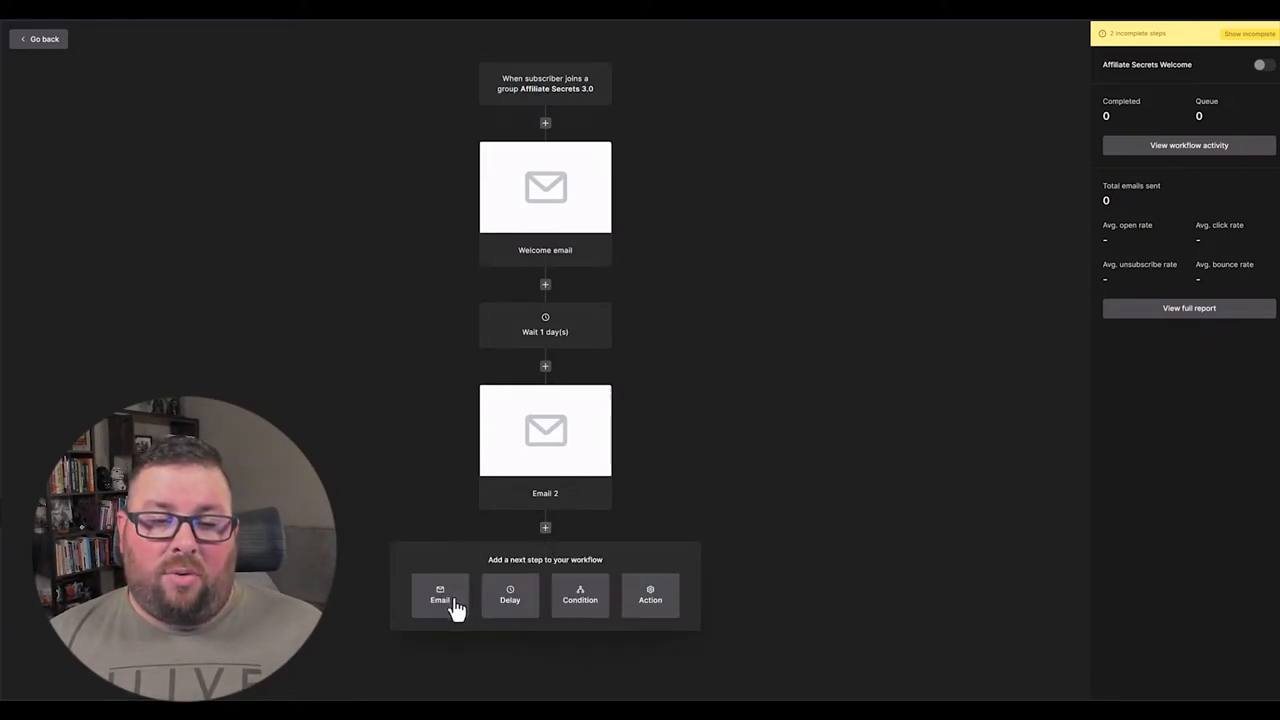
pyautogui.click(510, 595)
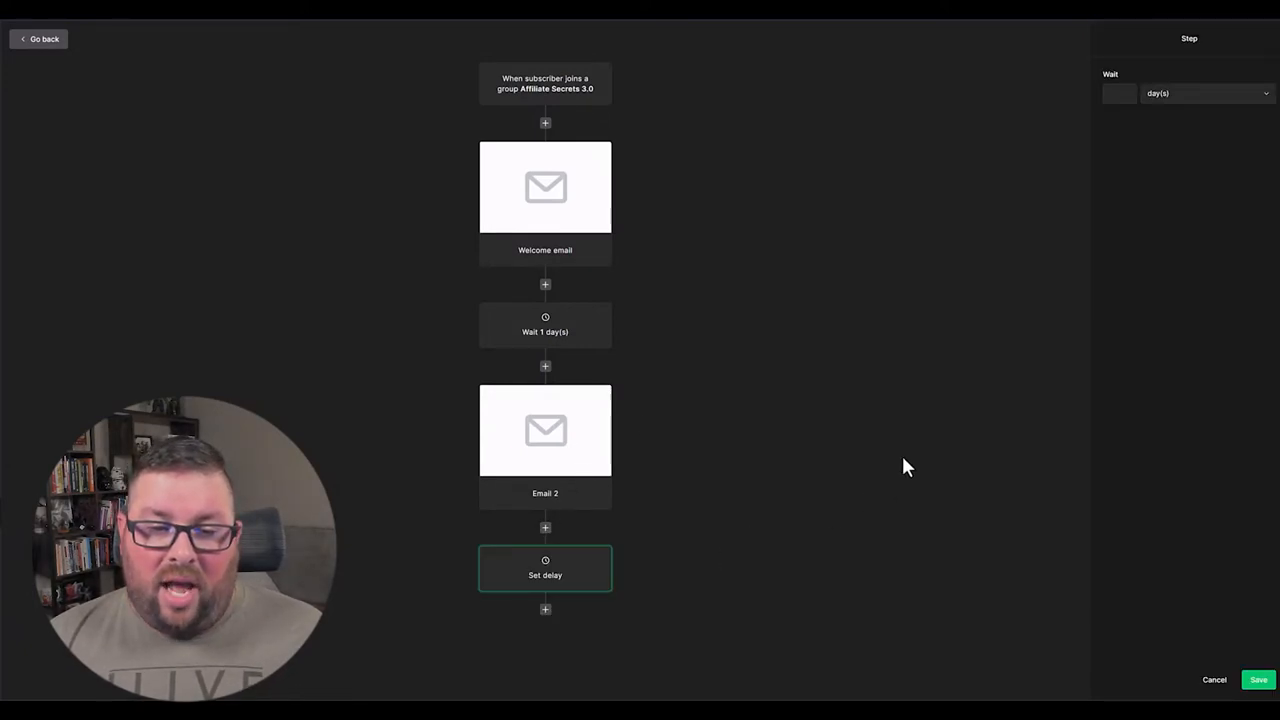
pyautogui.click(1118, 93)
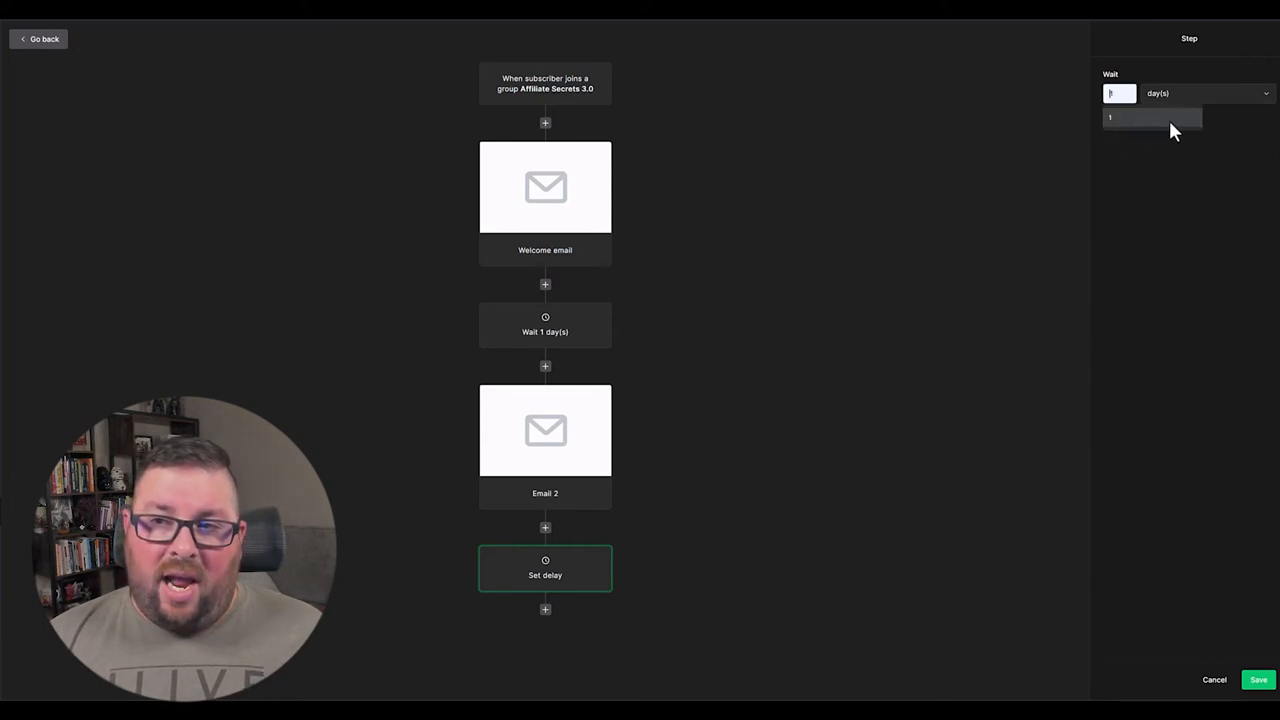
pyautogui.click(1258, 679)
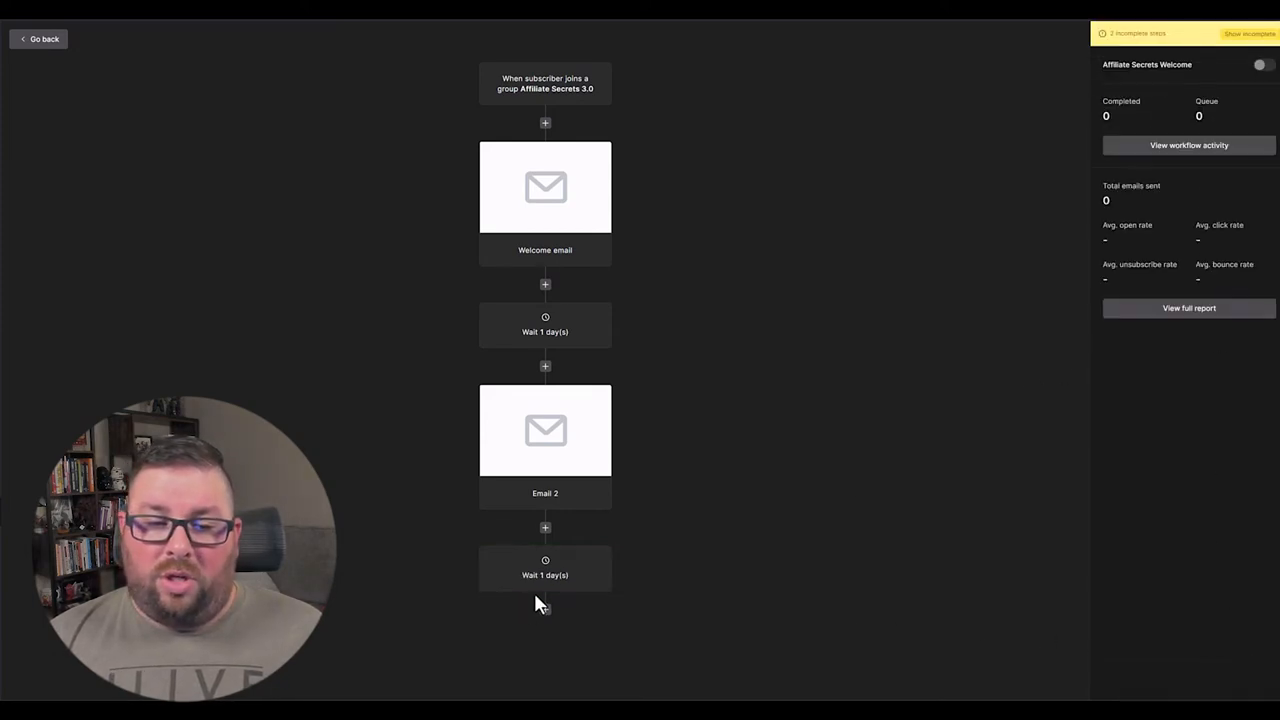
# Add and save an 'Email 3' step with a subject ending 'started quickly!'.
pyautogui.click(545, 527)
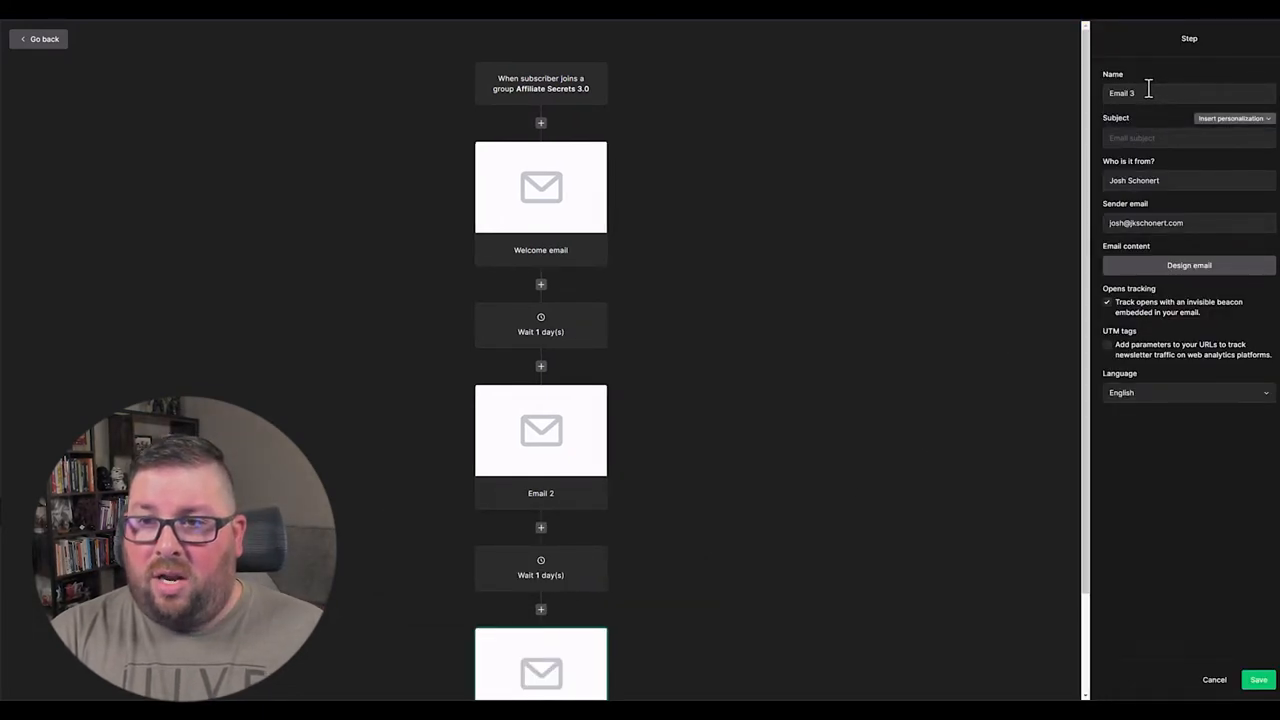
pyautogui.write("Here's how you can get s")
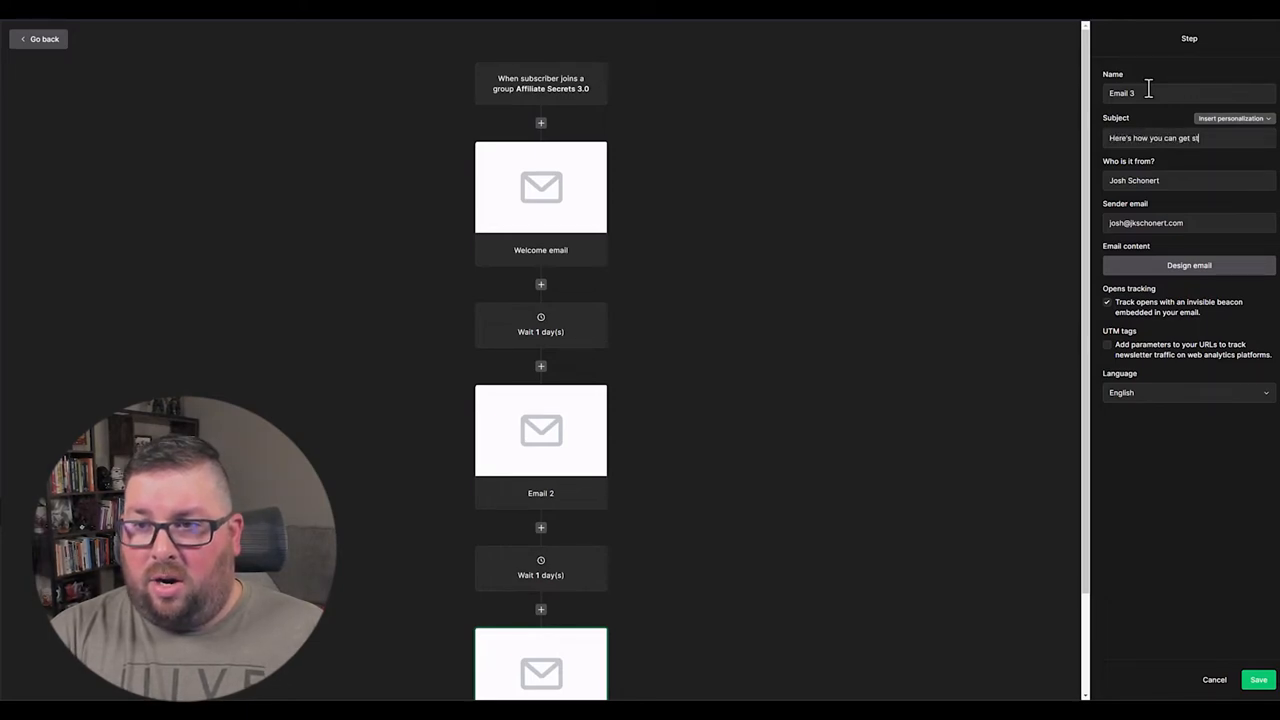
pyautogui.write('tarted quickly!')
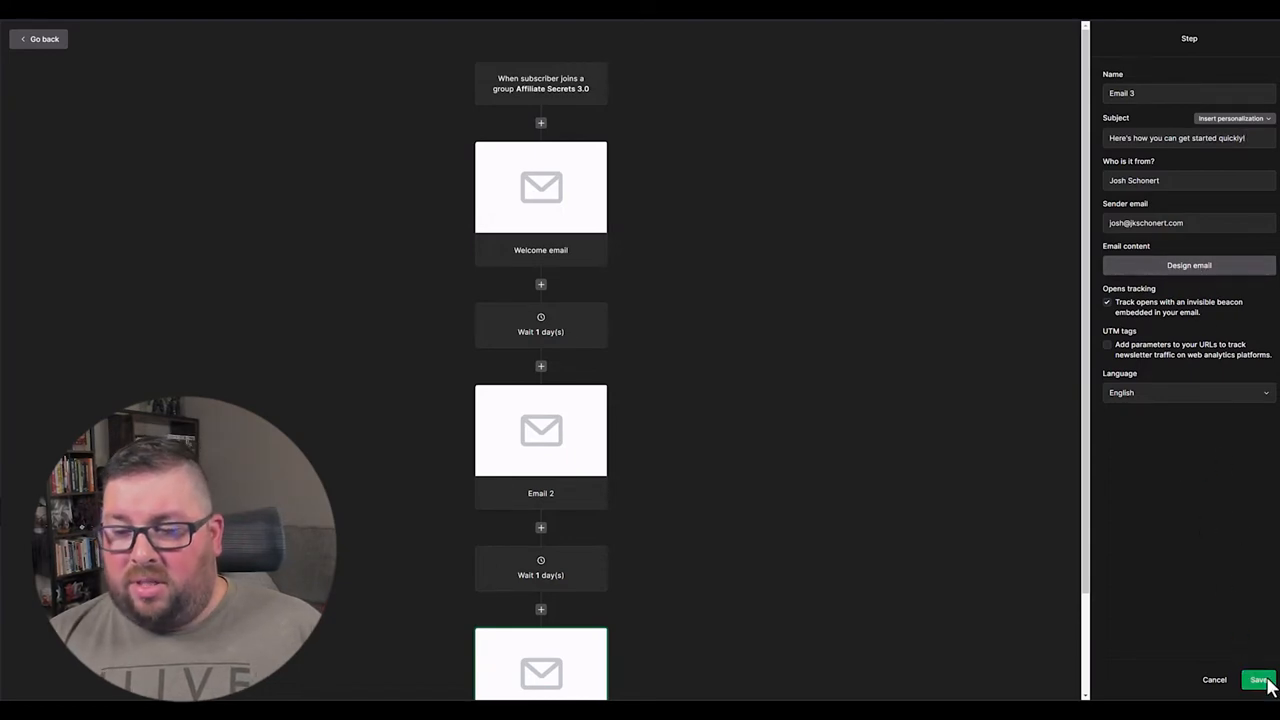
pyautogui.click(1258, 680)
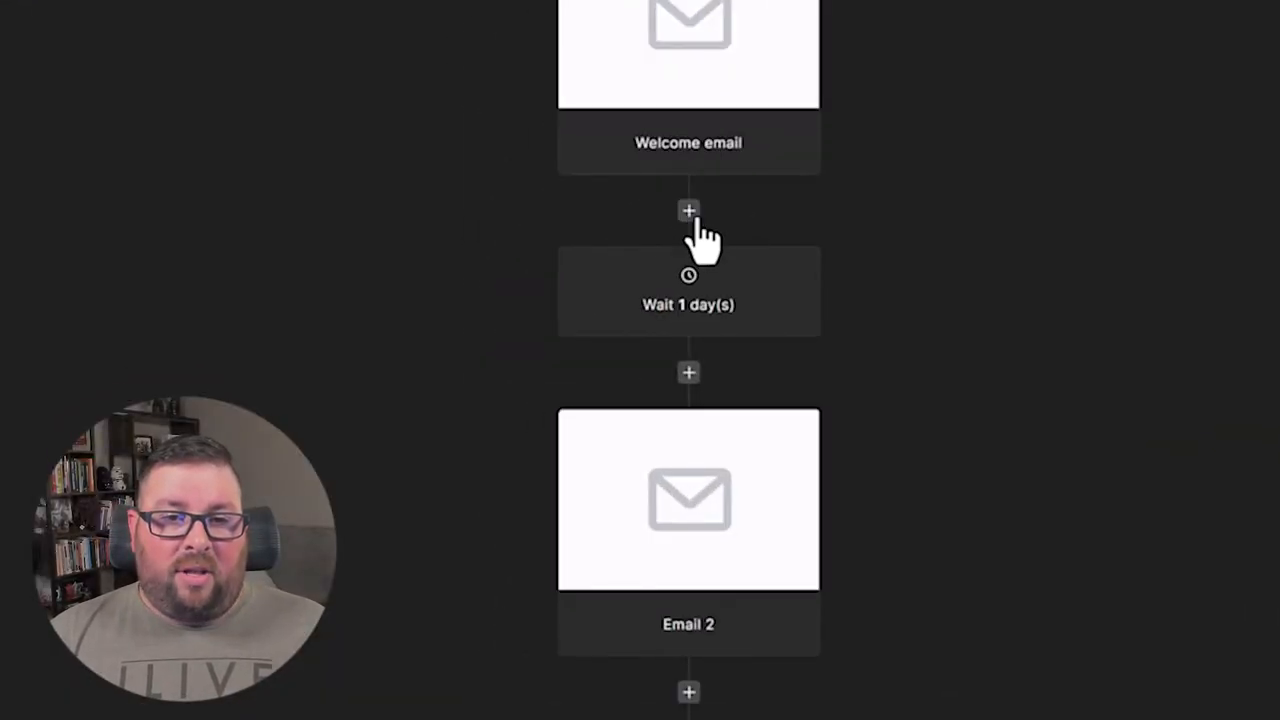
pyautogui.moveTo(695, 235)
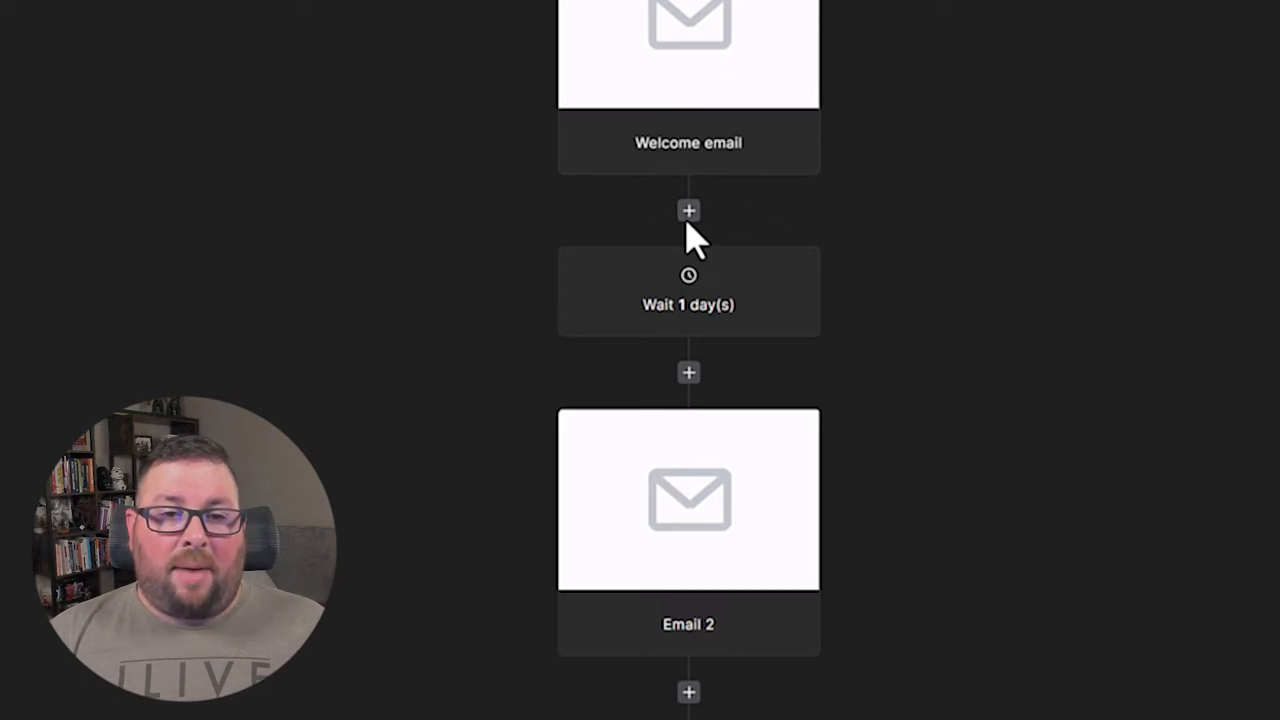
pyautogui.moveTo(688, 211)
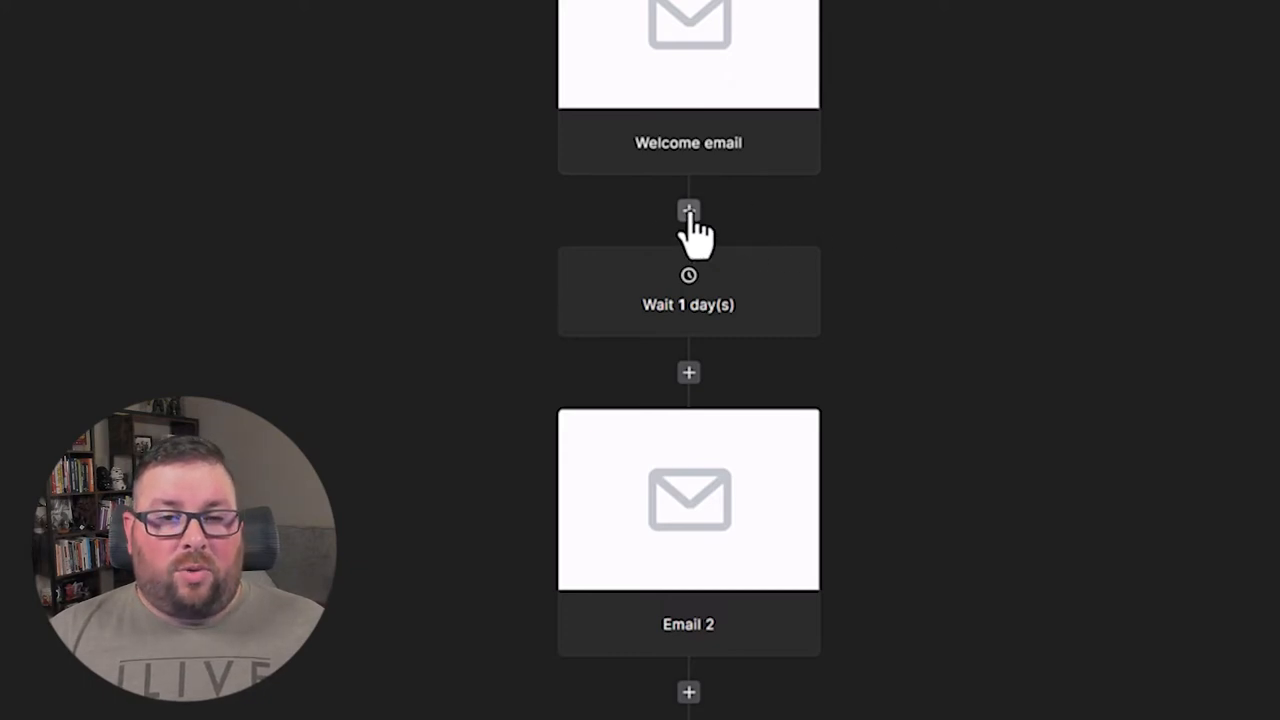
# Insert a Condition after Welcome email, keeping later steps on the yes branch.
pyautogui.click(688, 211)
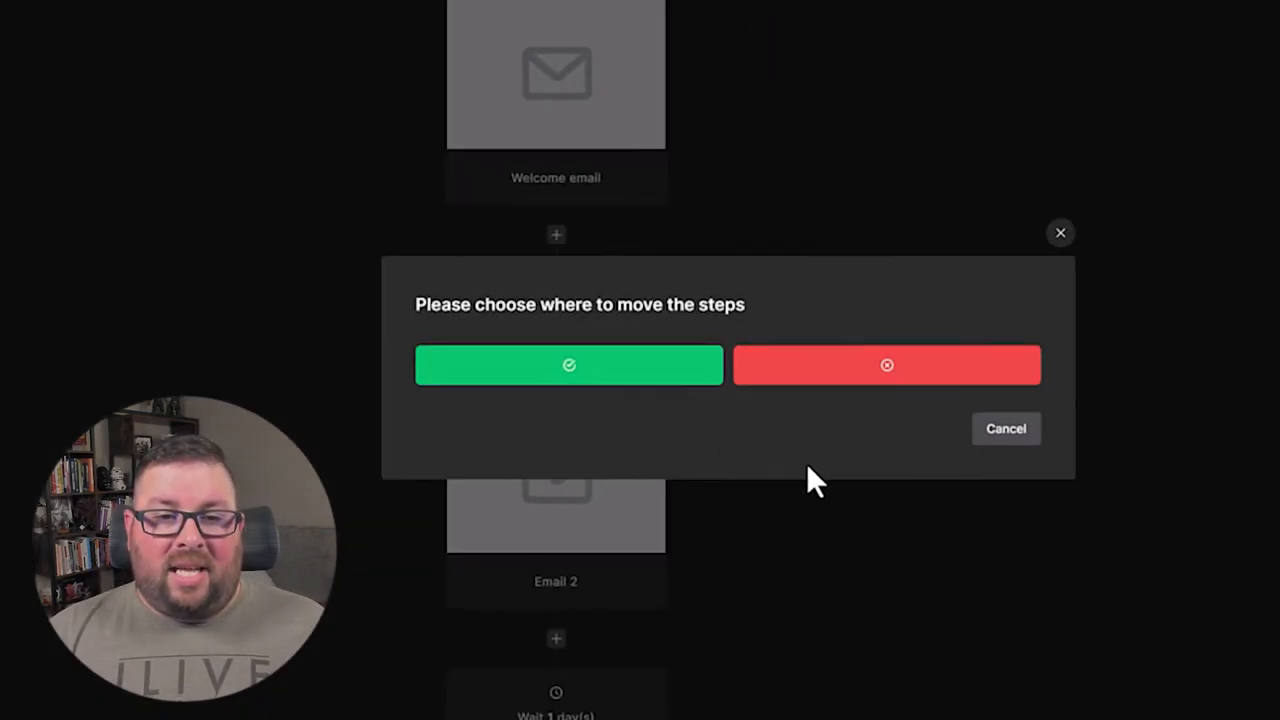
pyautogui.moveTo(810, 460)
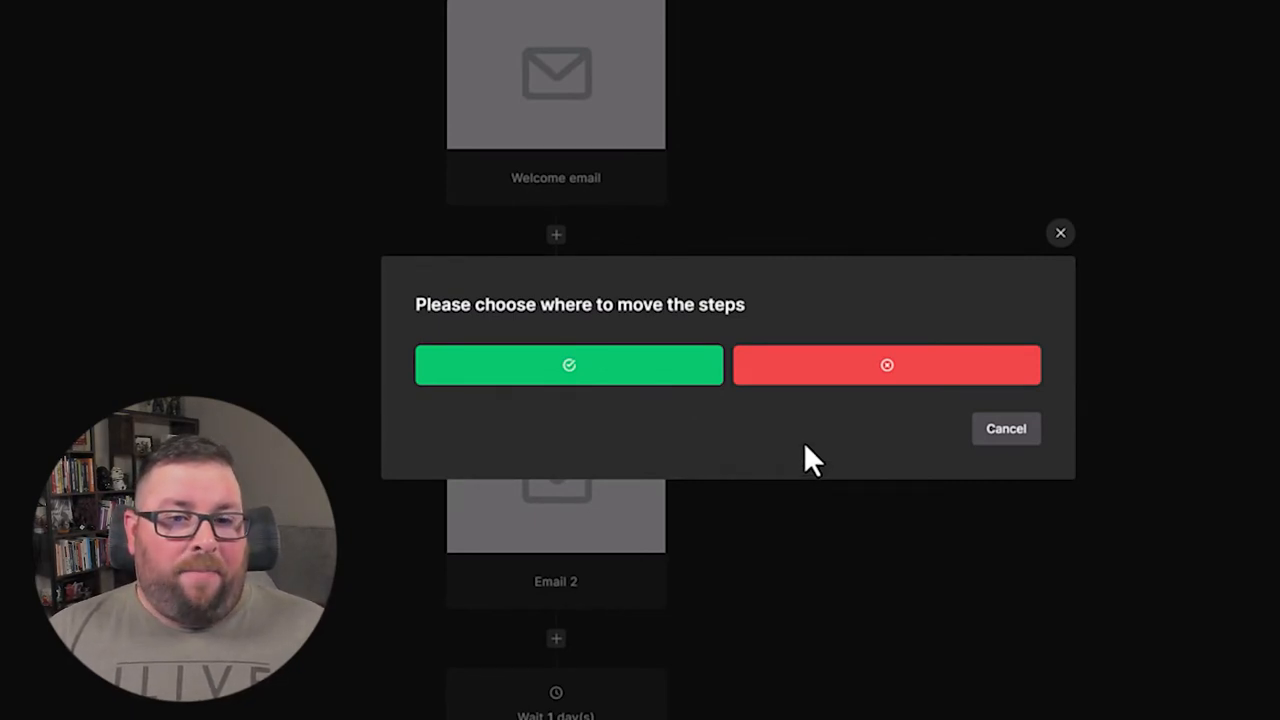
pyautogui.click(569, 365)
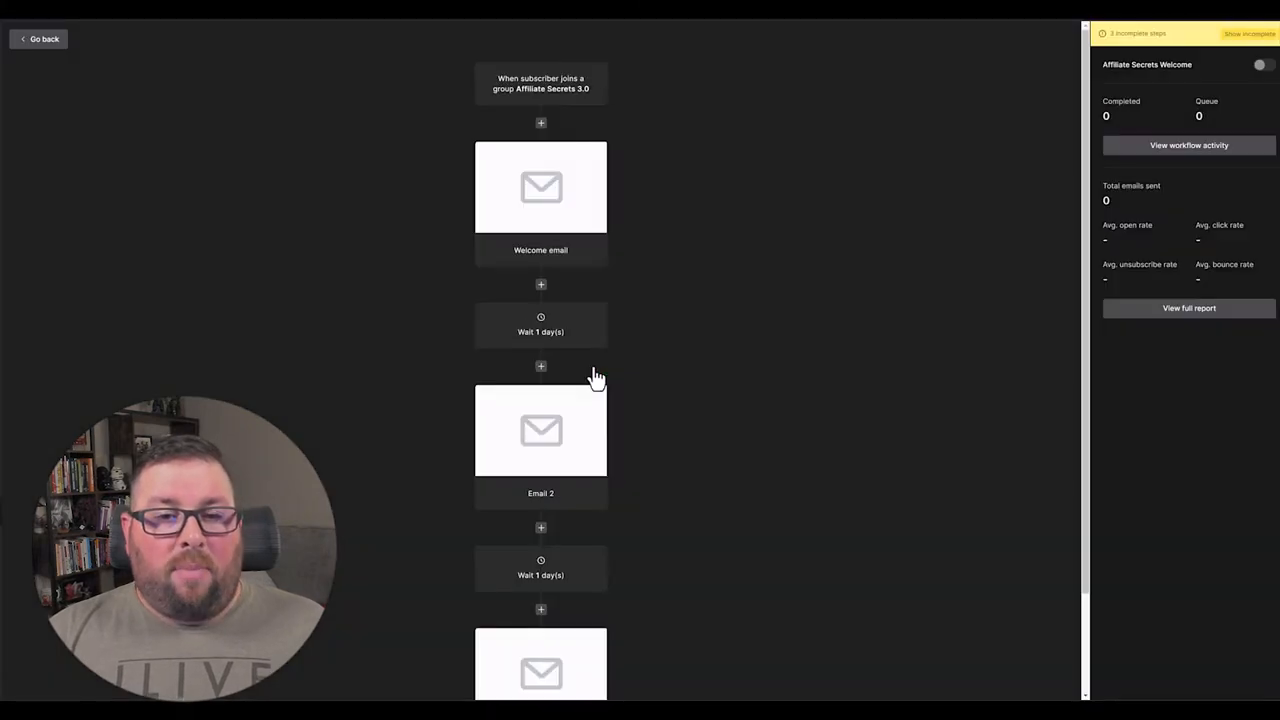
pyautogui.click(540, 284)
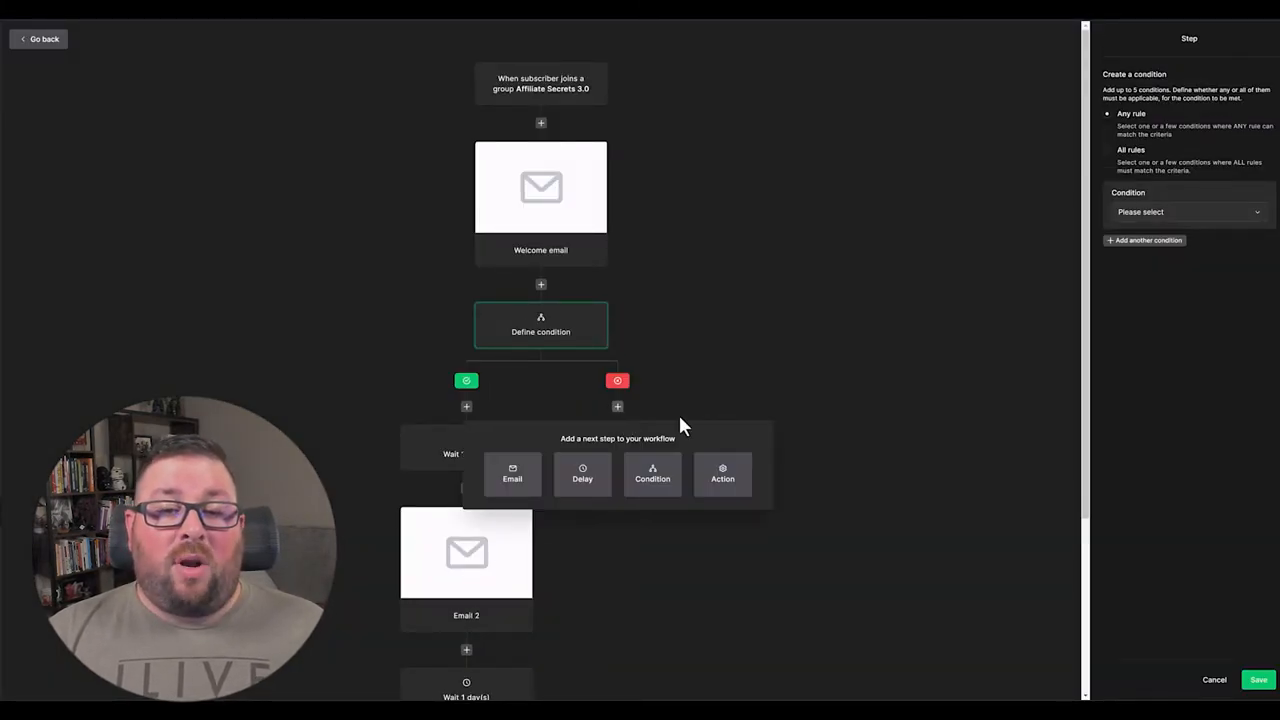
pyautogui.moveTo(675, 437)
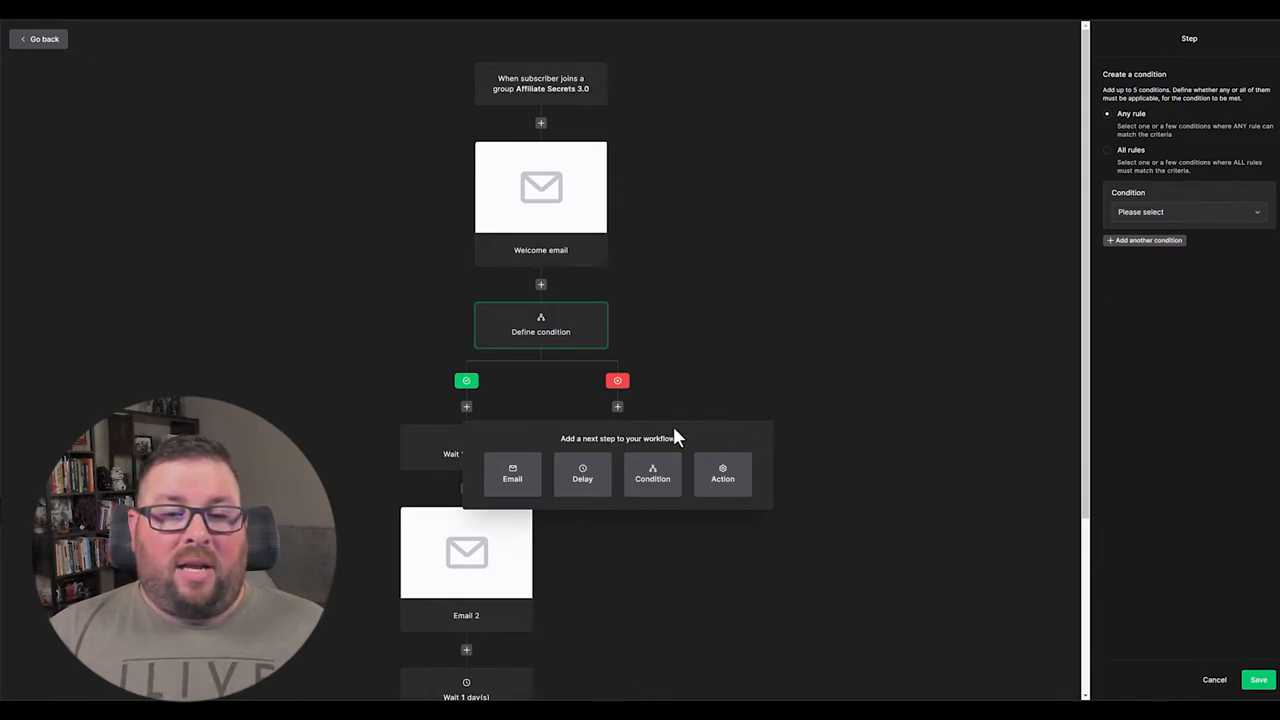
pyautogui.moveTo(723, 478)
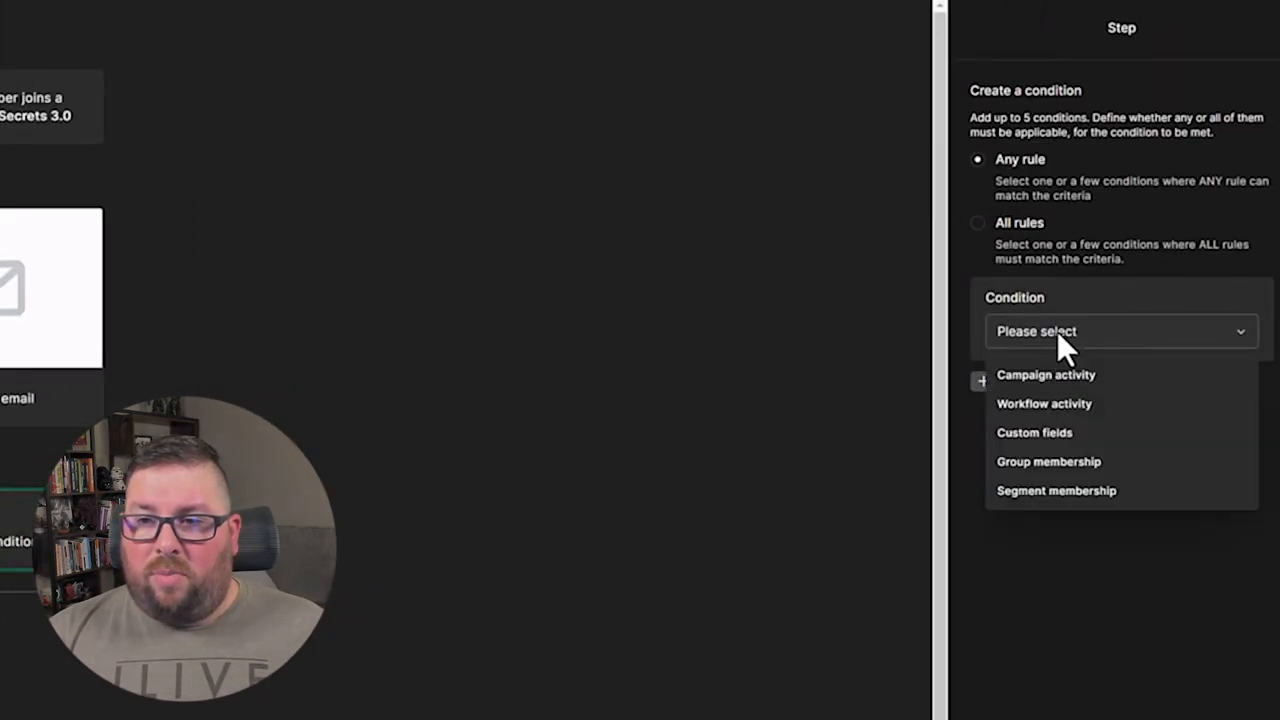
pyautogui.moveTo(1065, 400)
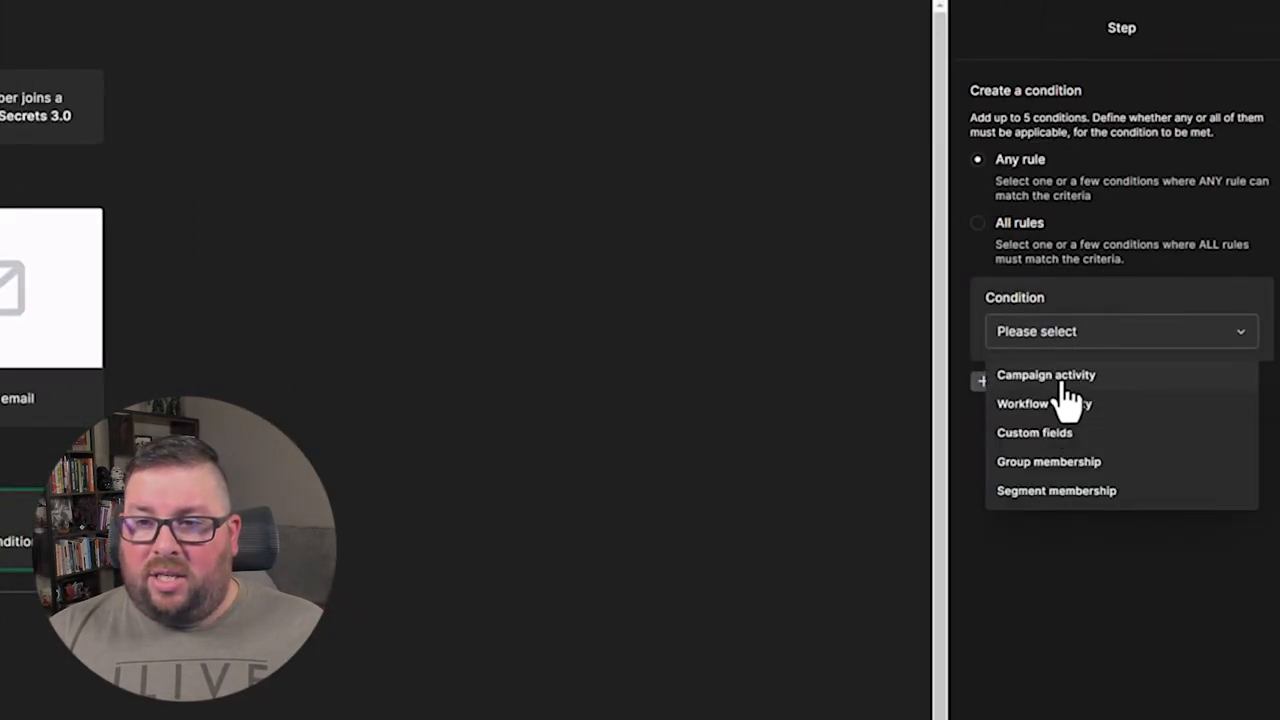
# Try Workflow activity and Campaign activity, then set the condition type to Group membership.
pyautogui.click(1022, 403)
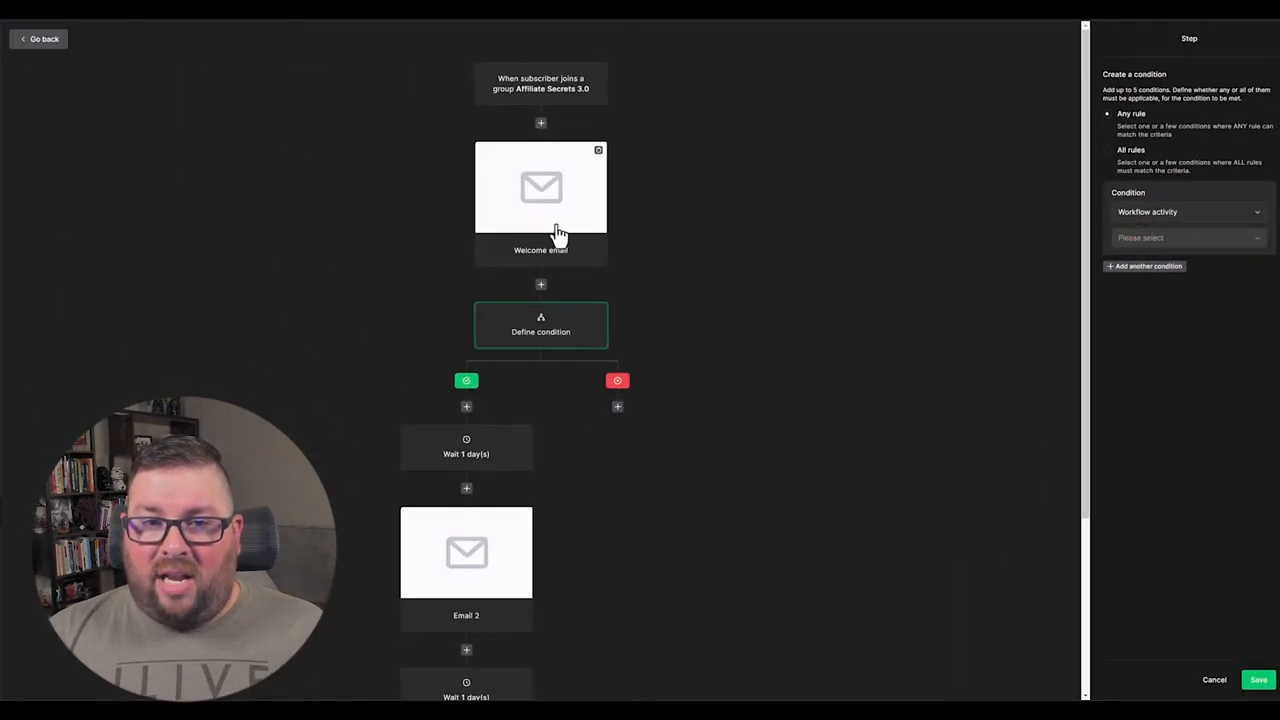
pyautogui.click(1185, 211)
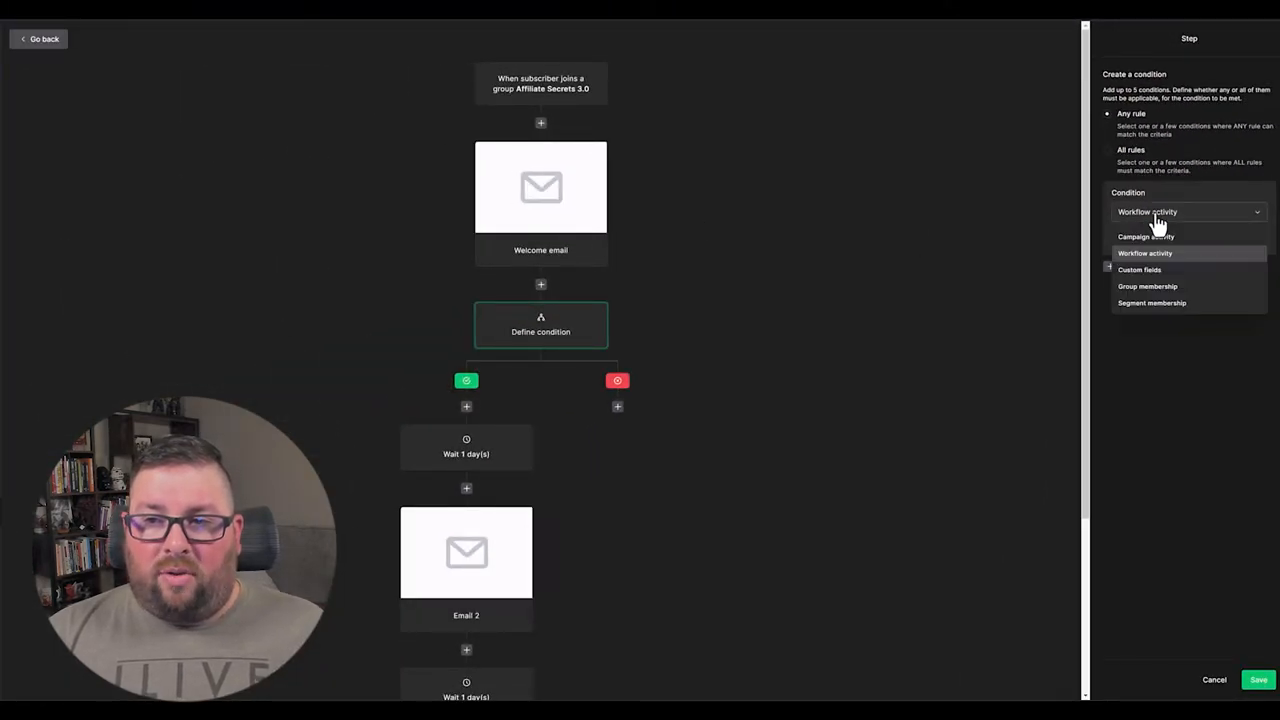
pyautogui.click(1145, 236)
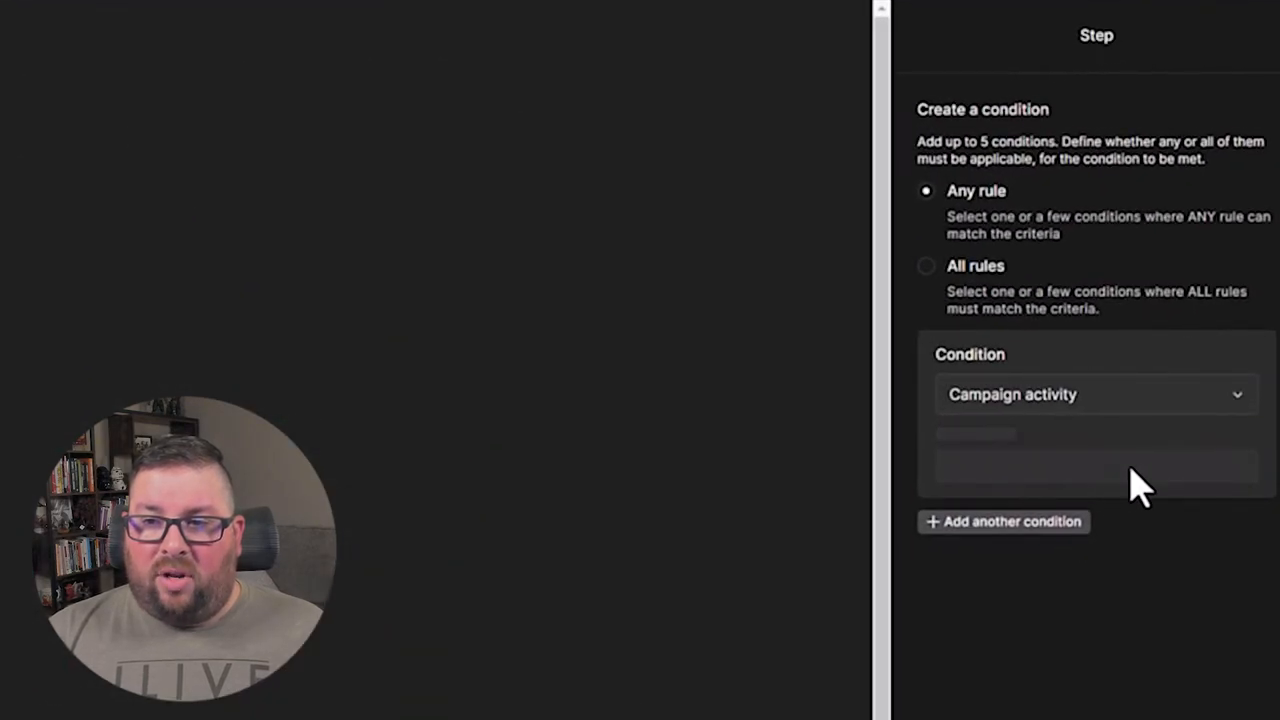
pyautogui.click(1095, 448)
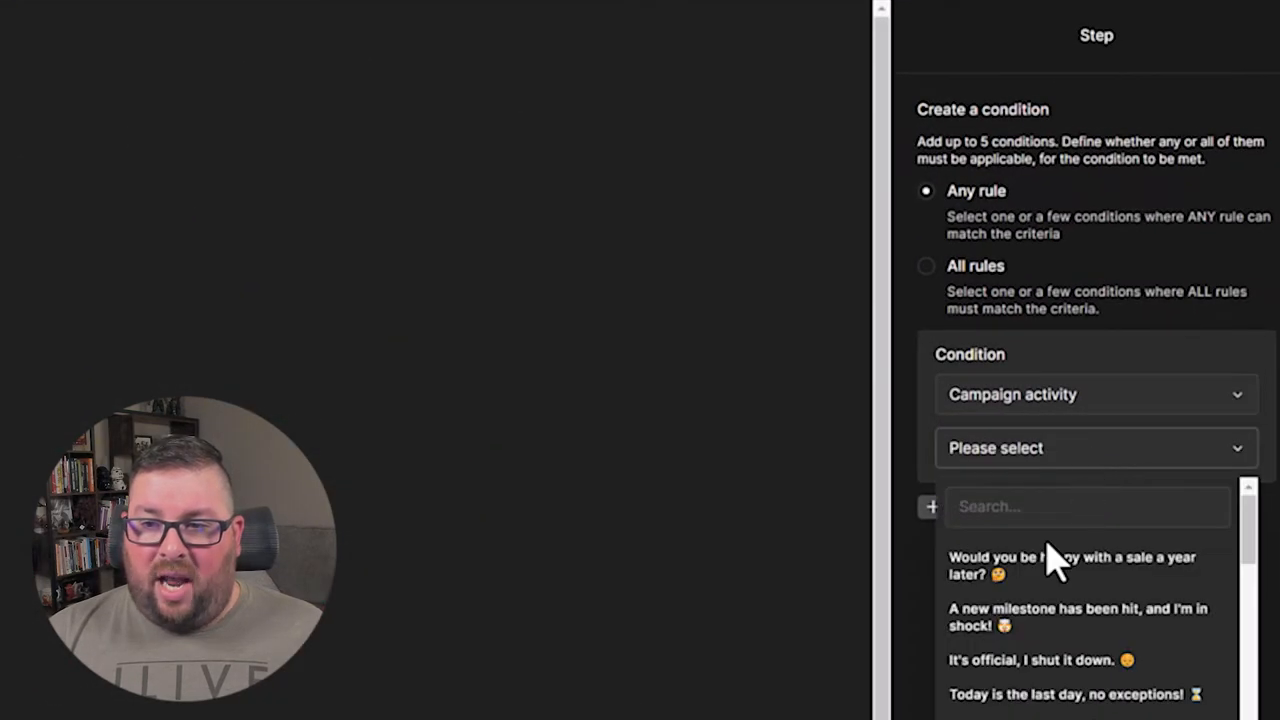
pyautogui.click(1094, 447)
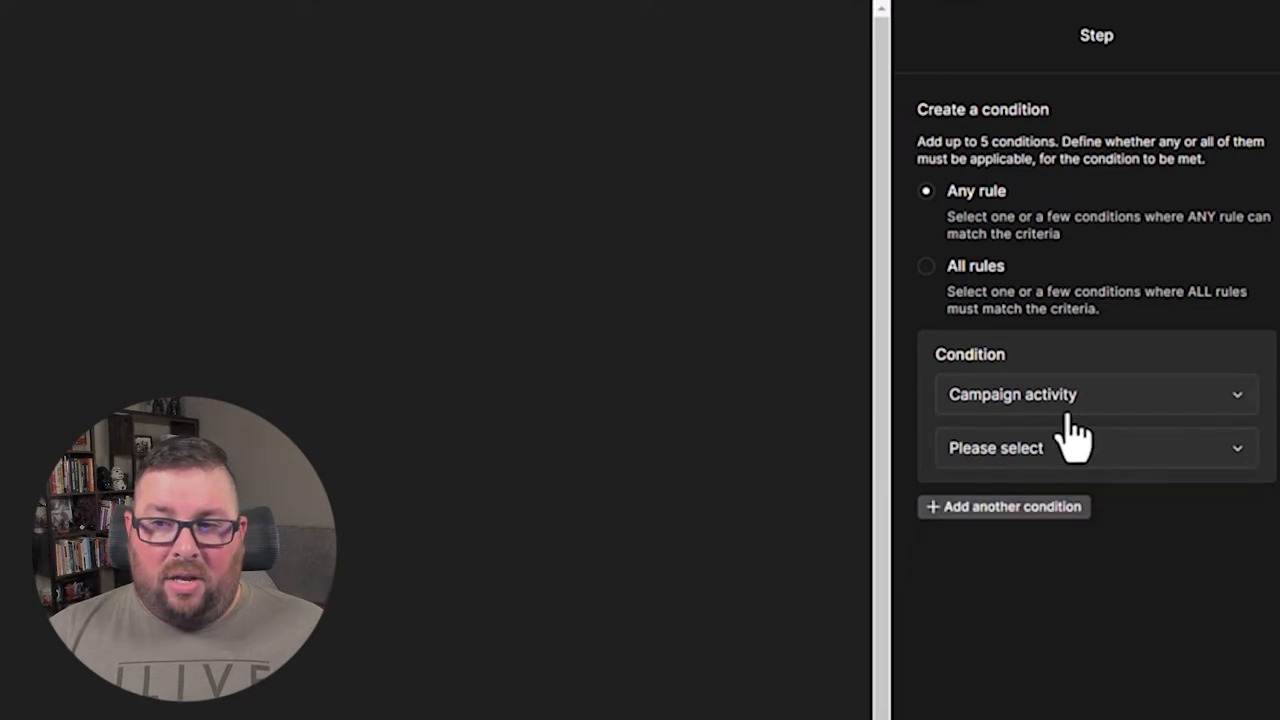
pyautogui.click(1095, 394)
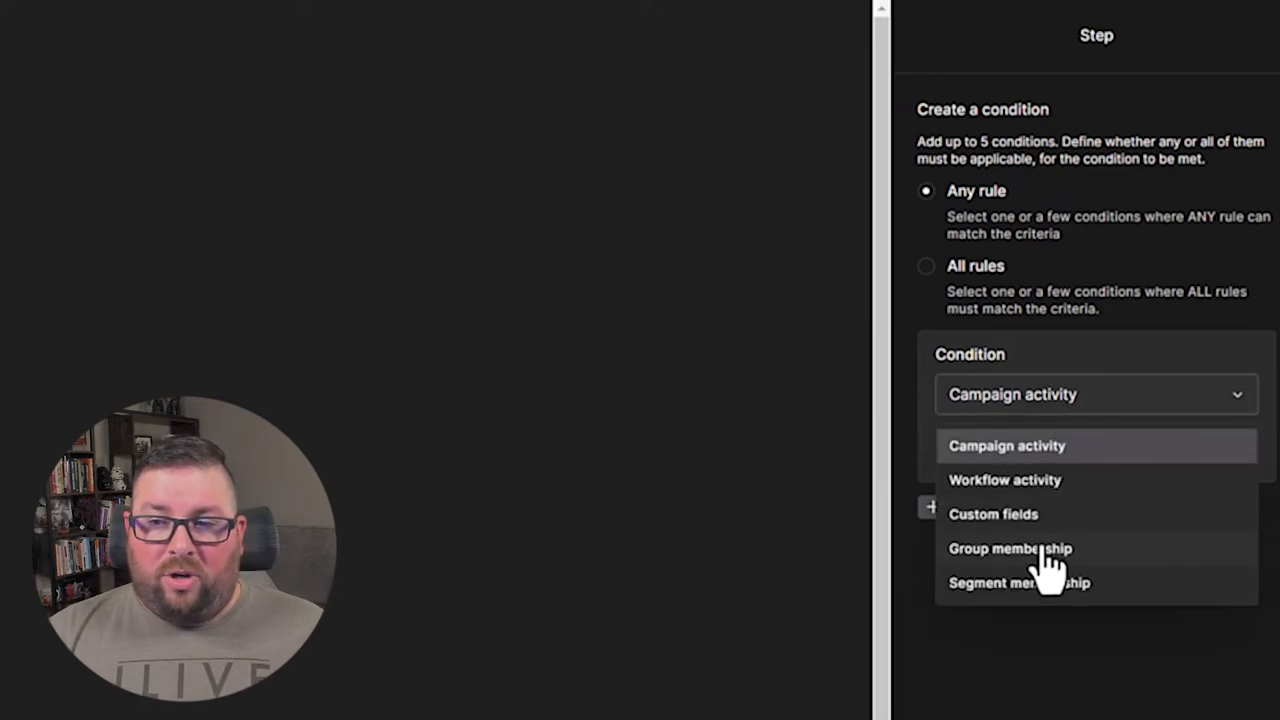
pyautogui.click(1010, 548)
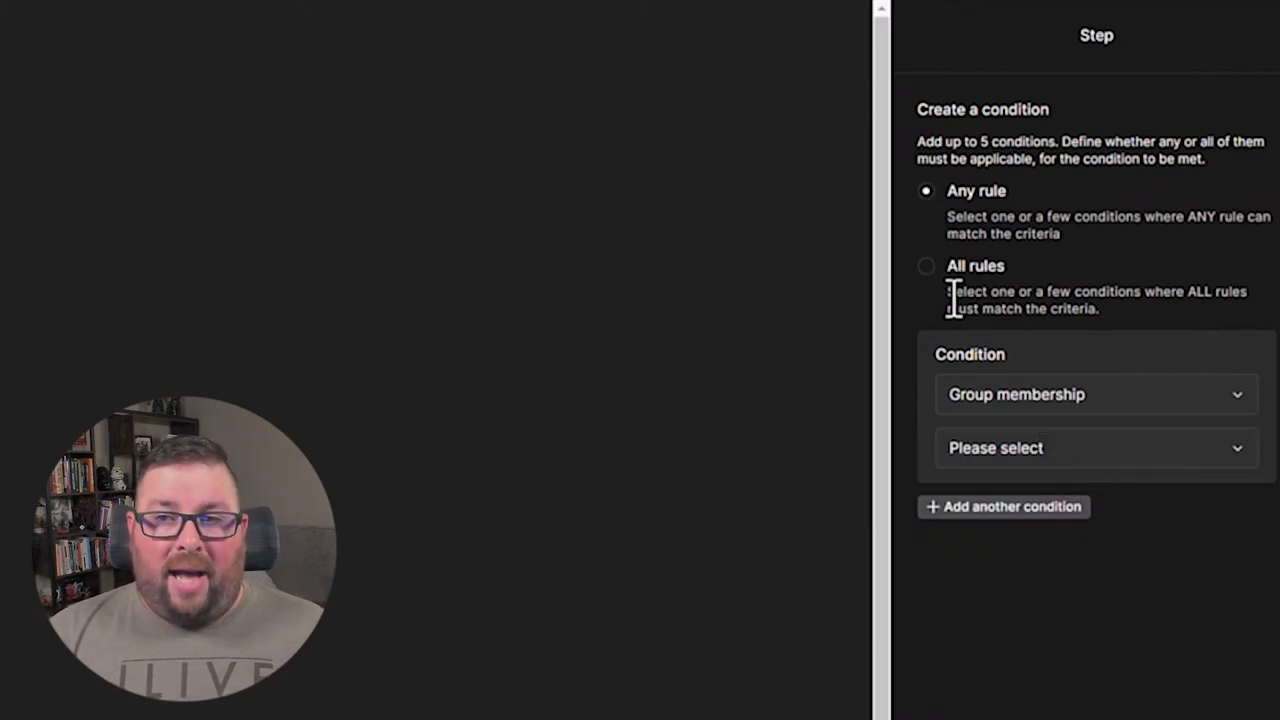
pyautogui.moveTo(990, 220)
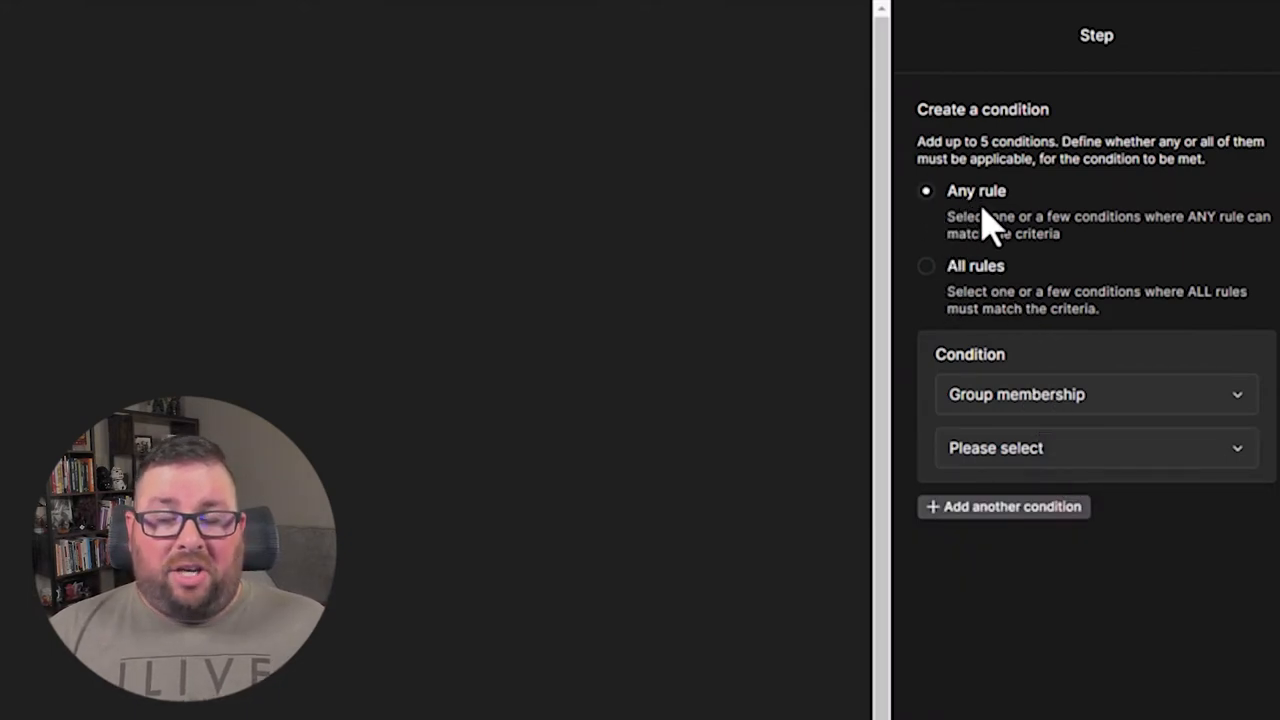
pyautogui.moveTo(1045, 540)
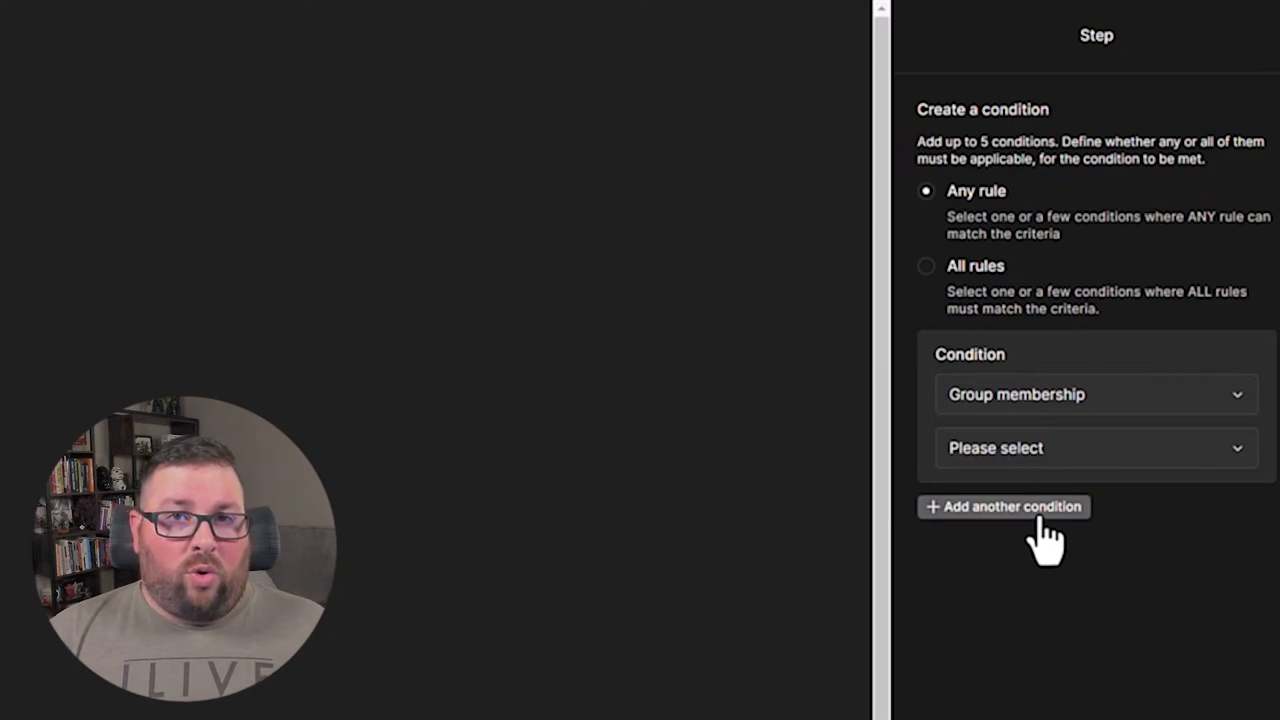
pyautogui.moveTo(1180, 670)
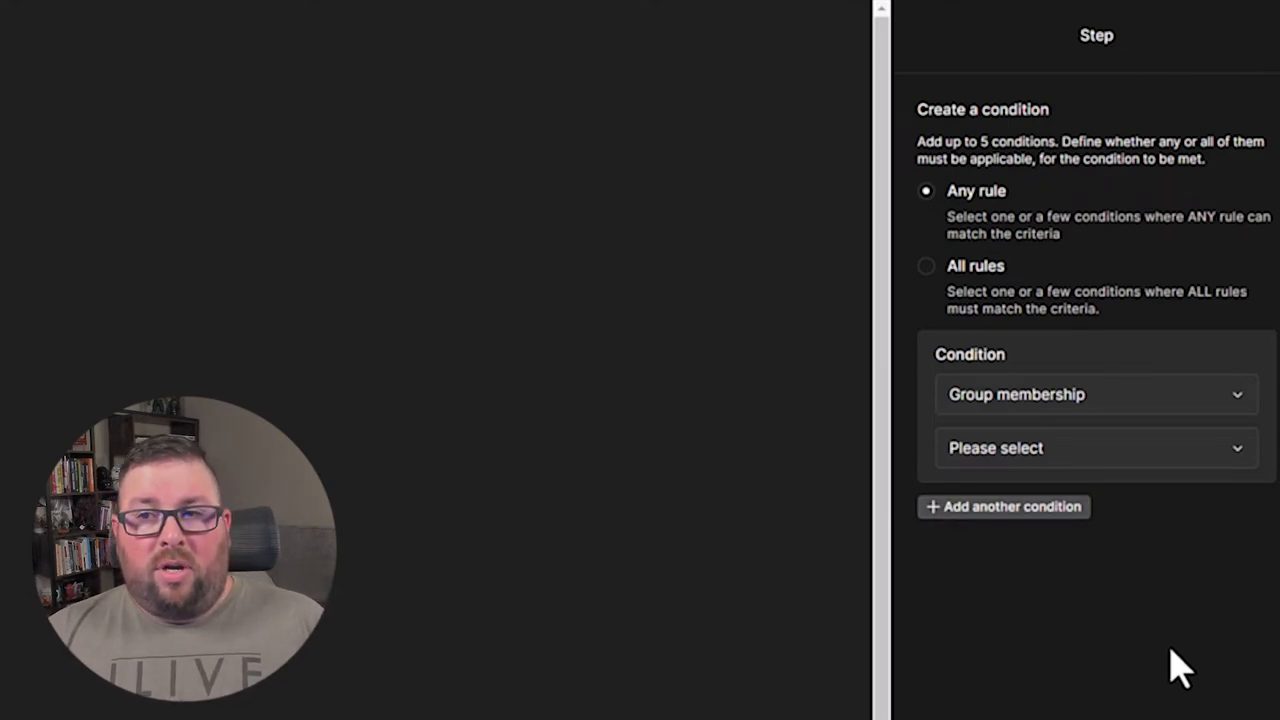
# Require all rules and add Campaign activity and Custom fields conditions.
pyautogui.click(925, 265)
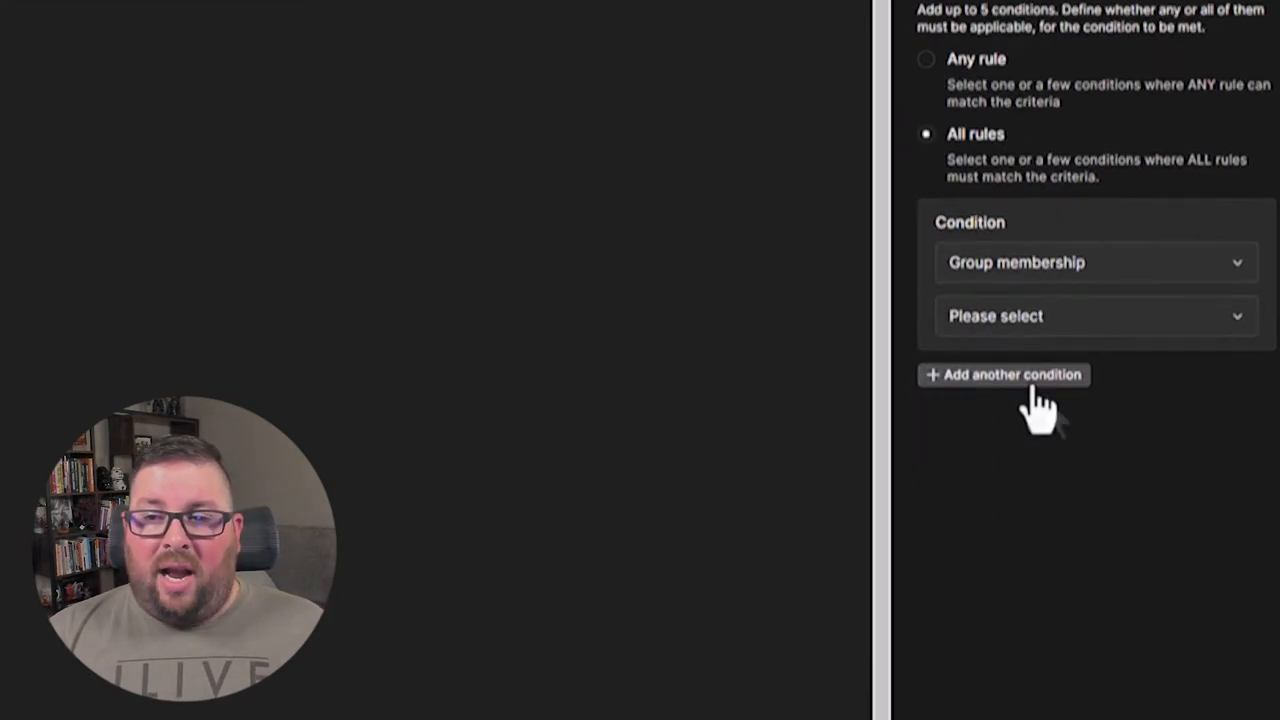
pyautogui.click(1003, 374)
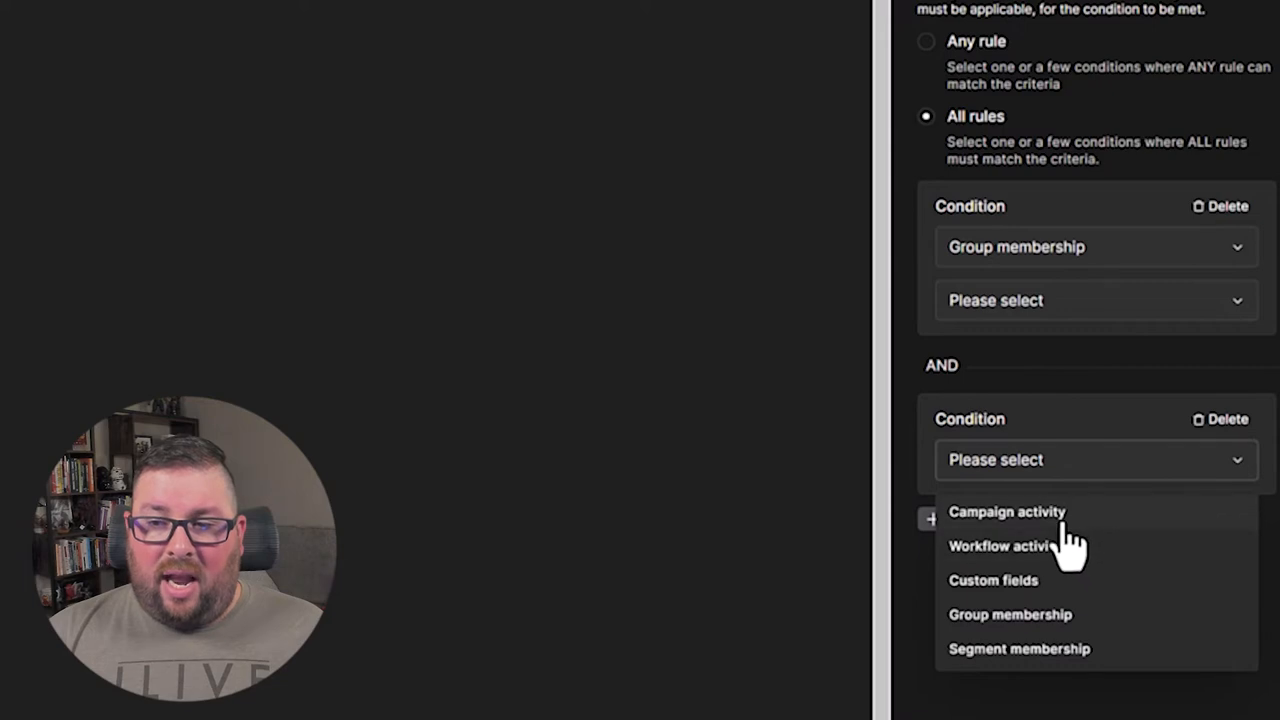
pyautogui.click(1006, 511)
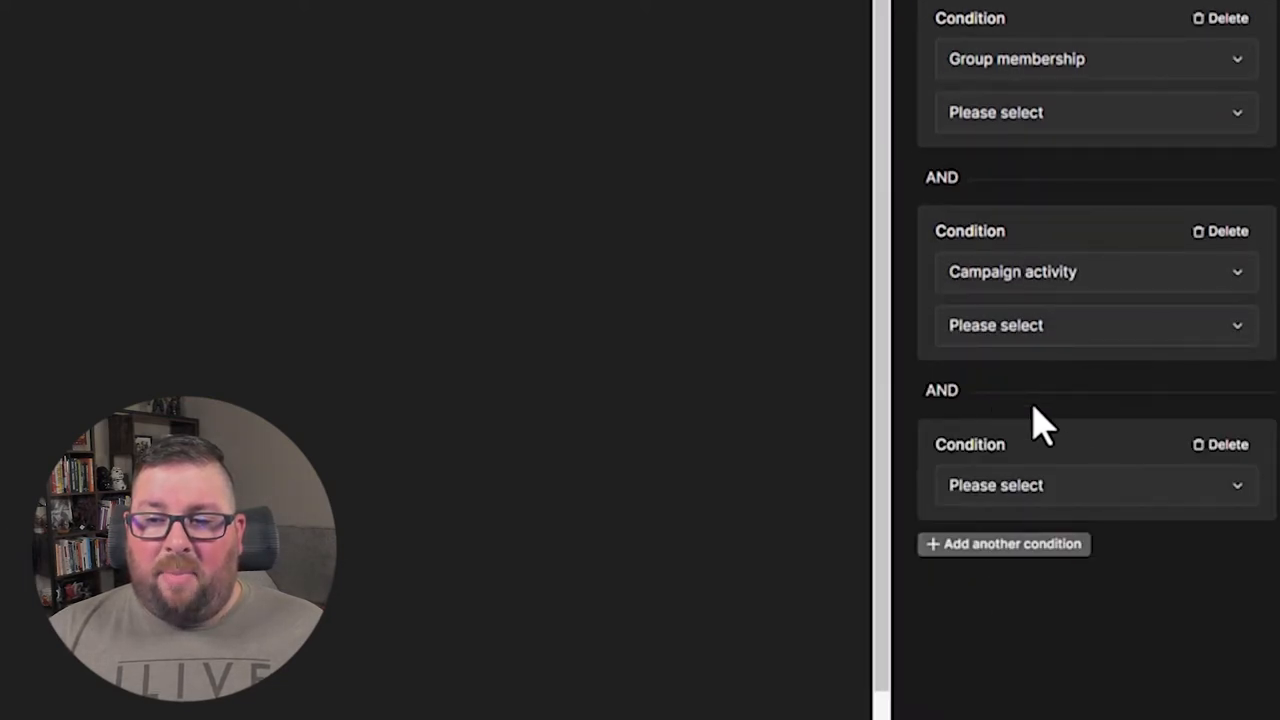
pyautogui.click(1095, 485)
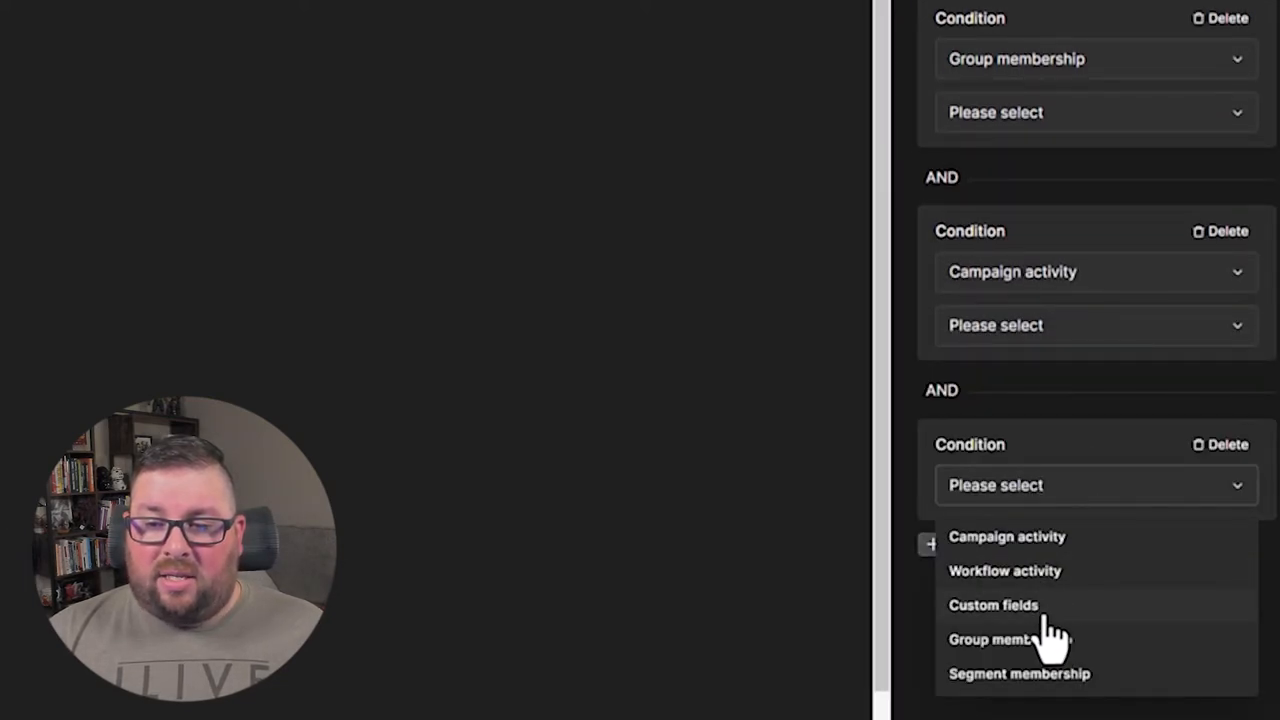
pyautogui.click(993, 605)
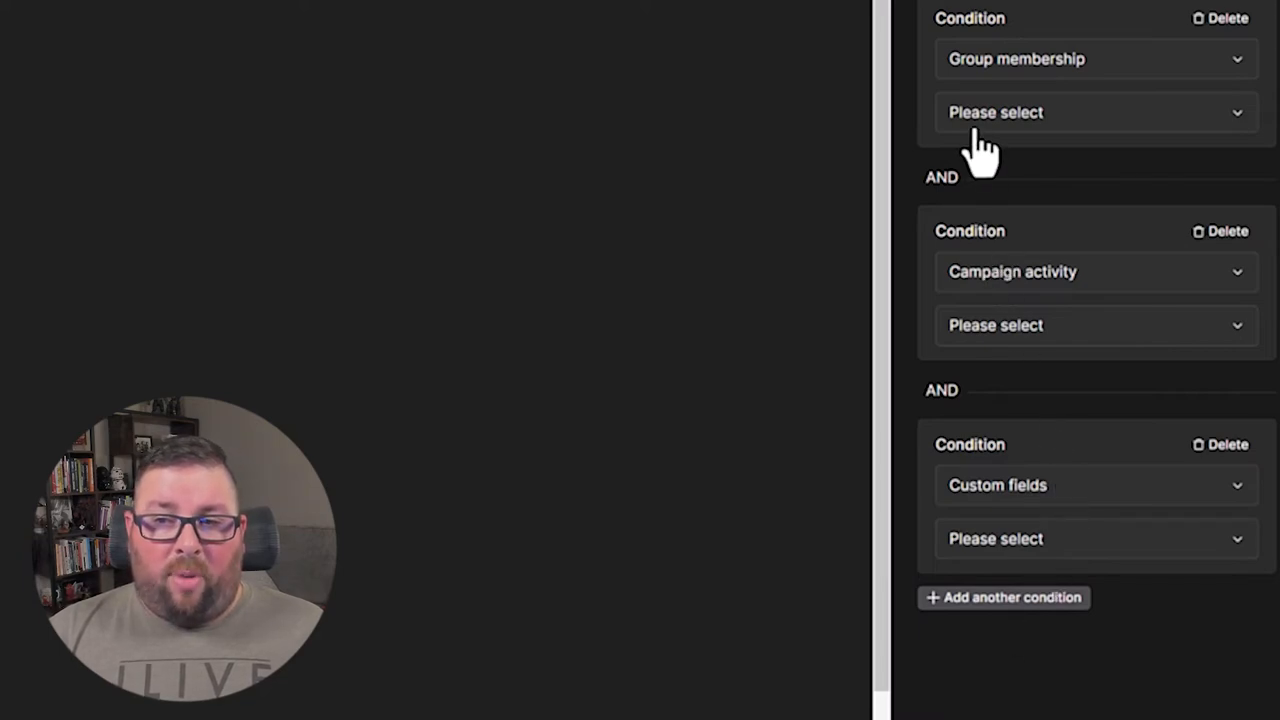
pyautogui.moveTo(1015, 300)
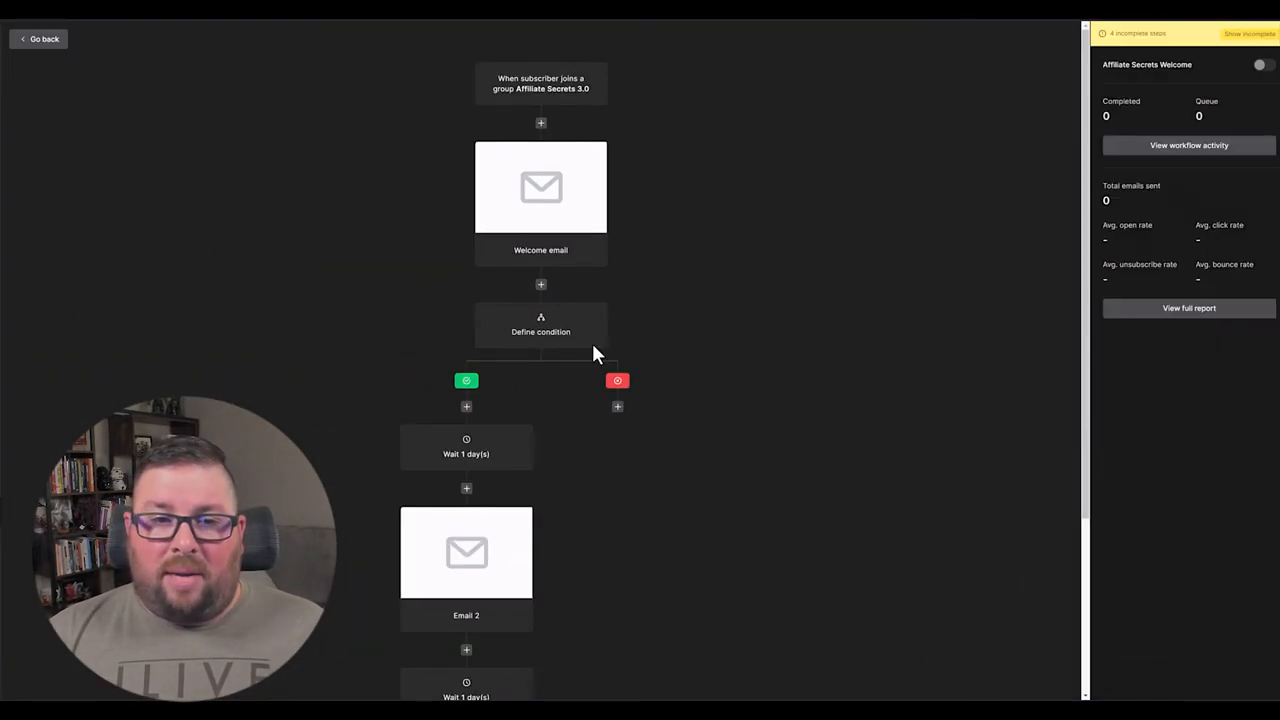
pyautogui.click(540, 325)
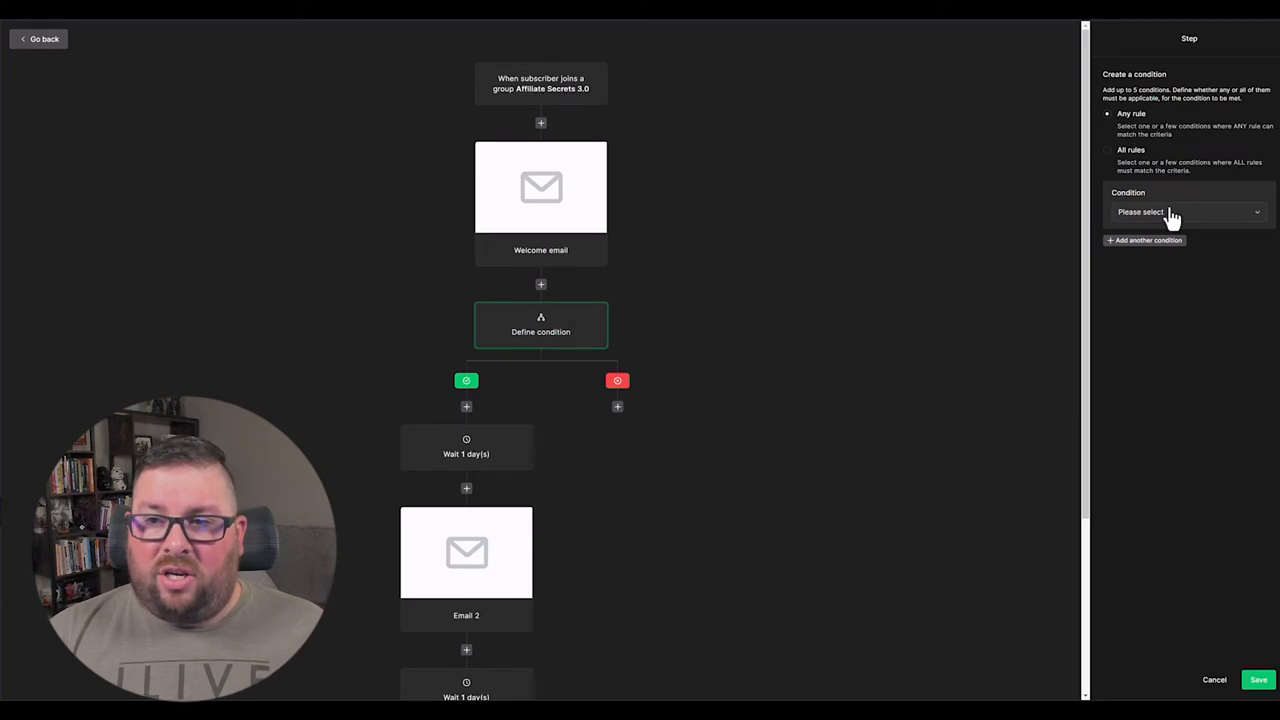
pyautogui.click(1186, 211)
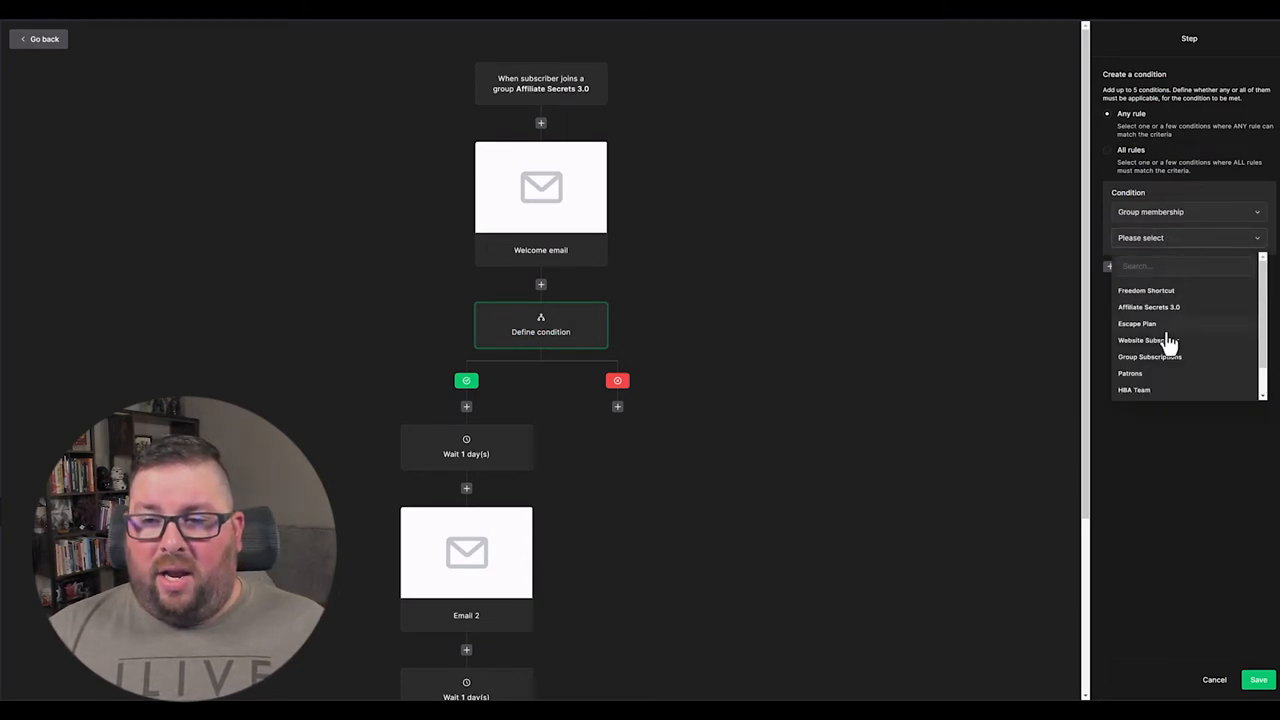
pyautogui.click(1148, 307)
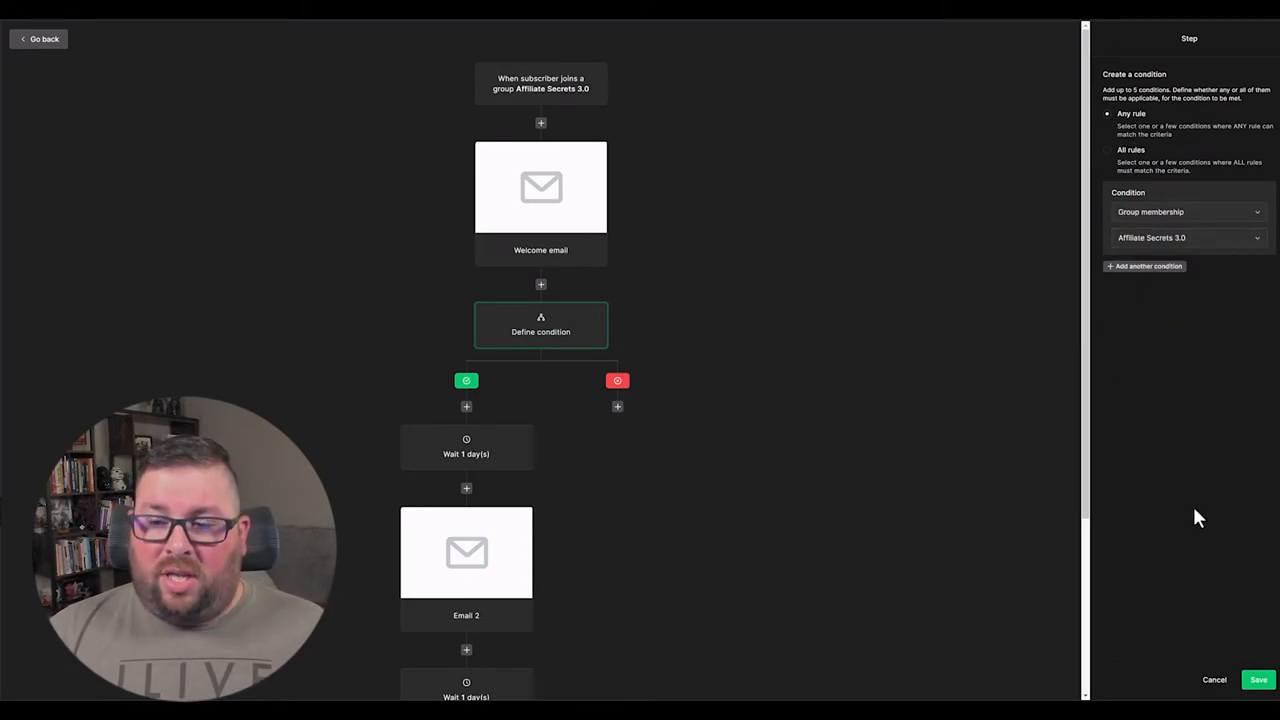
pyautogui.click(1258, 679)
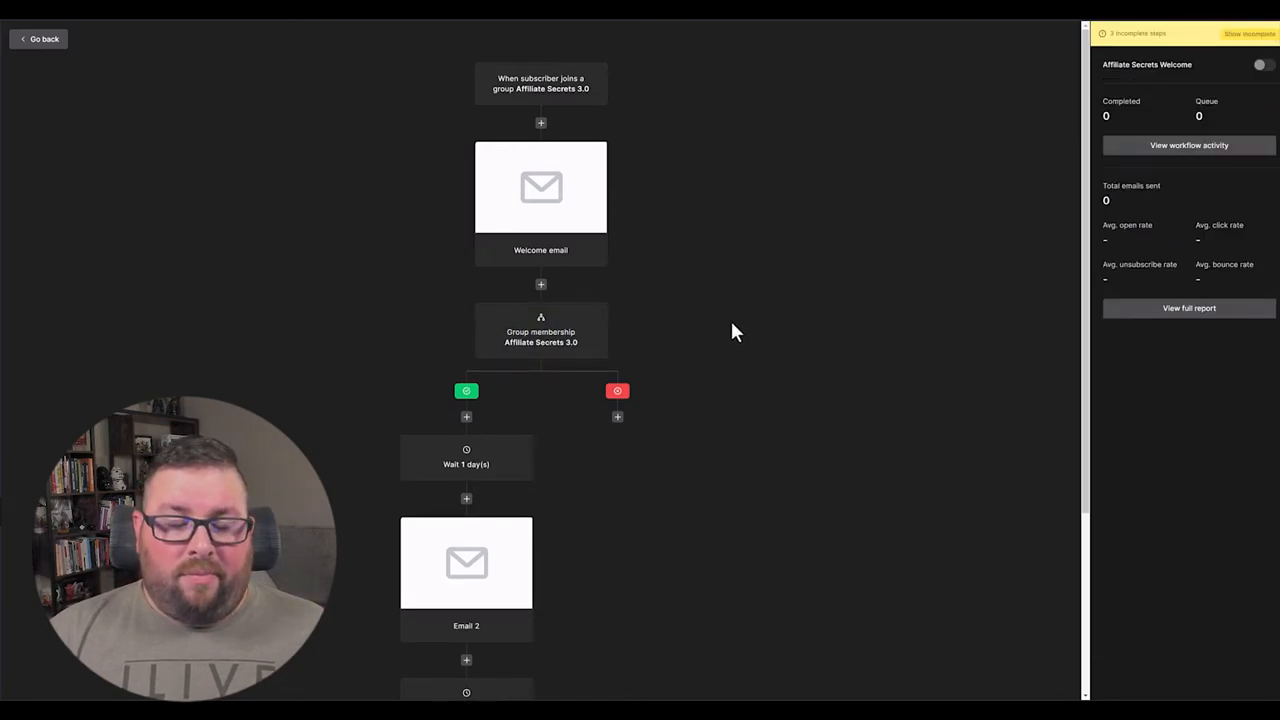
pyautogui.moveTo(612, 338)
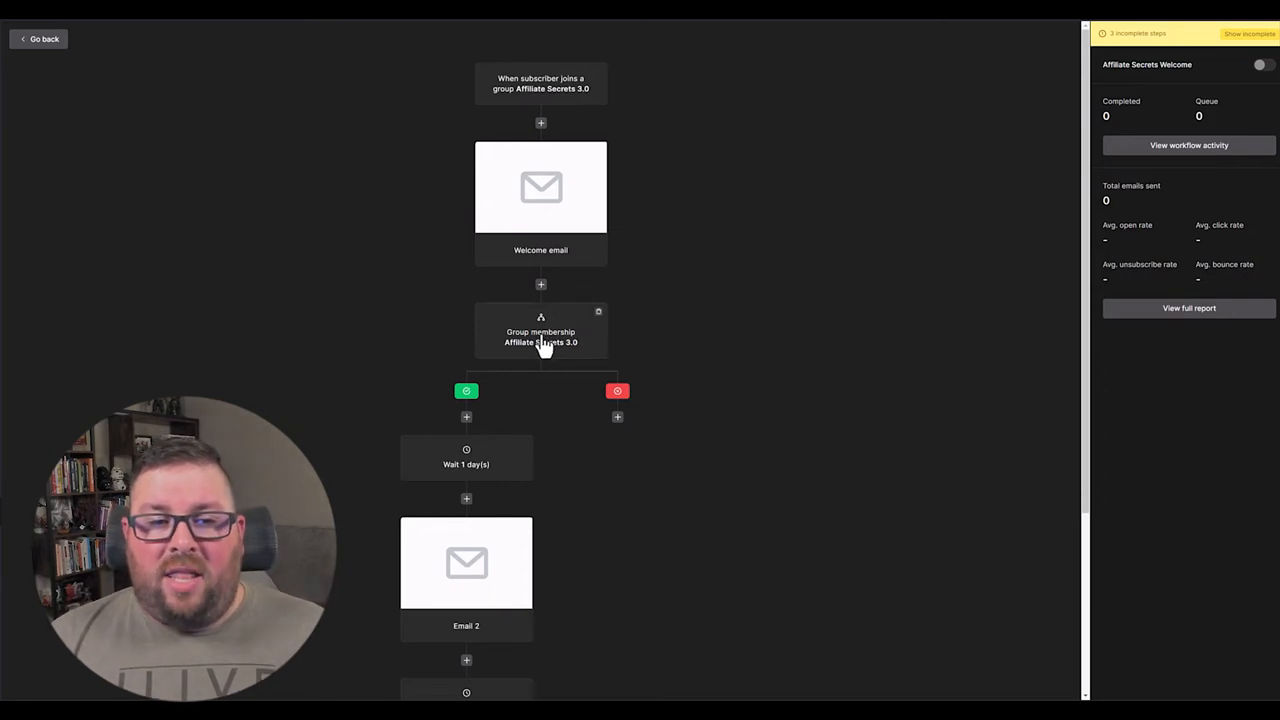
pyautogui.moveTo(563, 566)
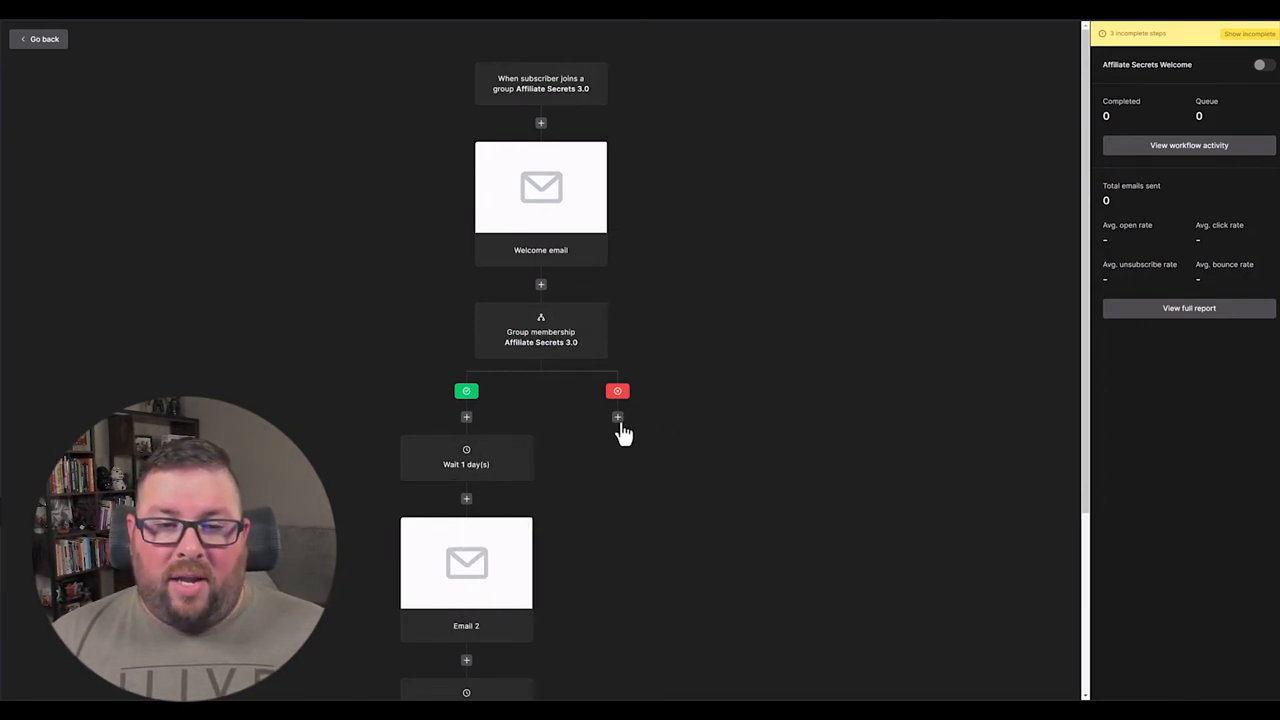
# Add an action step on the no branch and try the unsubscribe, copy-to-group and go-to-step actions.
pyautogui.click(617, 417)
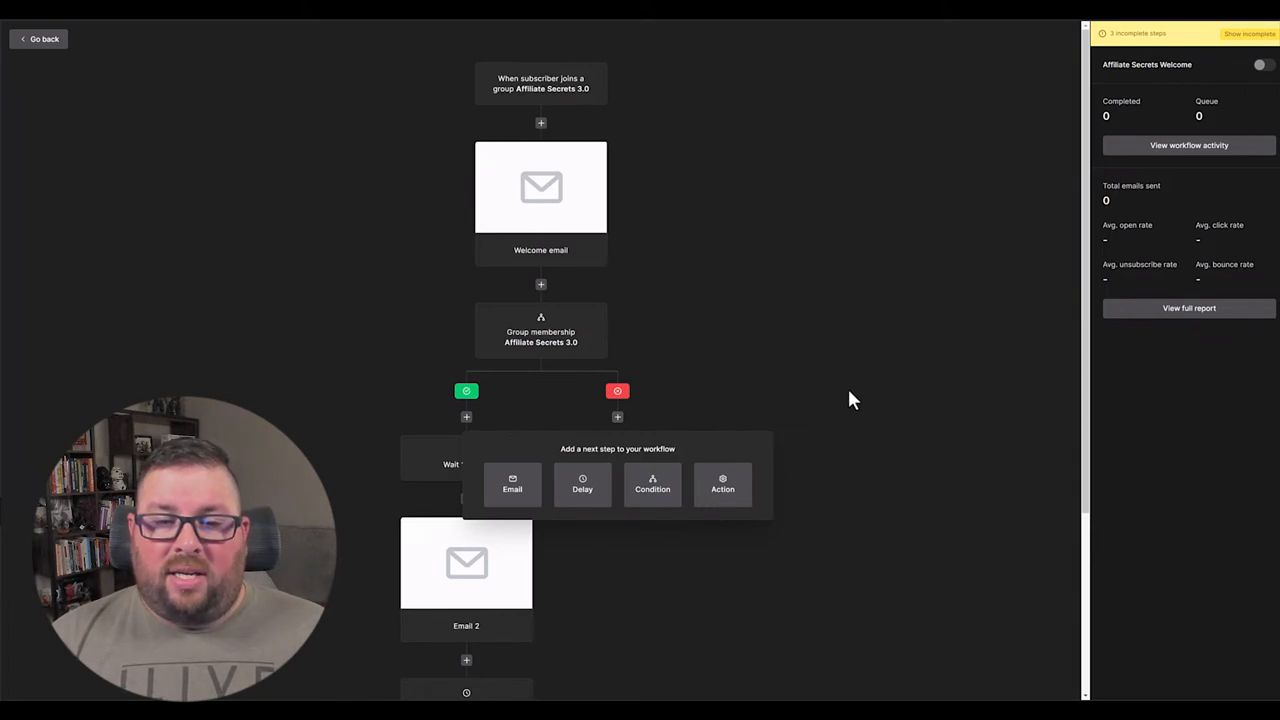
pyautogui.click(722, 485)
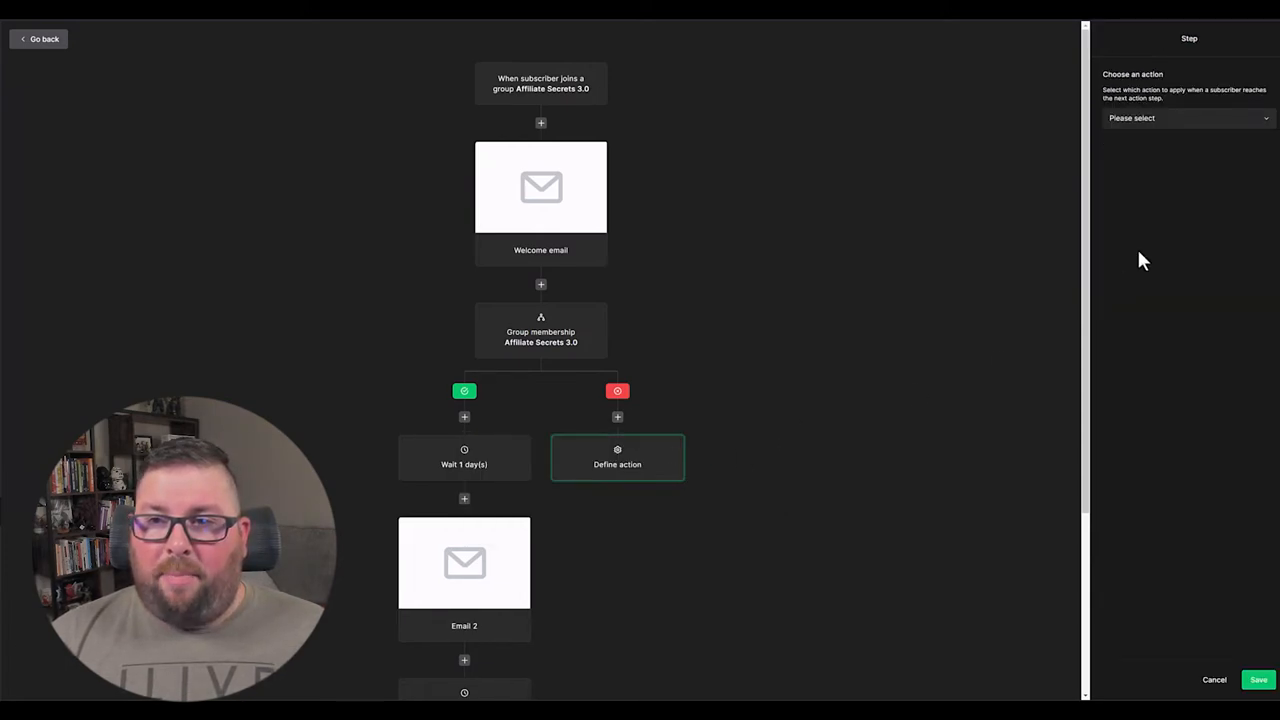
pyautogui.click(1186, 118)
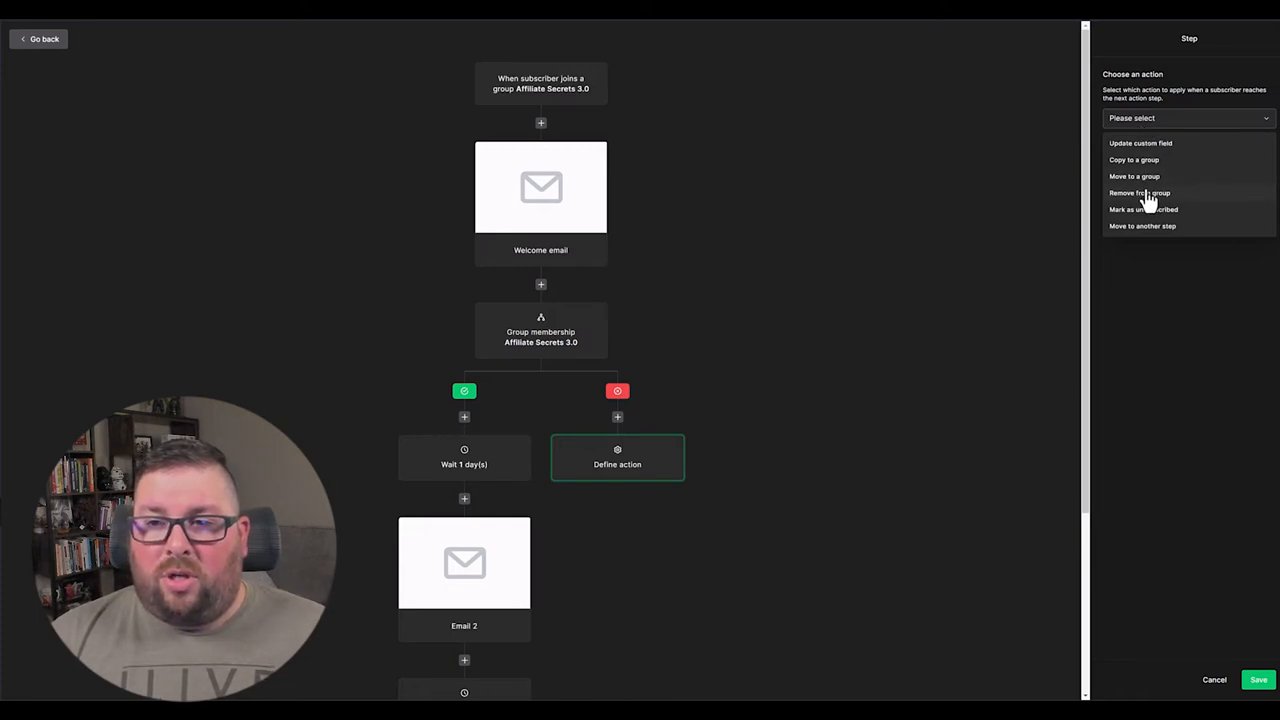
pyautogui.click(1143, 209)
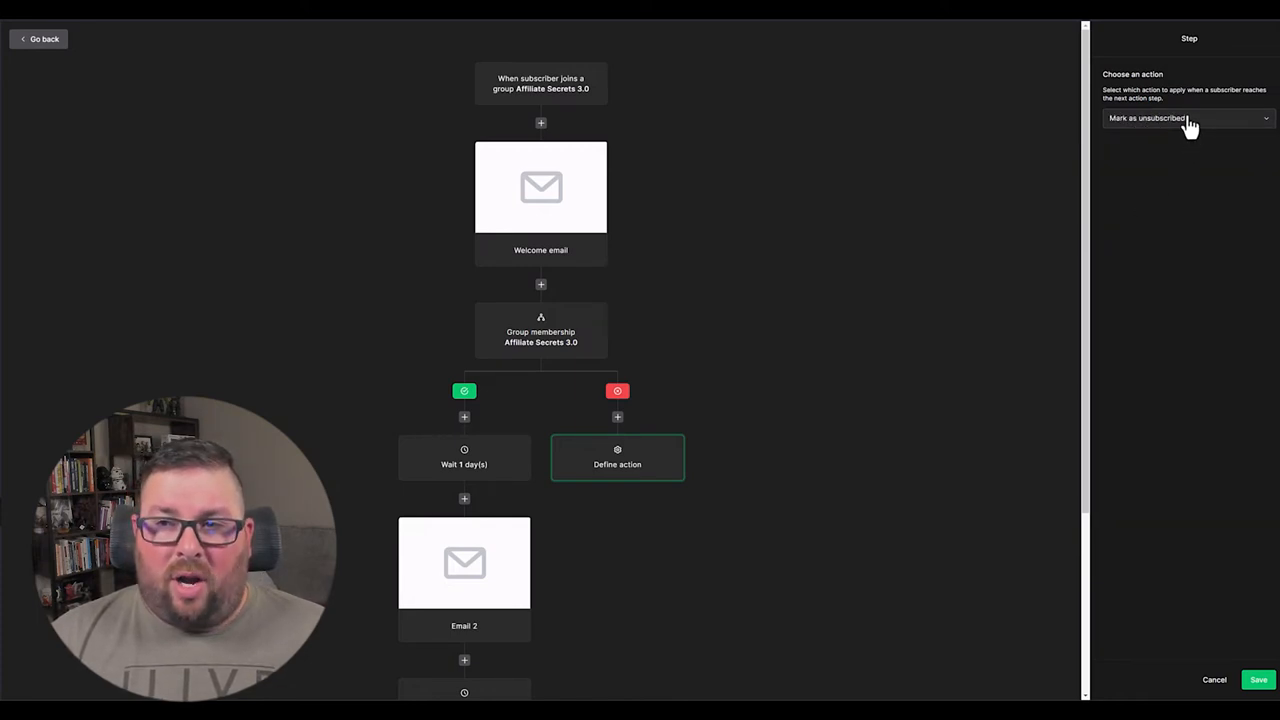
pyautogui.click(1186, 118)
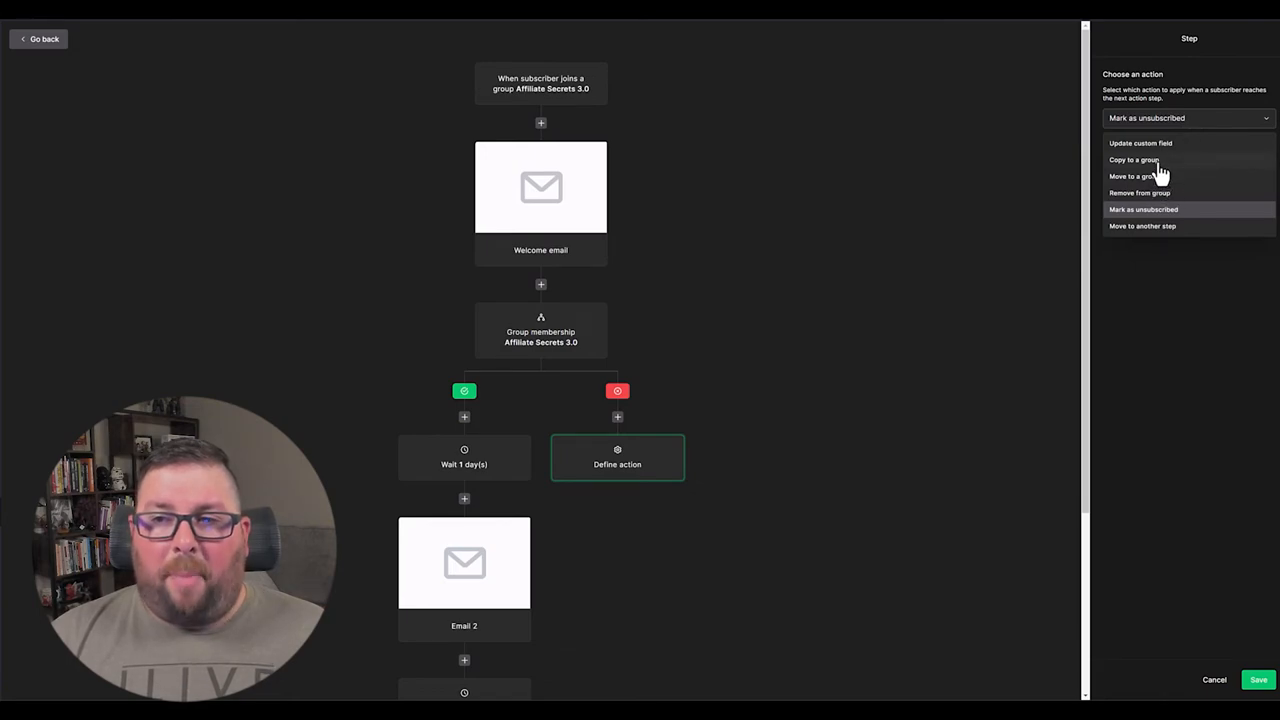
pyautogui.click(1133, 159)
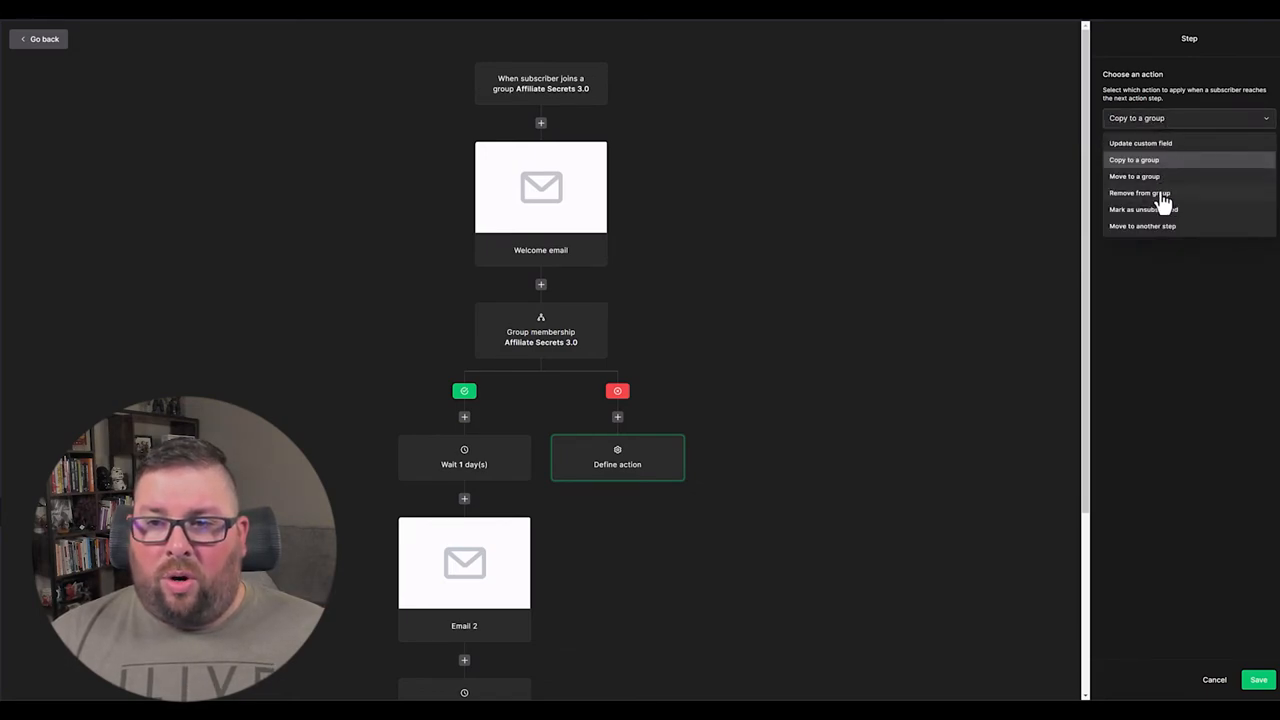
pyautogui.click(1142, 225)
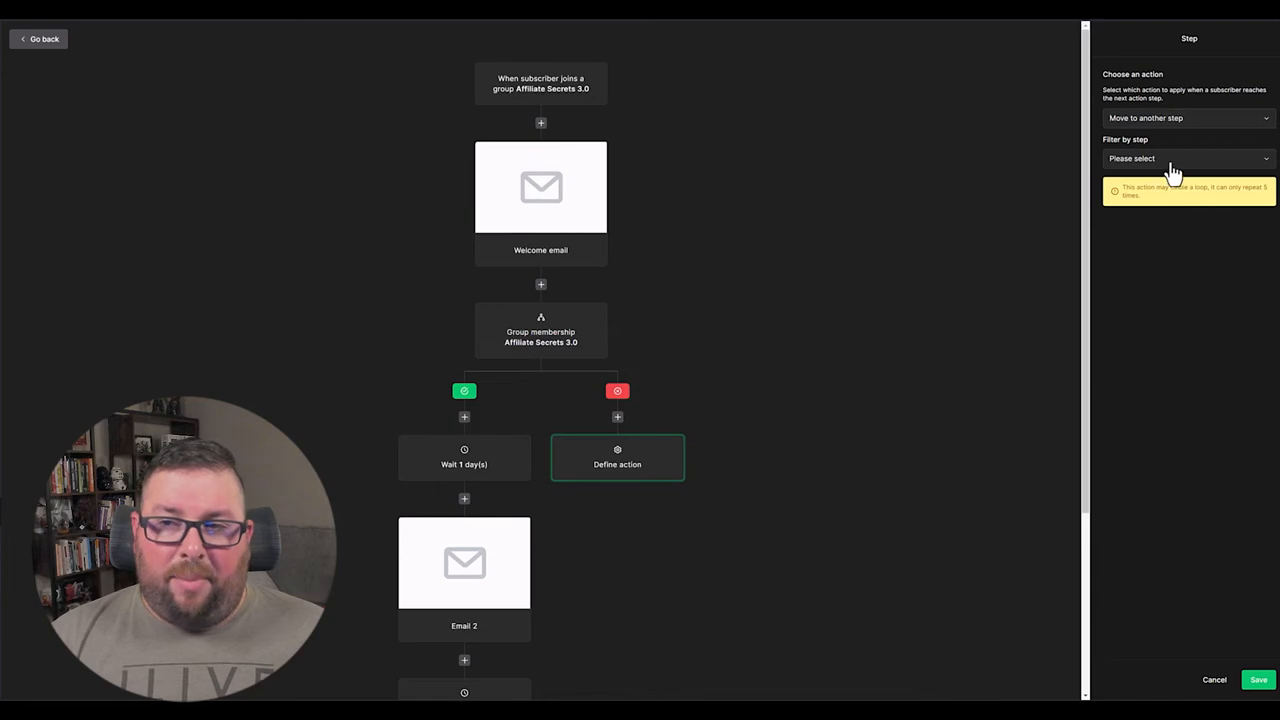
pyautogui.moveTo(1150, 135)
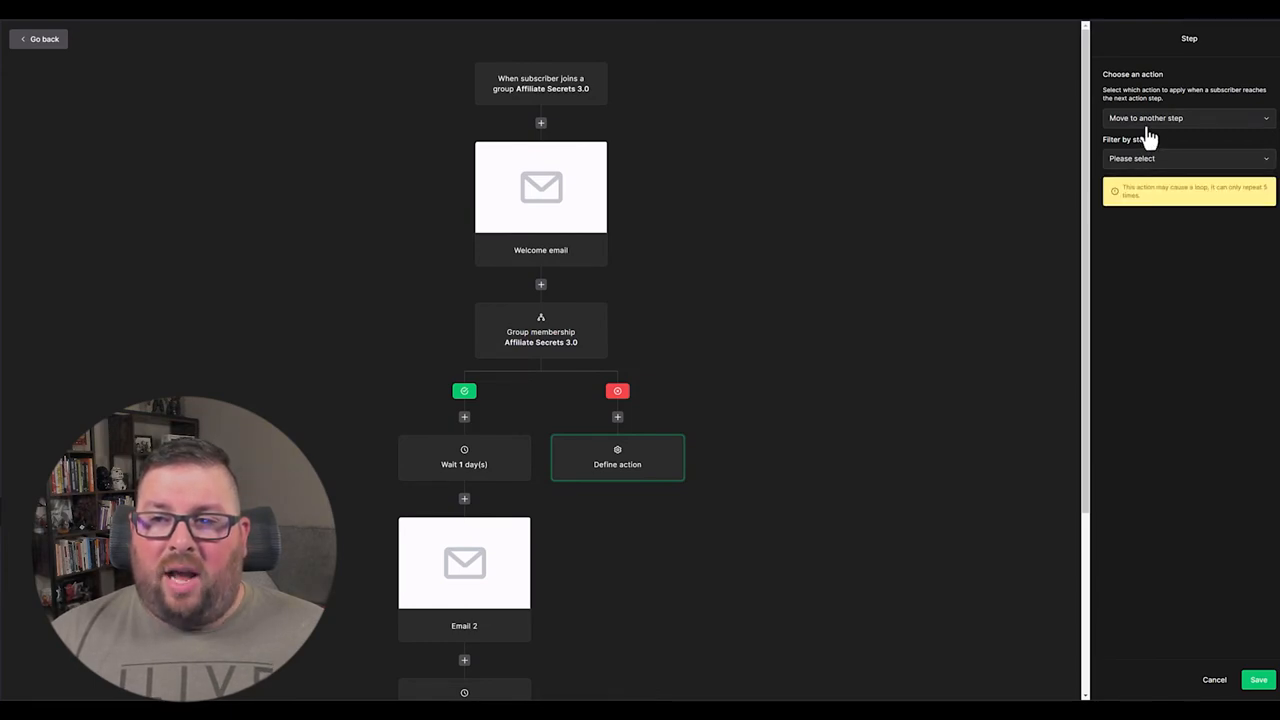
# Pick Remove from group with Affiliate Secrets 3.0, then begin deleting the unfinished step.
pyautogui.click(1185, 118)
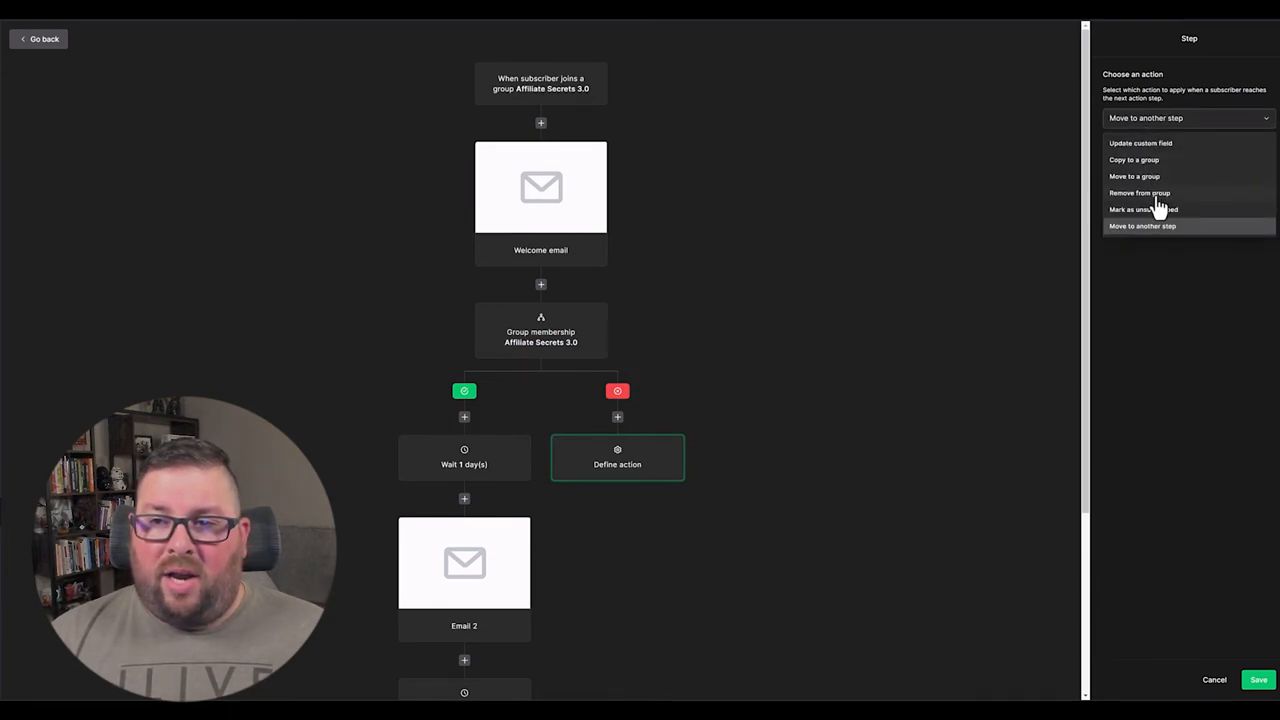
pyautogui.click(1139, 193)
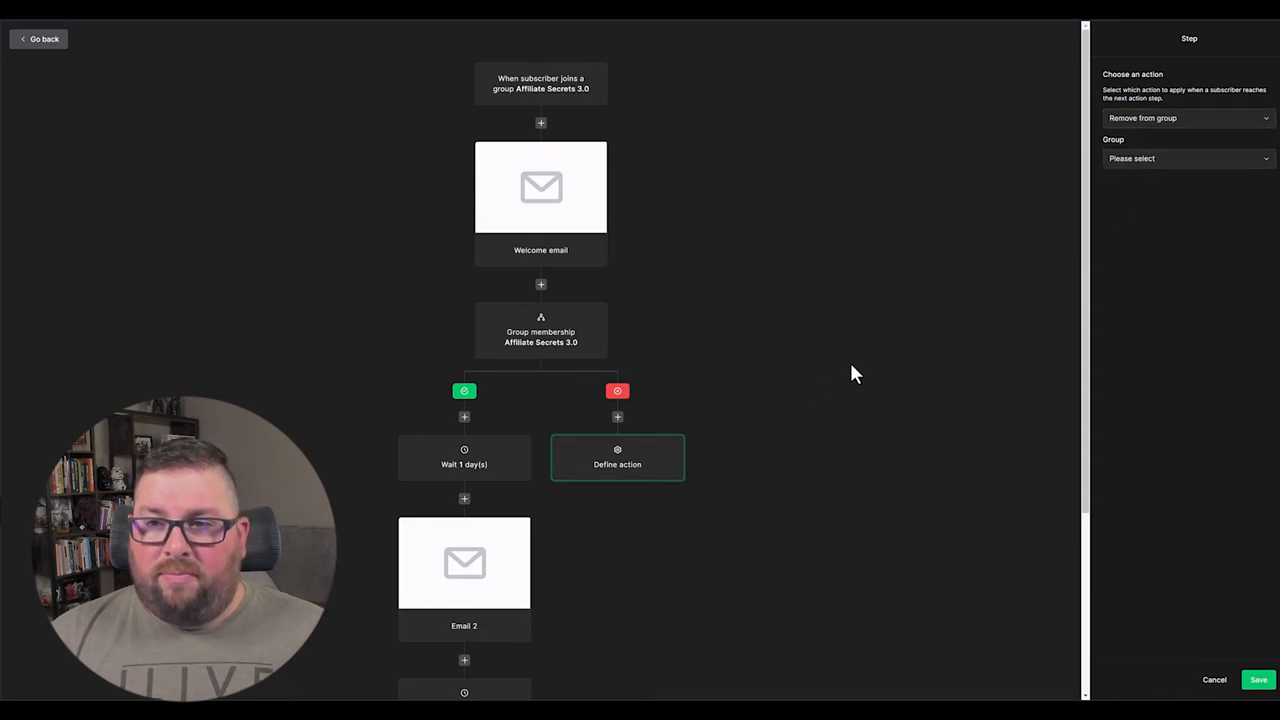
pyautogui.click(1185, 158)
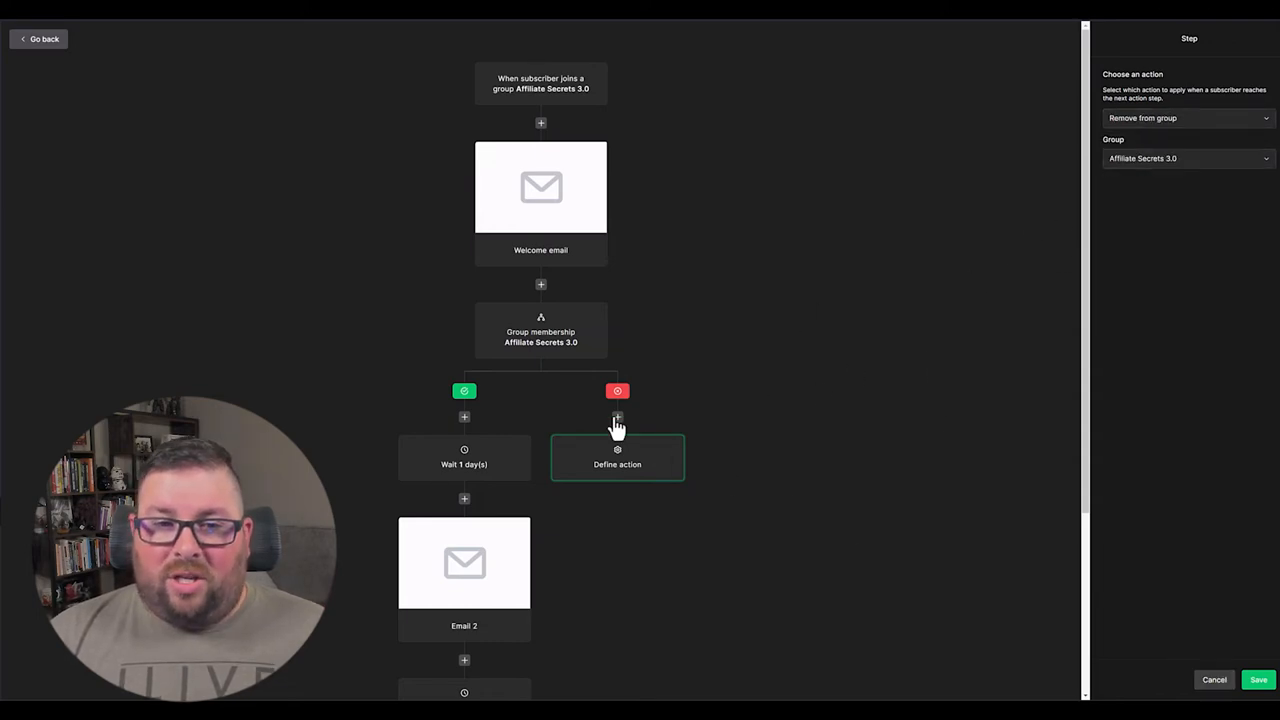
pyautogui.moveTo(560, 347)
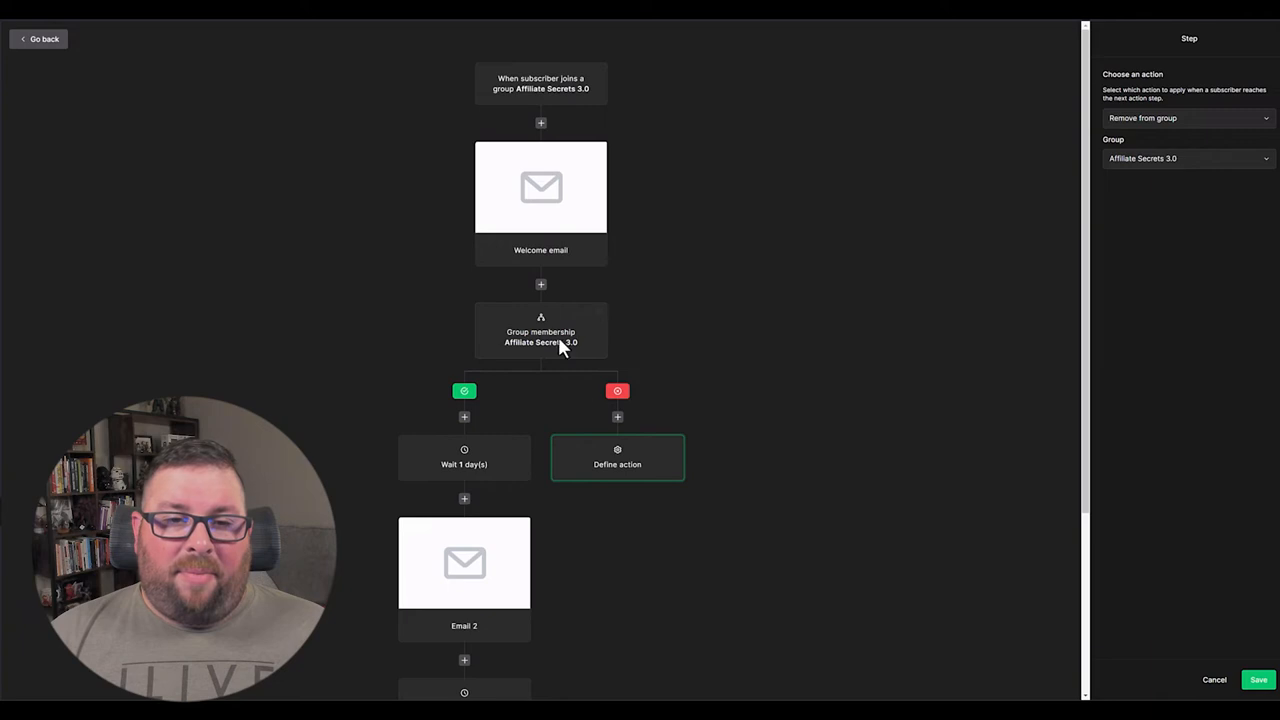
pyautogui.moveTo(447, 393)
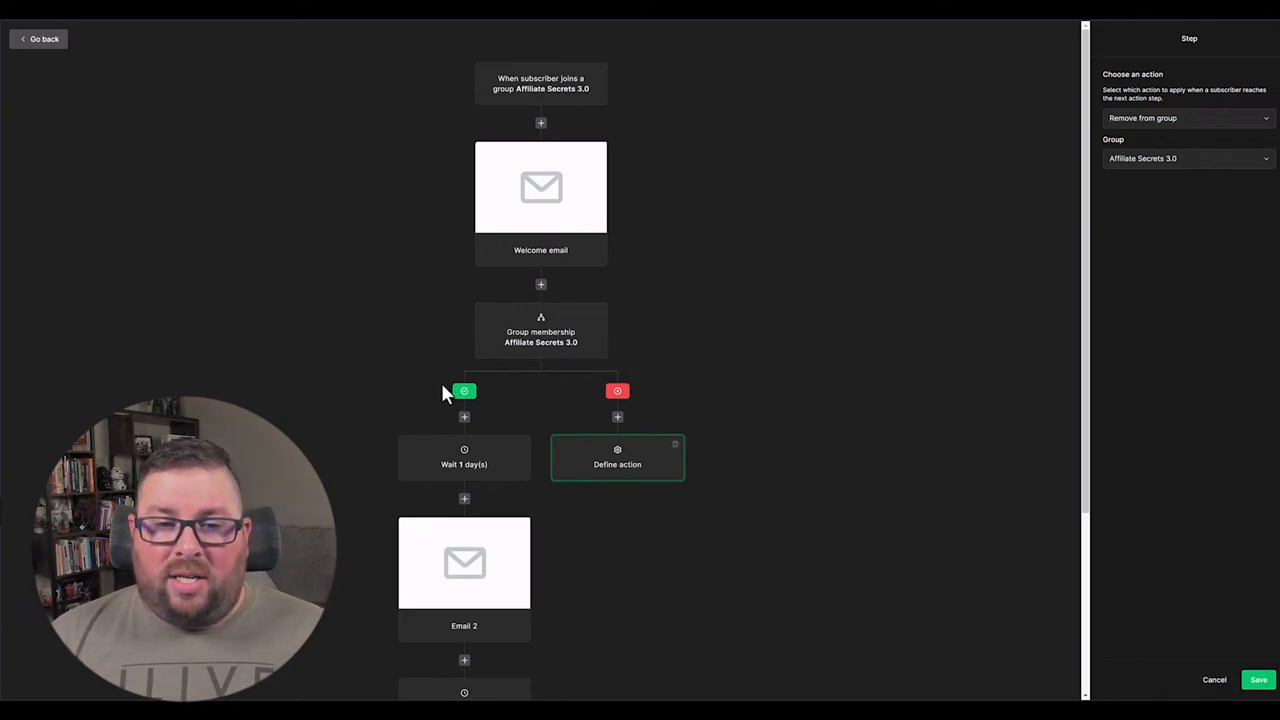
pyautogui.click(1258, 679)
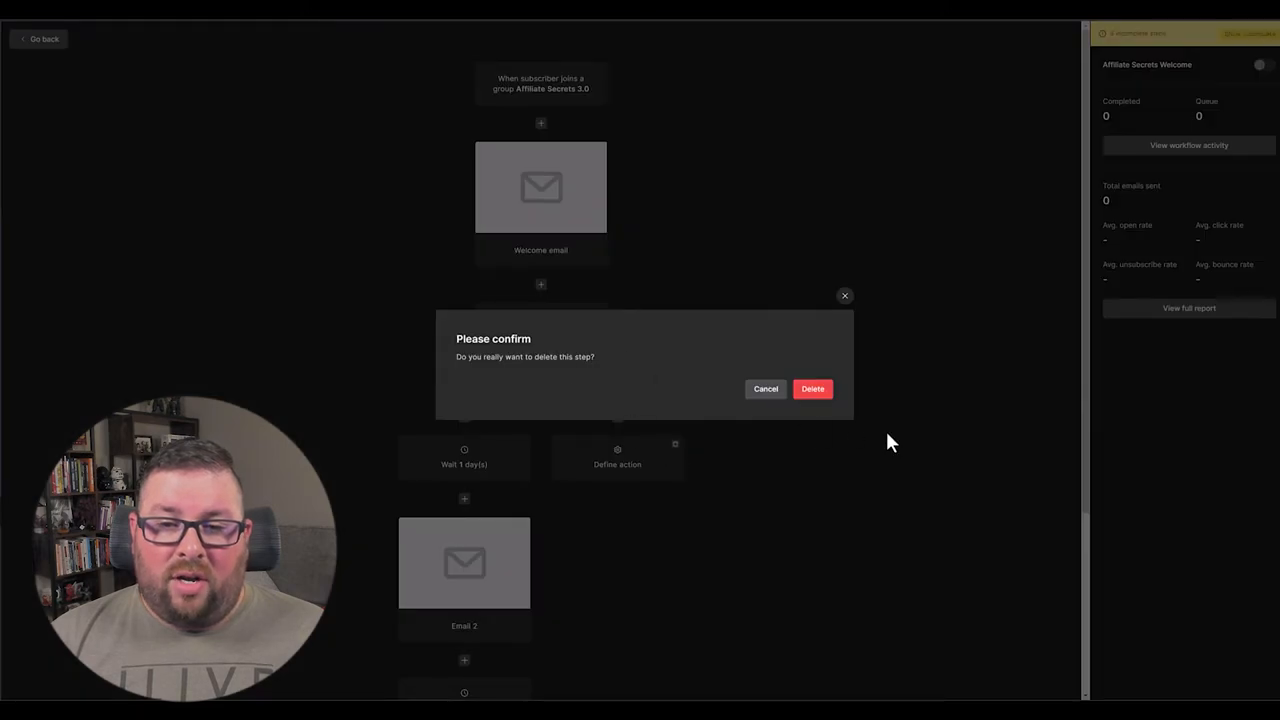
# Confirm deleting the trial action step, then delete the Group membership condition.
pyautogui.click(812, 388)
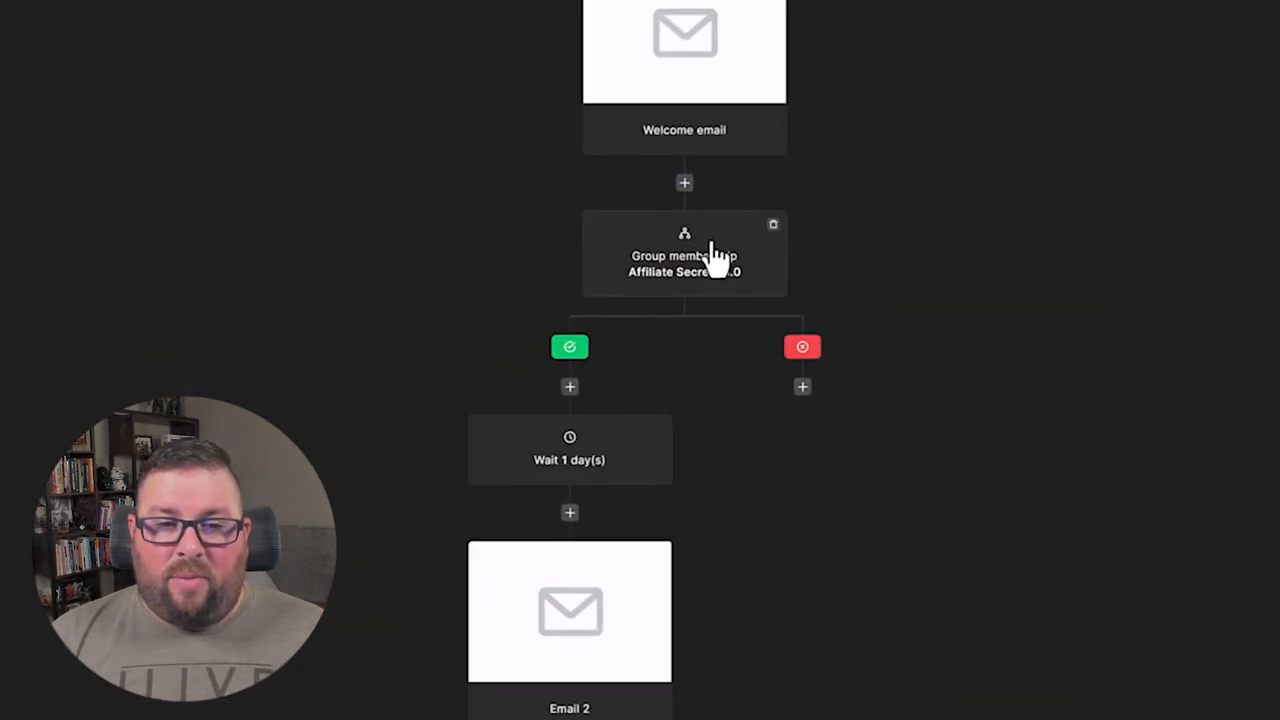
pyautogui.moveTo(708, 430)
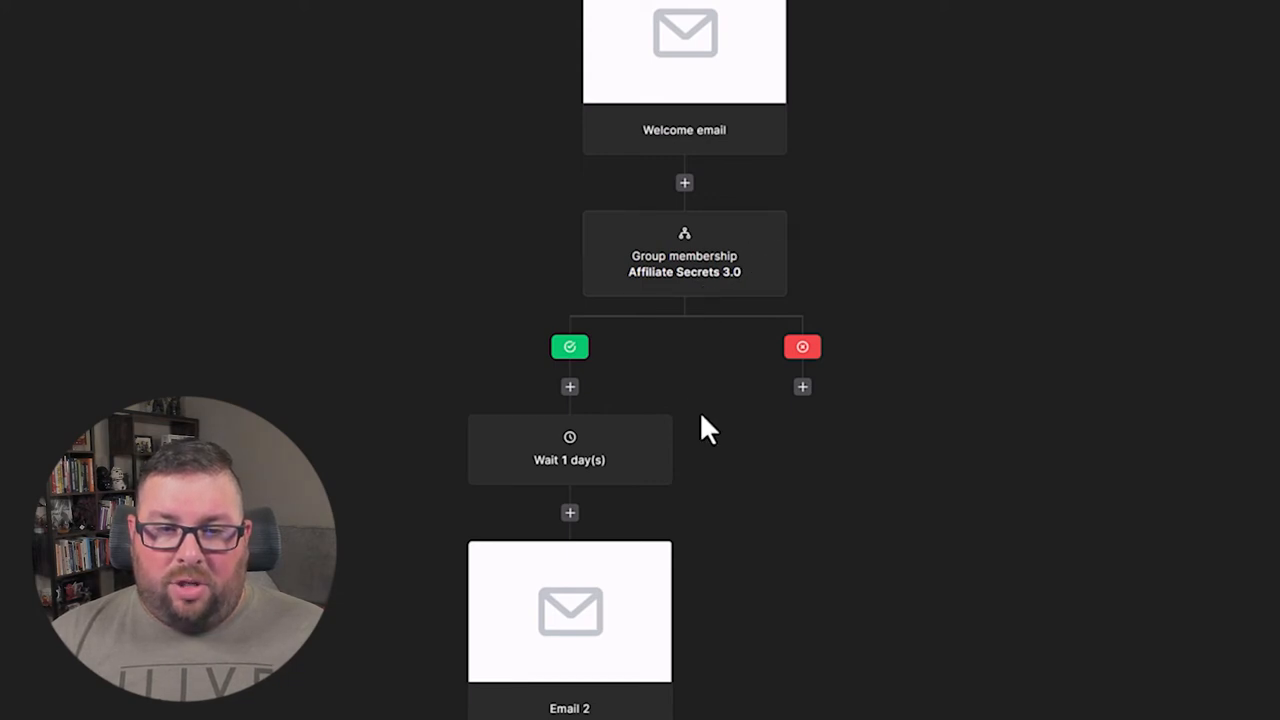
pyautogui.click(802, 346)
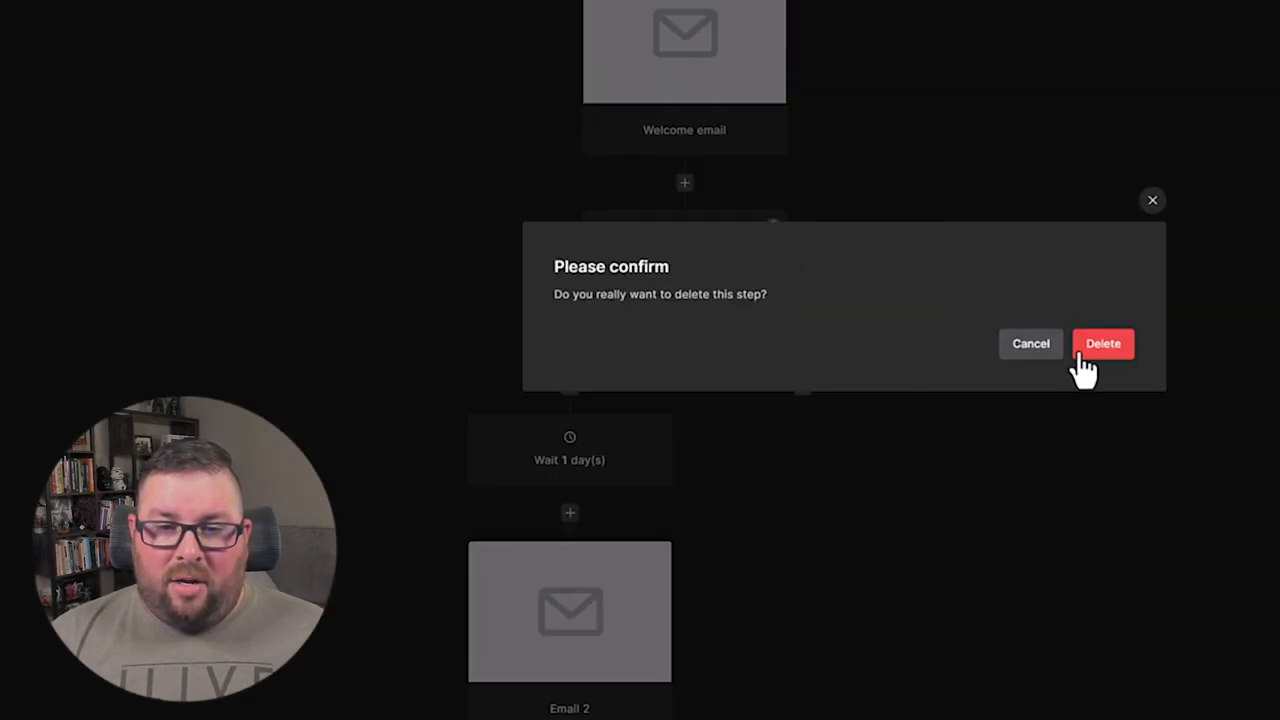
pyautogui.click(1103, 343)
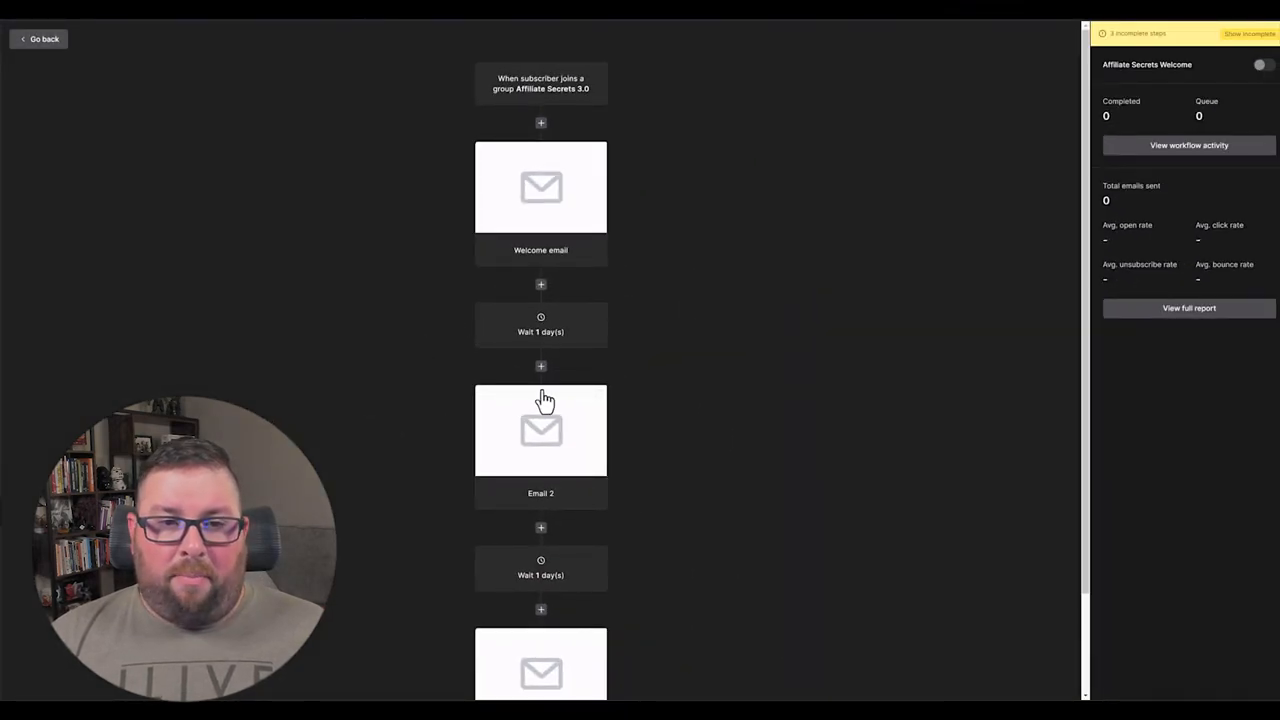
pyautogui.moveTo(733, 341)
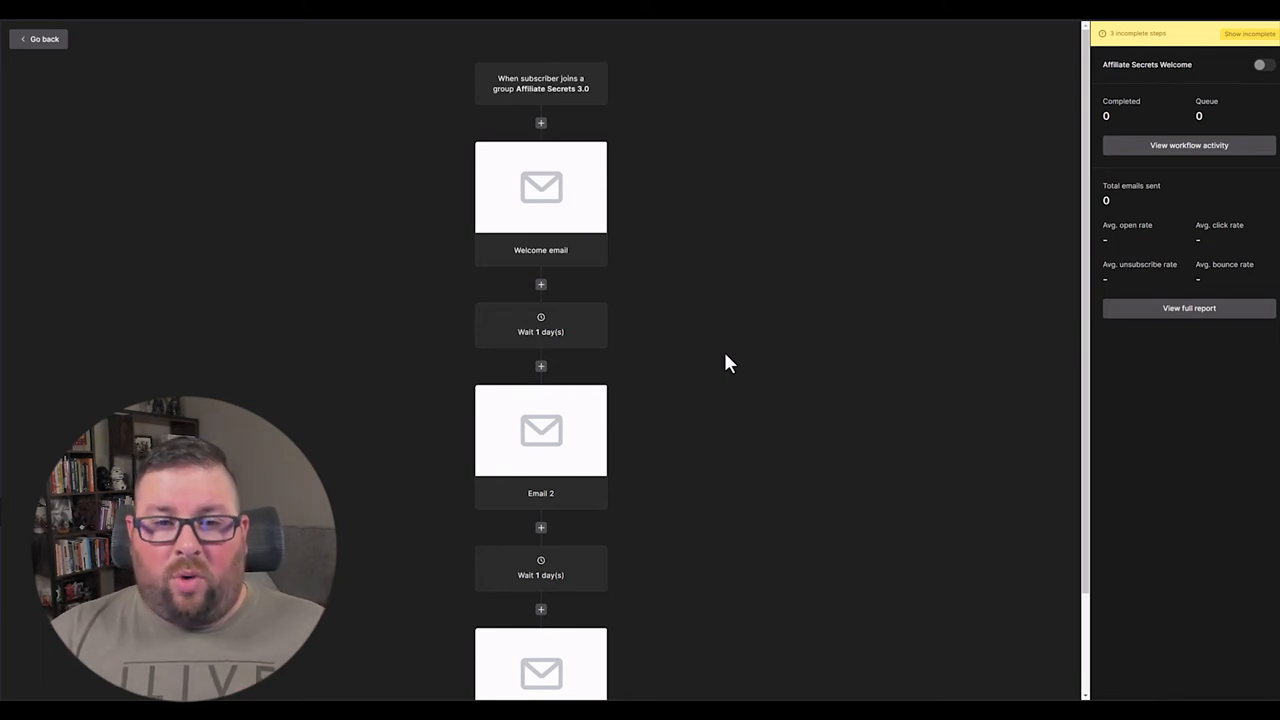
pyautogui.moveTo(1230, 57)
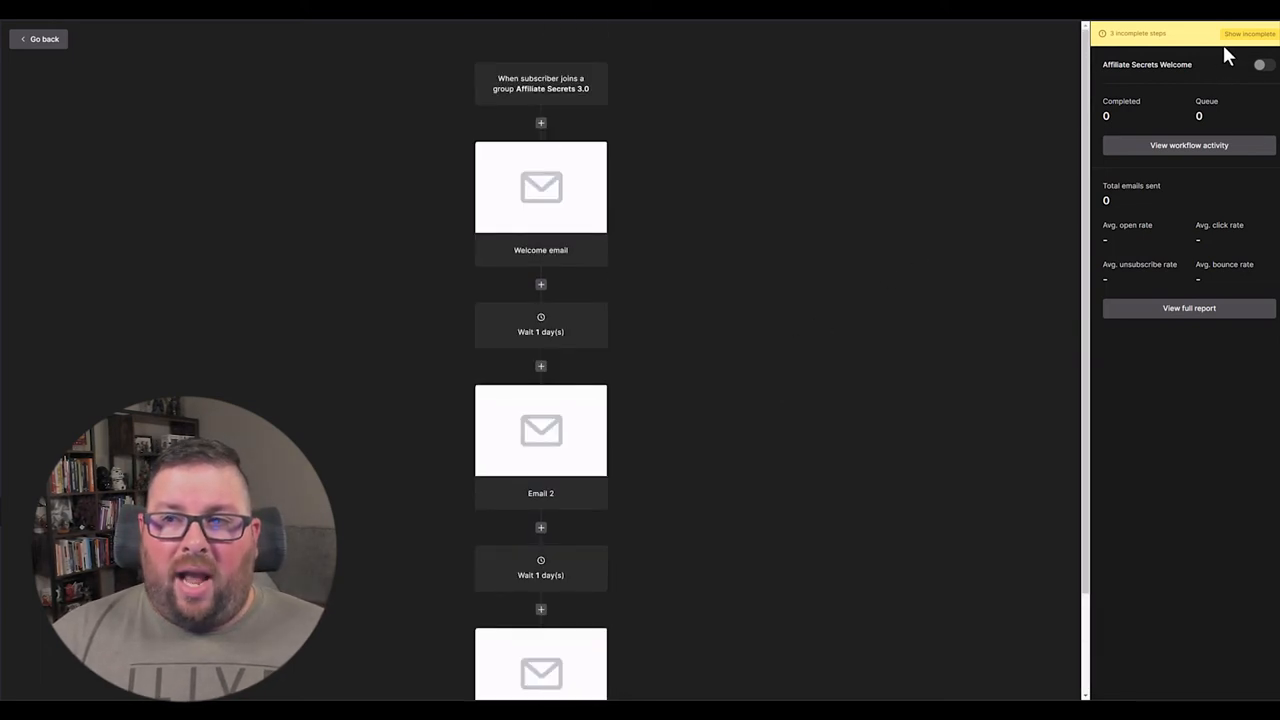
pyautogui.moveTo(790, 320)
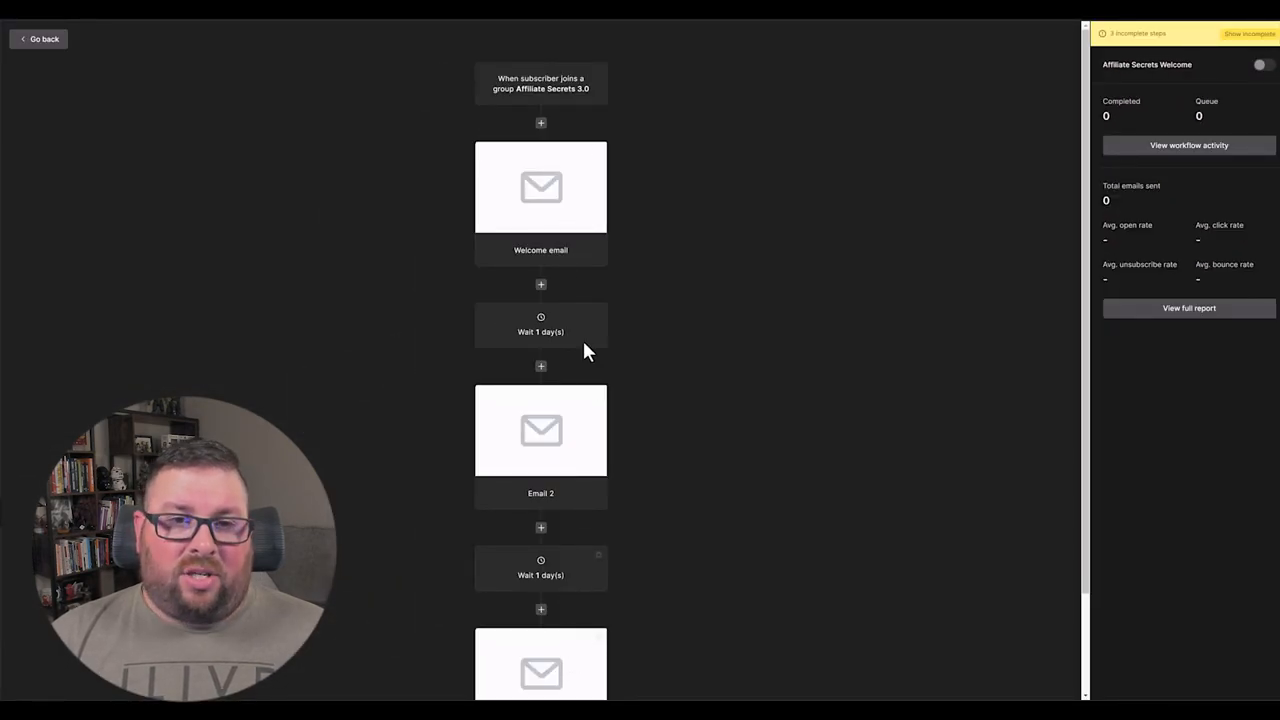
pyautogui.moveTo(695, 262)
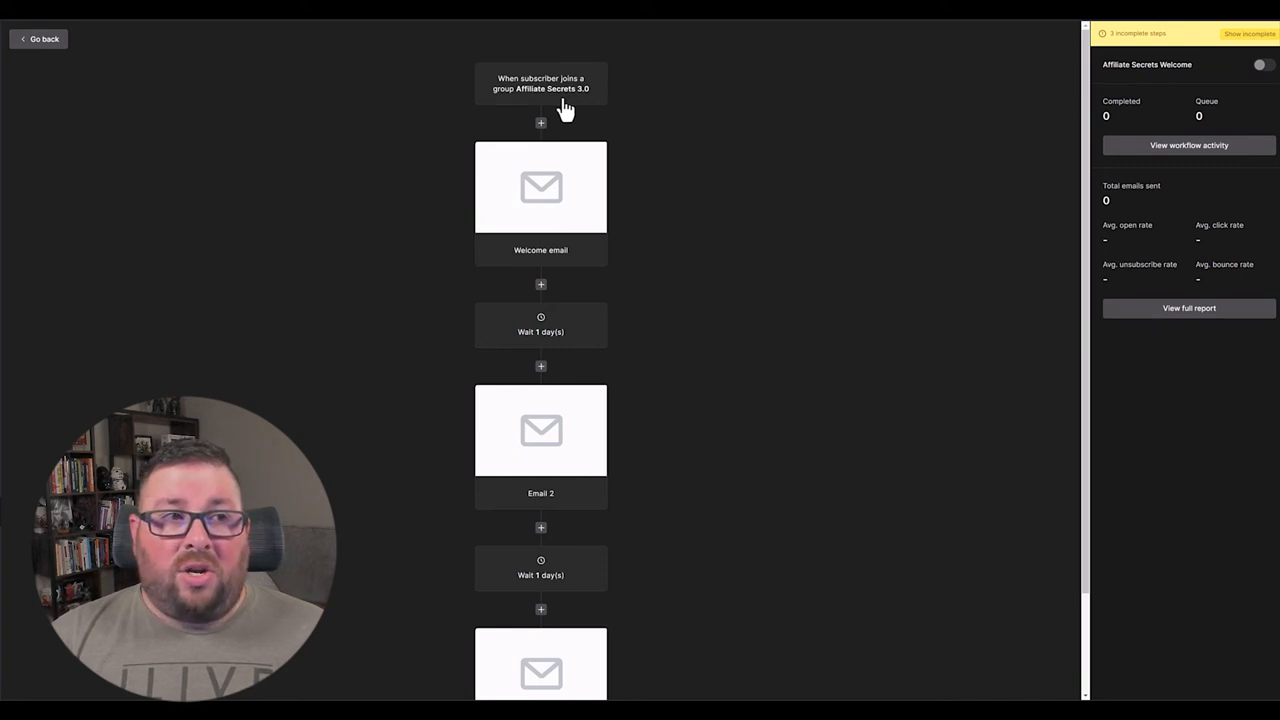
pyautogui.moveTo(590, 313)
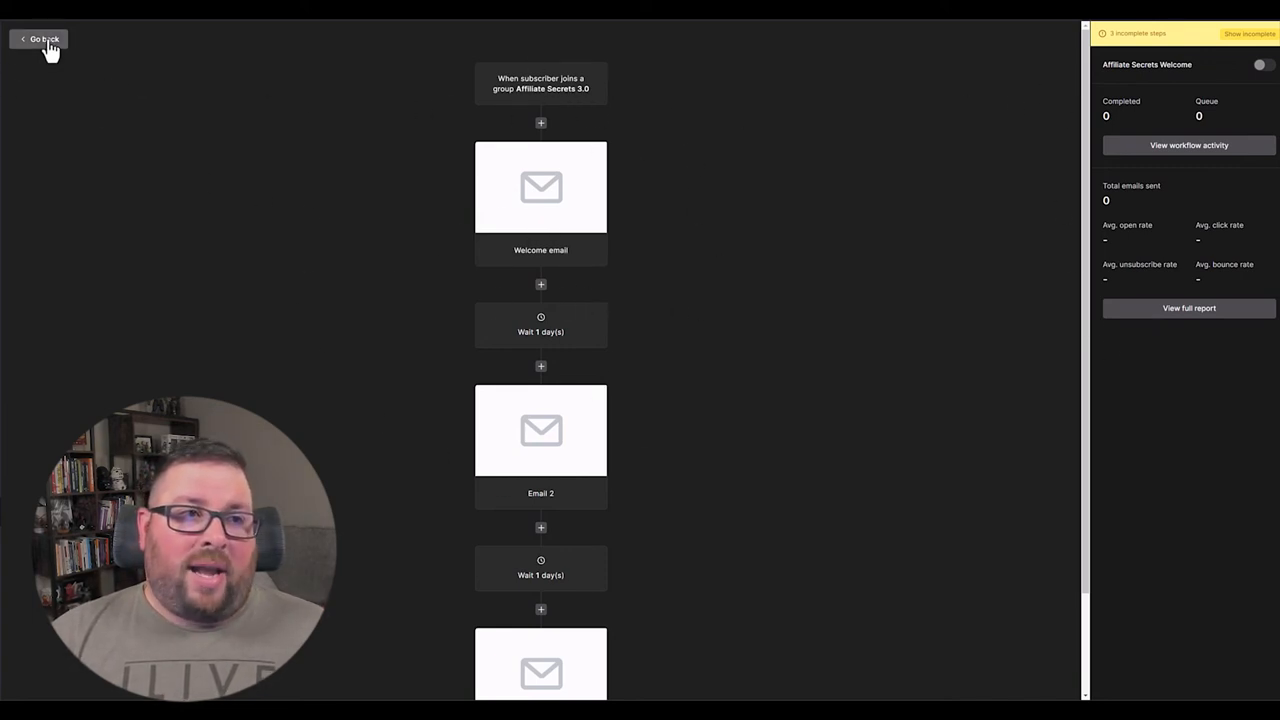
# Exit the Affiliate Secrets Welcome workflow editor with Go back.
pyautogui.click(44, 38)
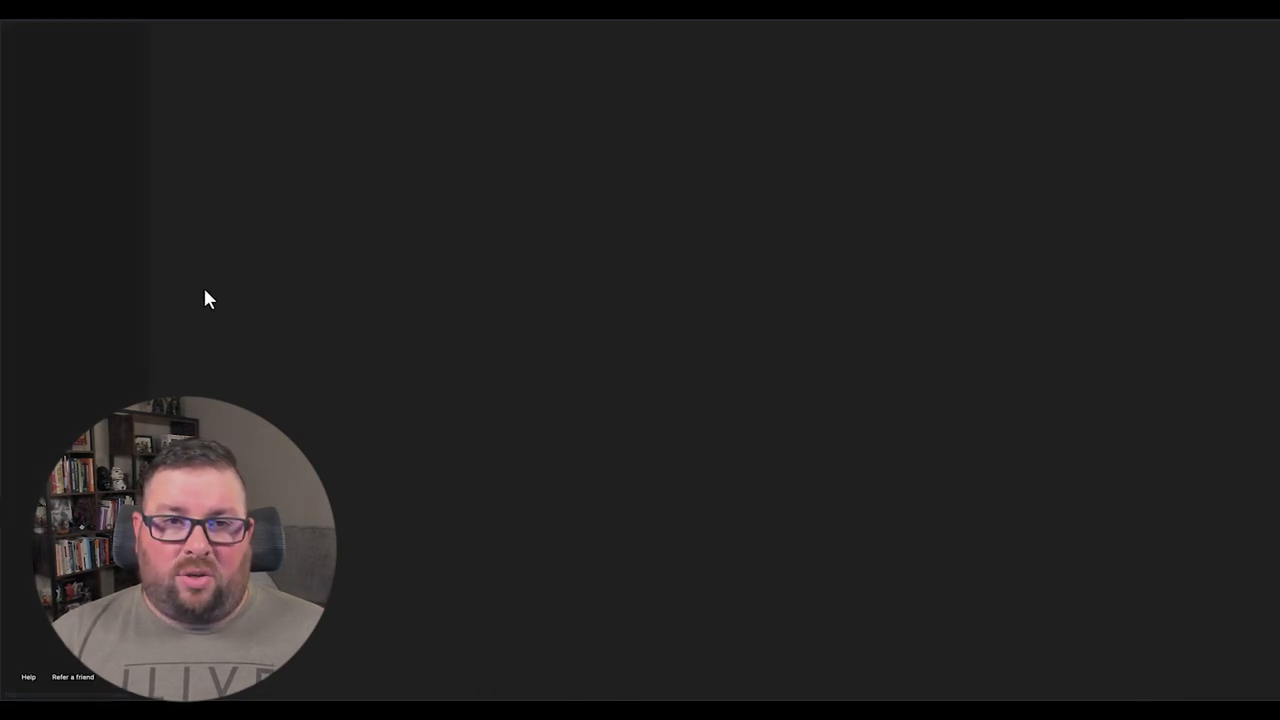